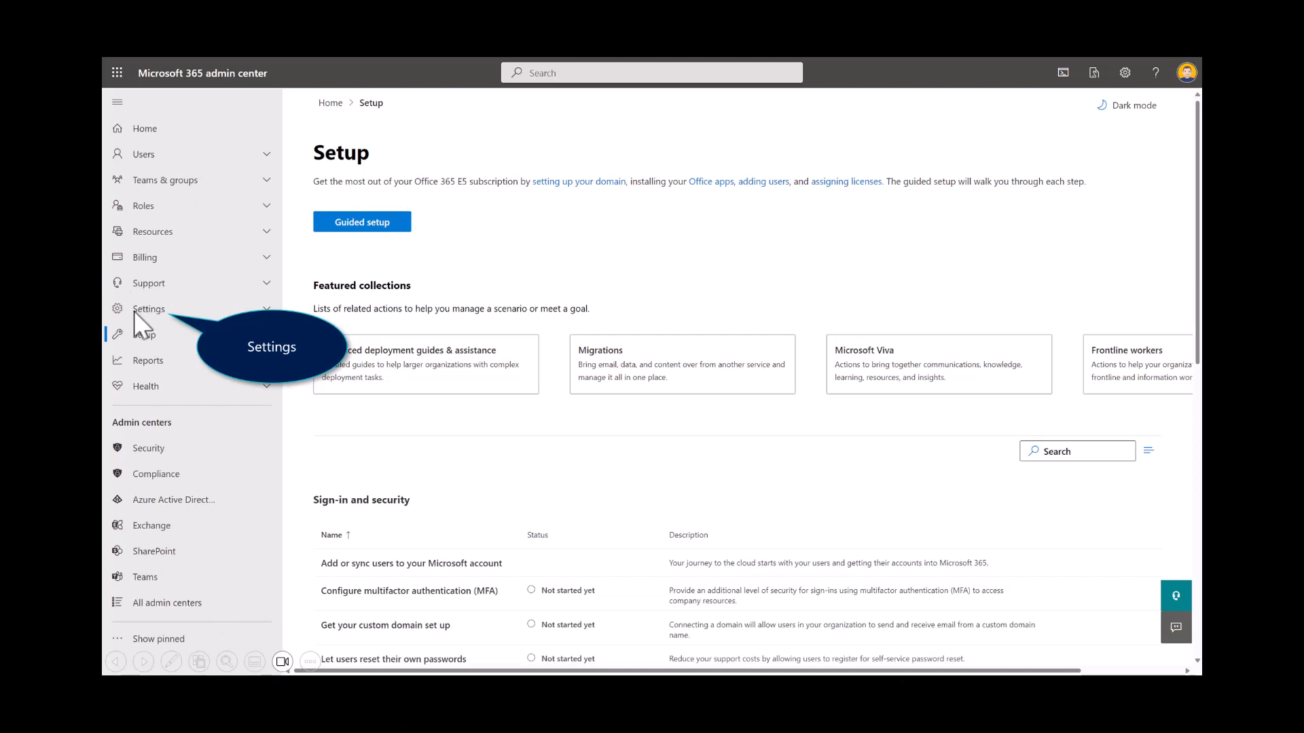
# Step: Go to Integrated apps under Settings in the Microsoft 365 admin center navigation
pyautogui.click(149, 310)
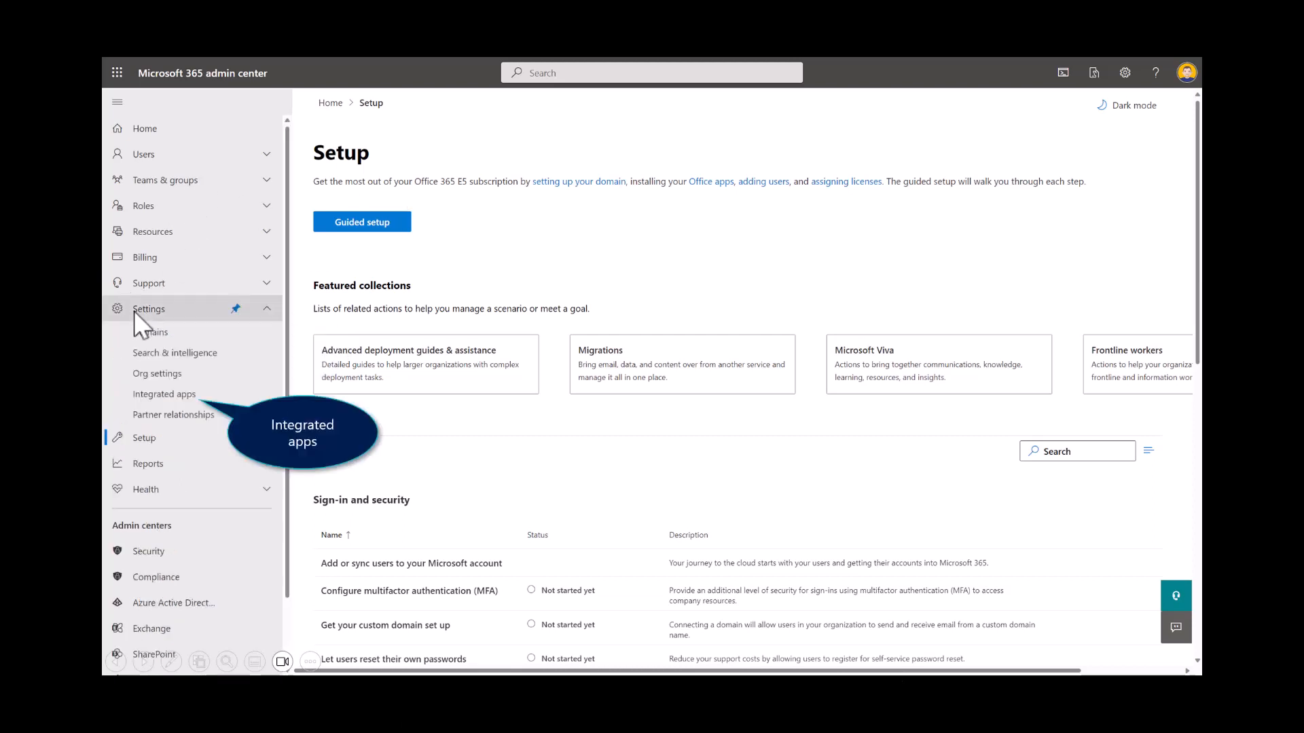
pyautogui.click(163, 393)
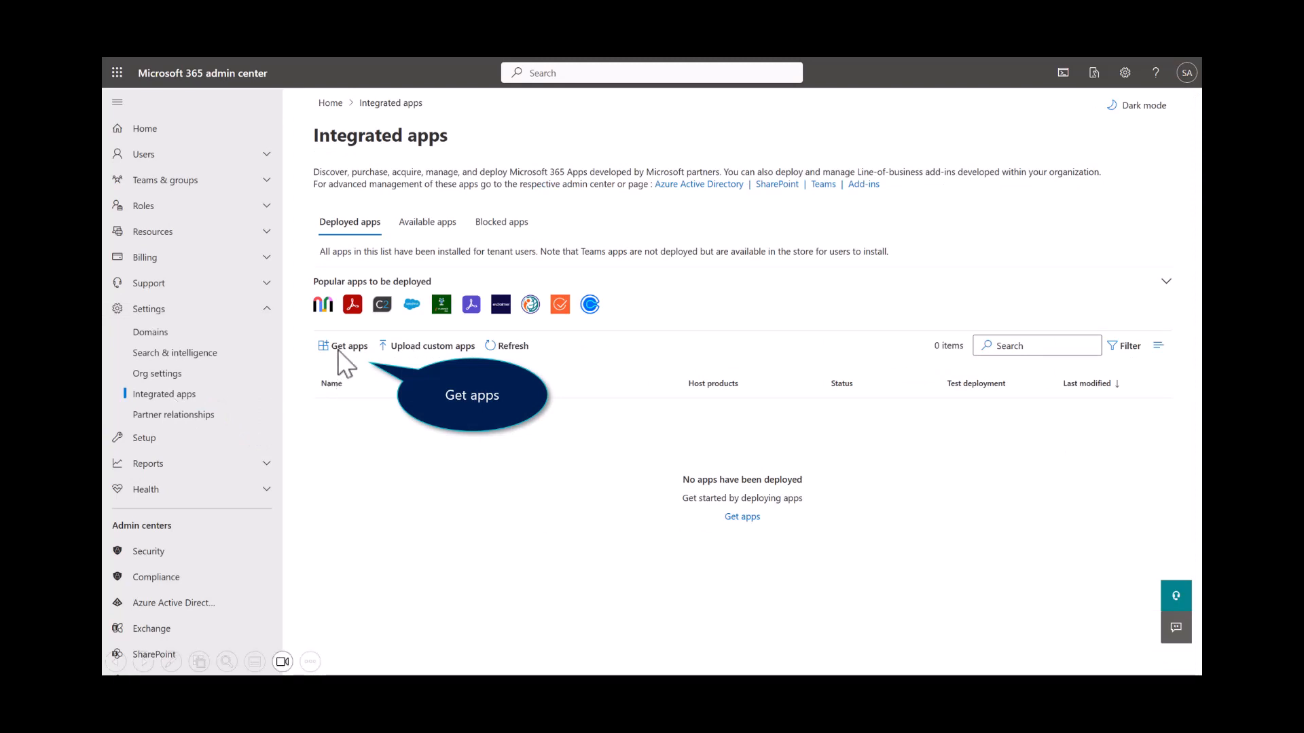
# Step: Search the app store for 'Viva' and get Viva Sales for Microsoft Outlook, accepting the terms
pyautogui.click(348, 346)
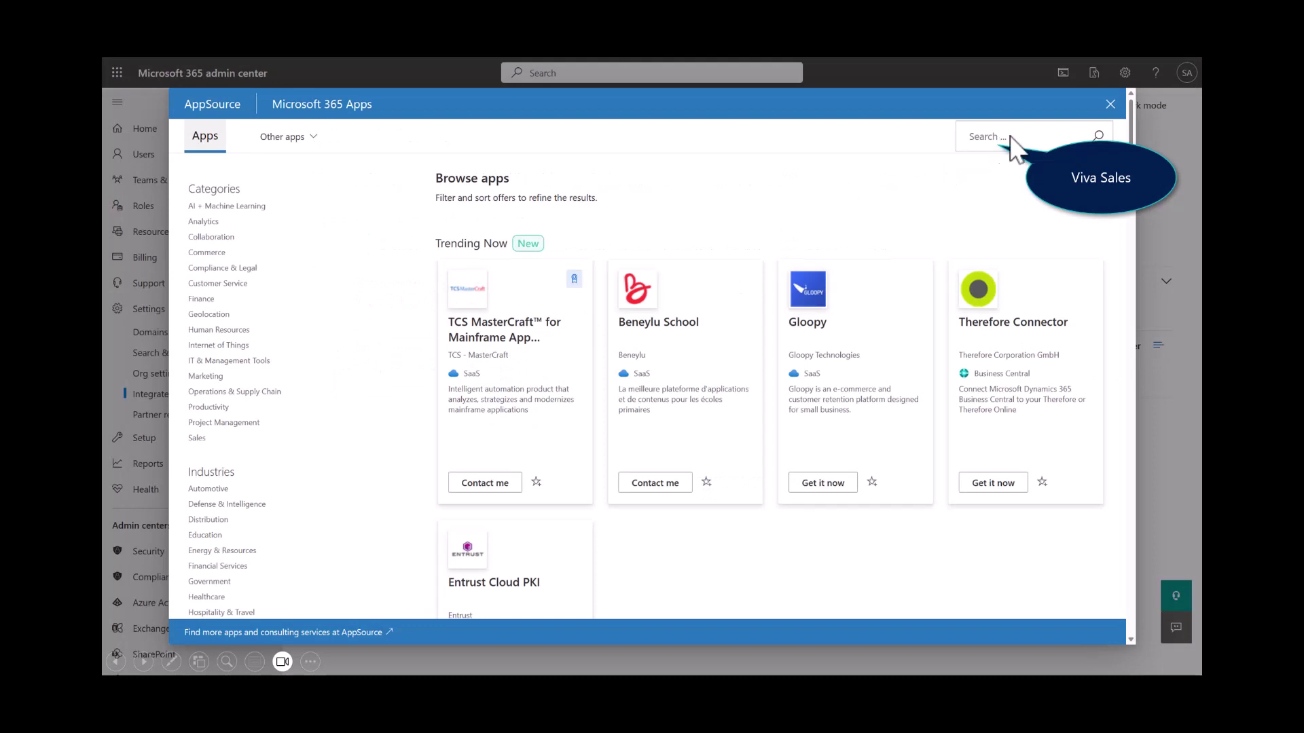
pyautogui.write('Viva')
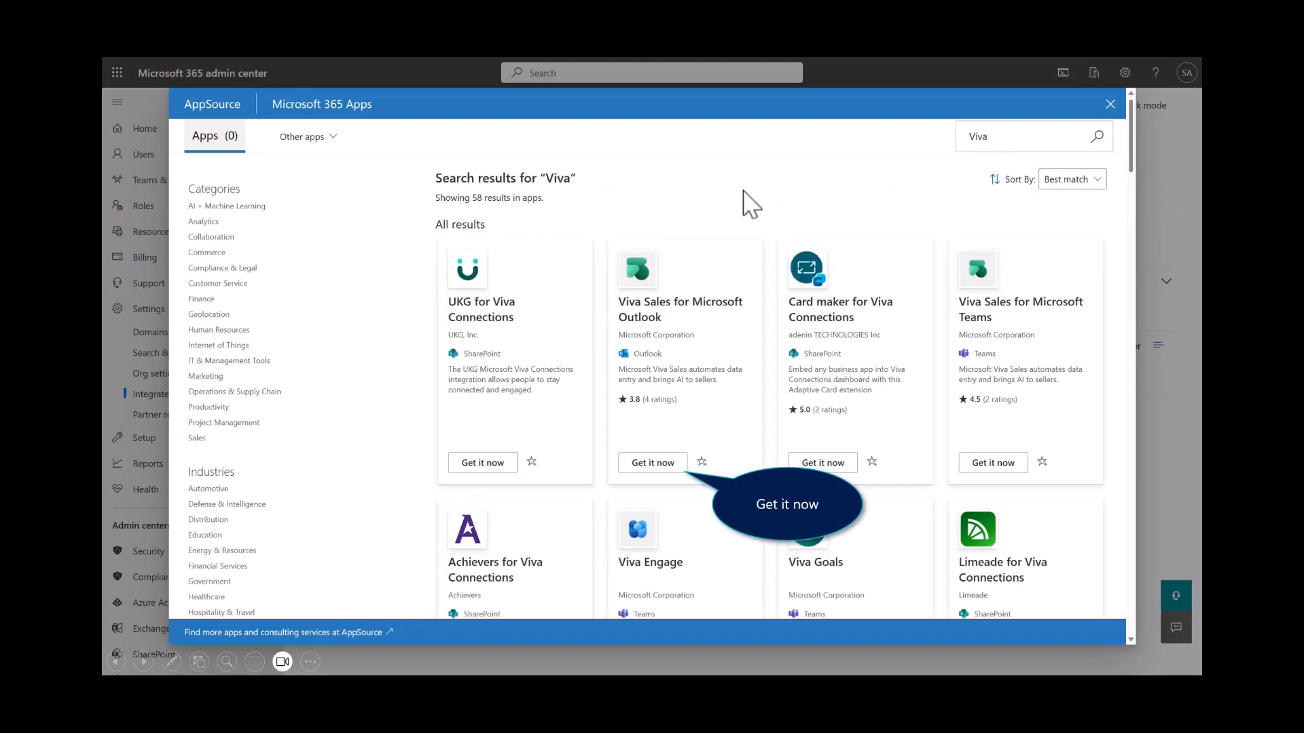
pyautogui.moveTo(701, 413)
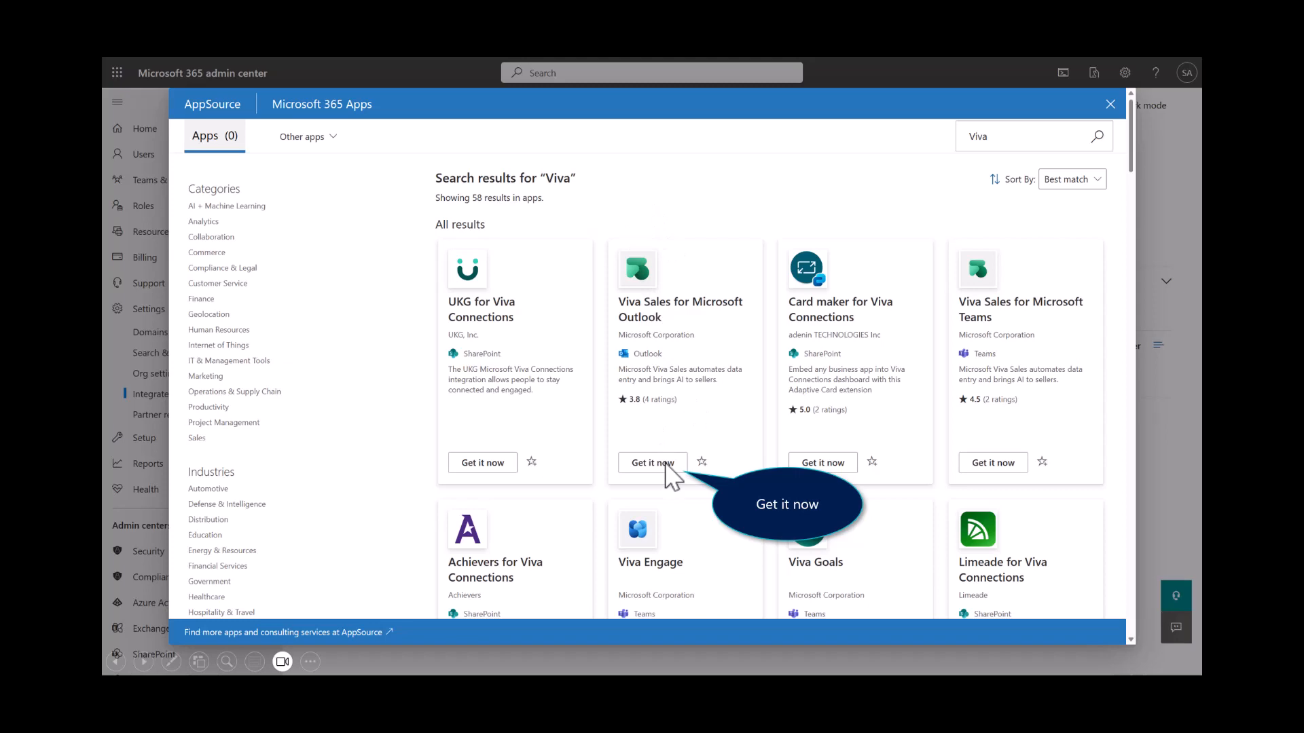
pyautogui.click(652, 462)
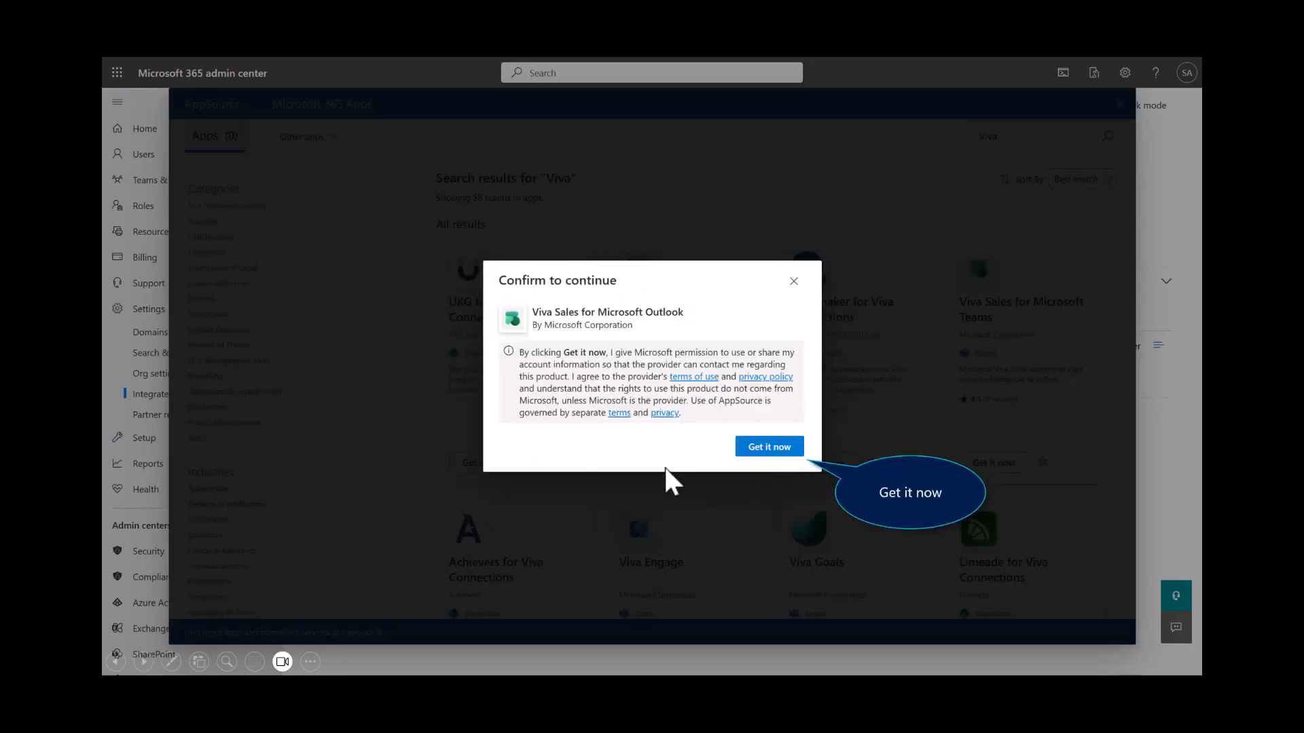
pyautogui.click(769, 445)
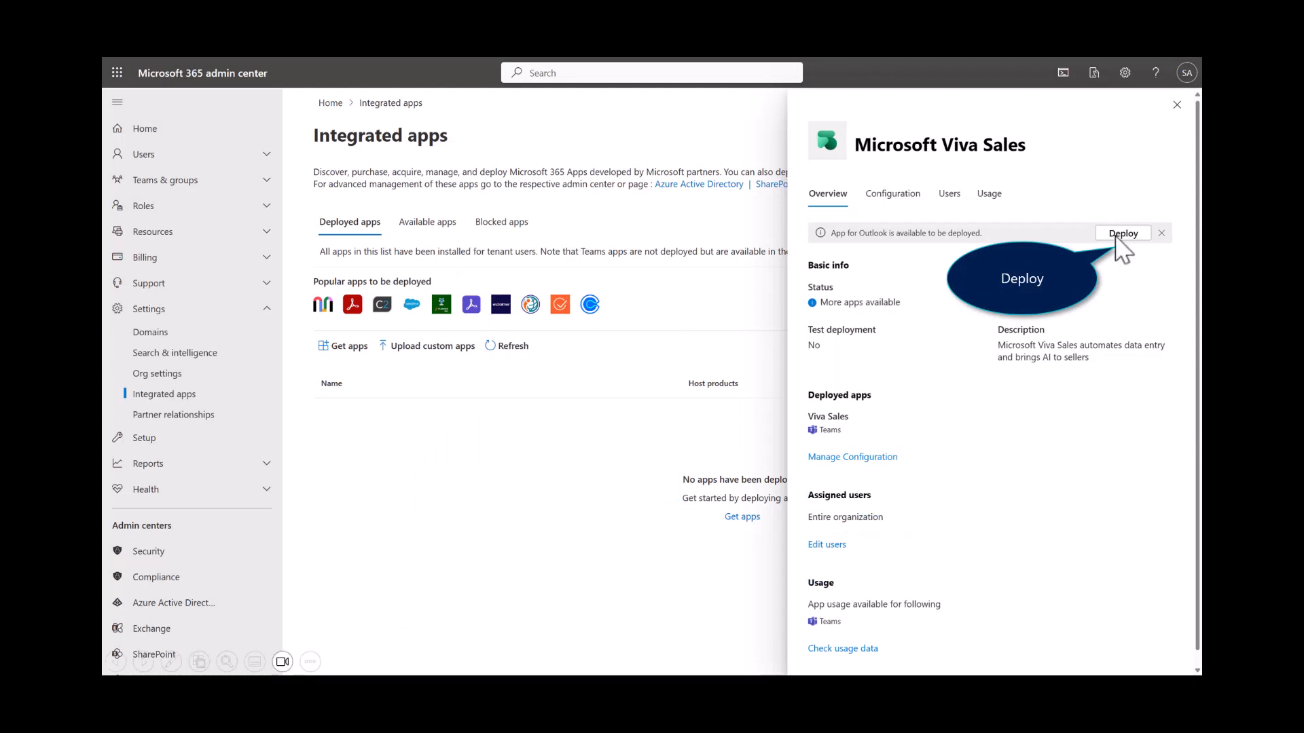
# Step: Deploy Viva Sales for Microsoft Outlook with its permissions and finish the deployment
pyautogui.click(1122, 234)
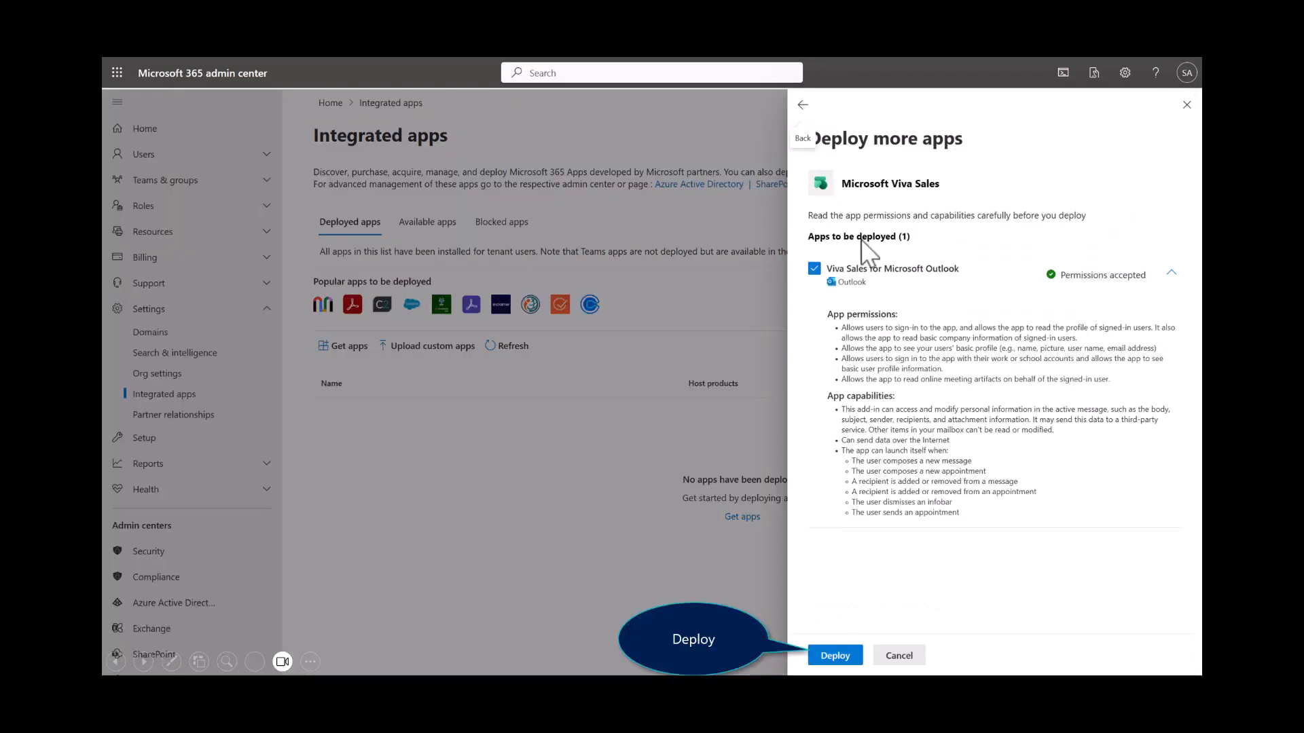
pyautogui.moveTo(838, 556)
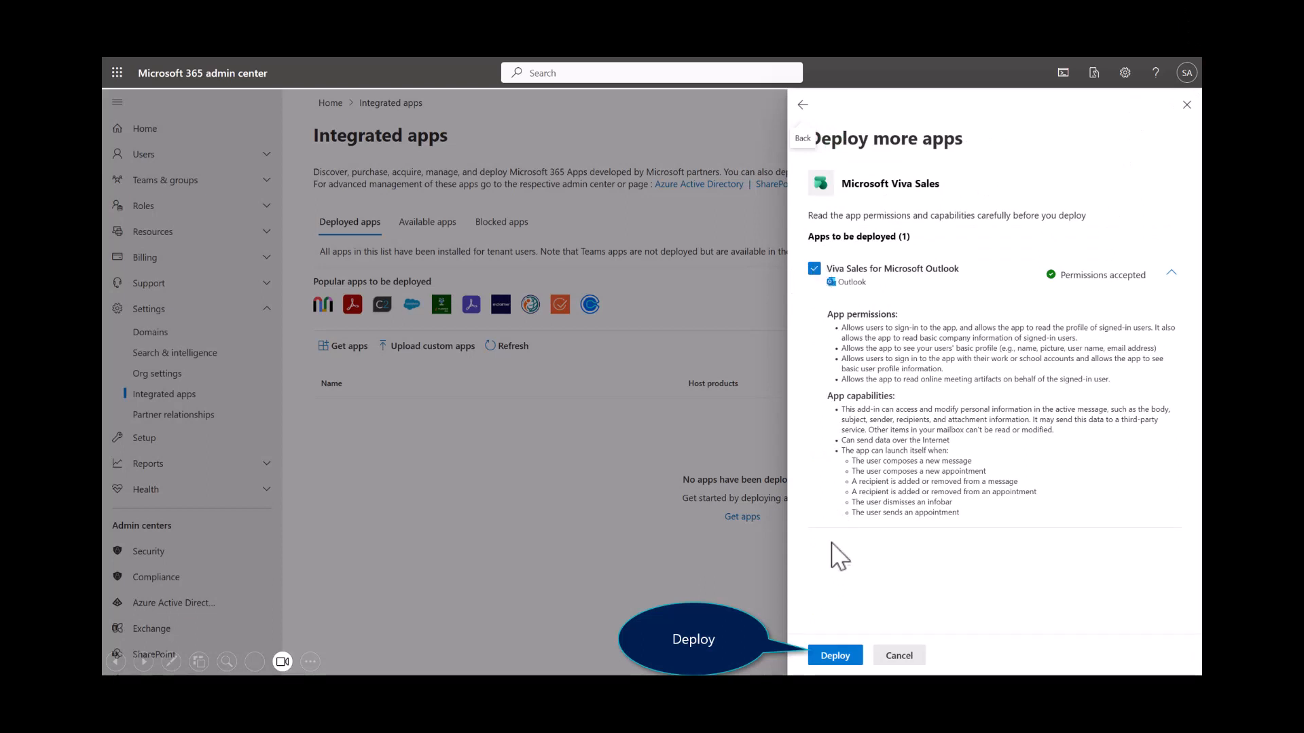
pyautogui.click(834, 656)
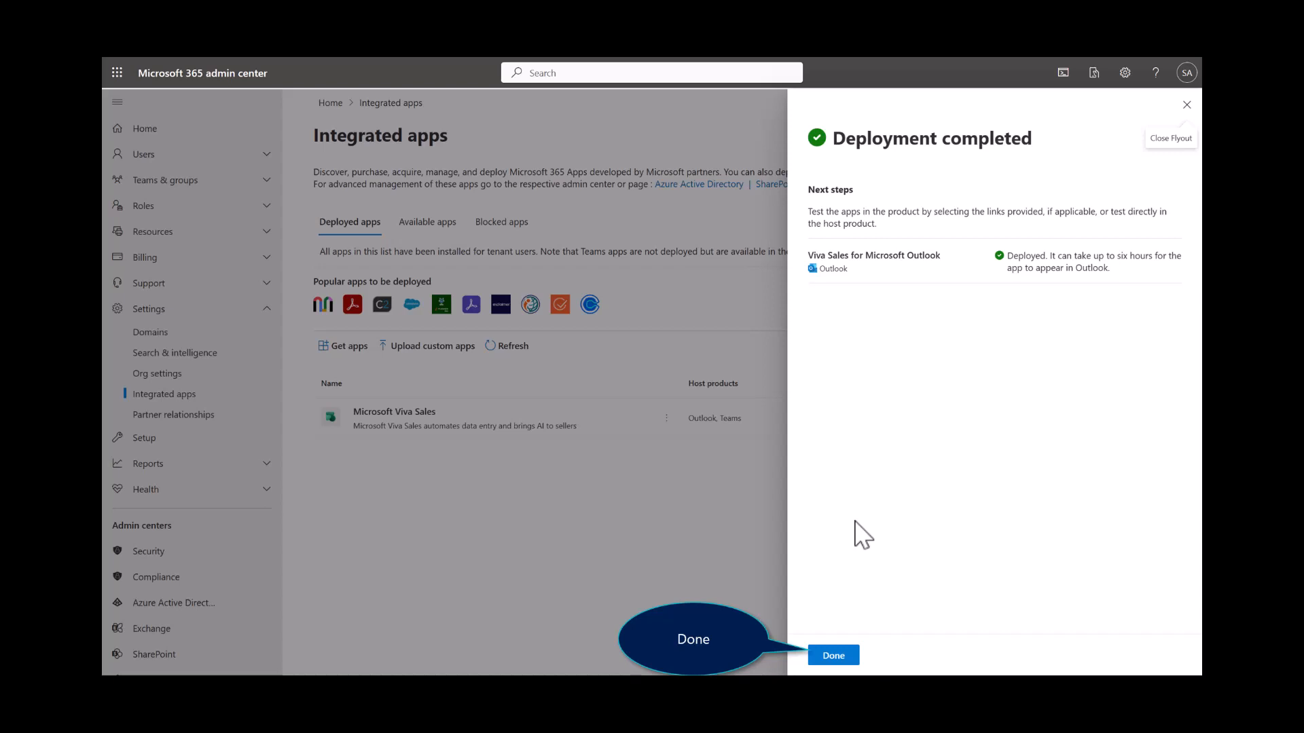
pyautogui.click(834, 656)
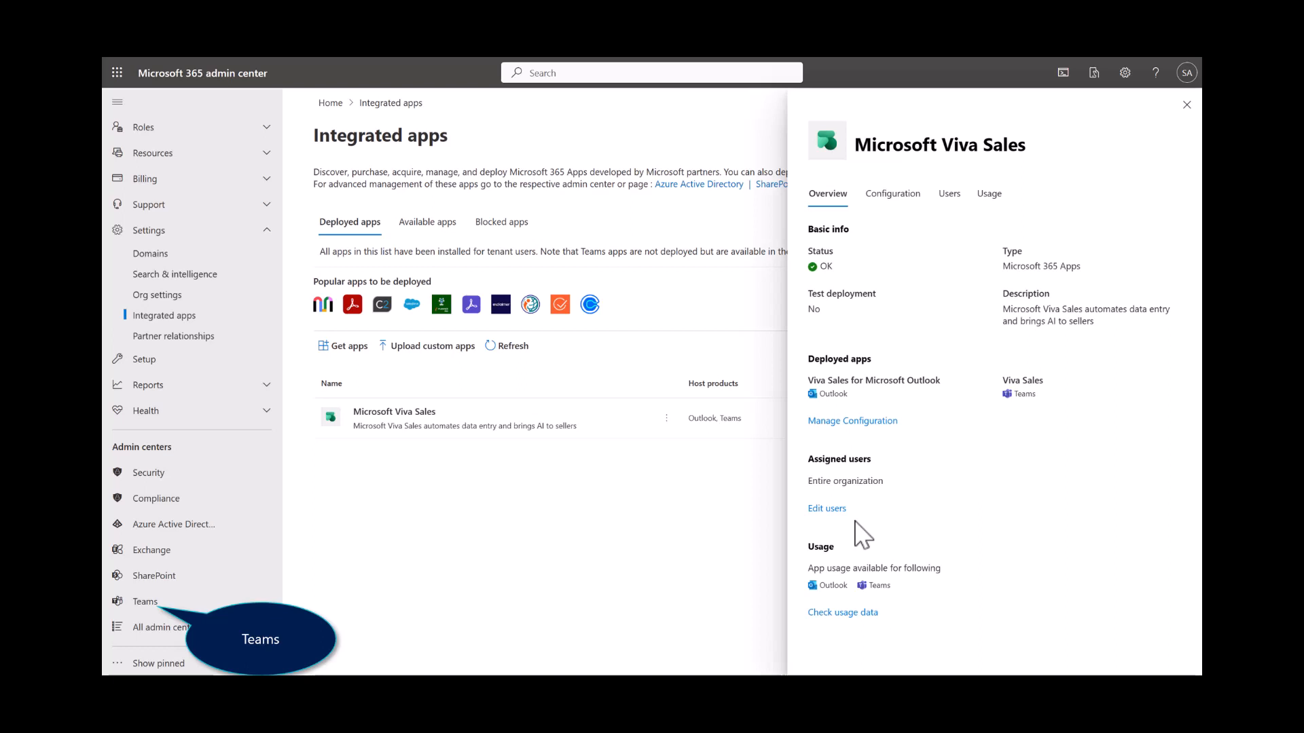
# Step: Switch to the Teams admin center and go to Teams apps > Setup policies
pyautogui.click(144, 602)
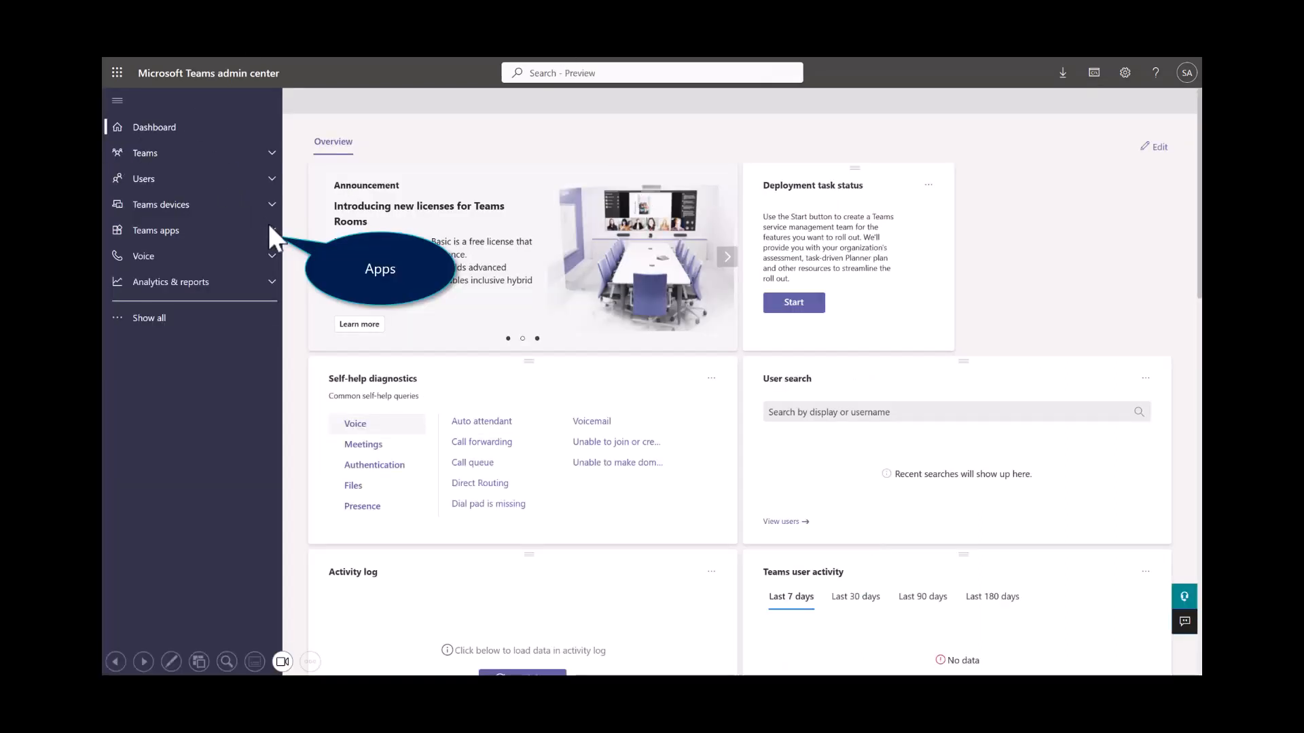
pyautogui.moveTo(221, 259)
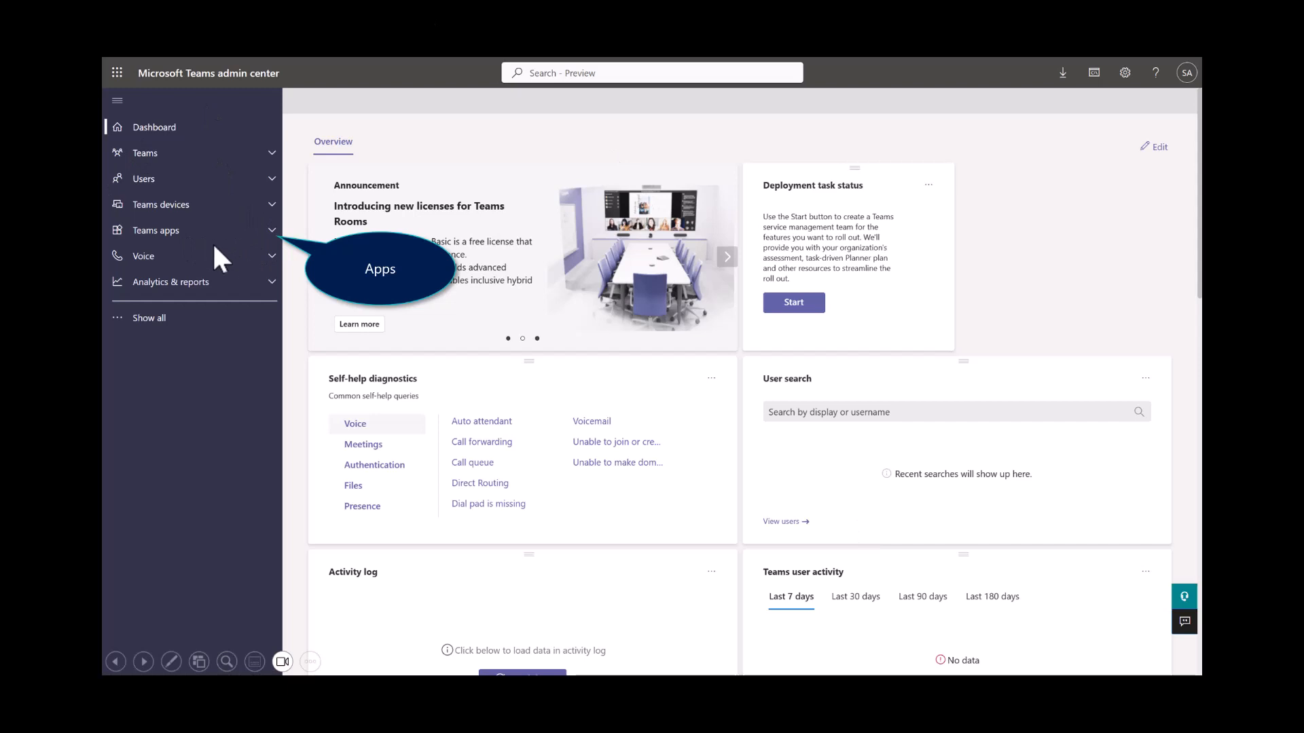
pyautogui.click(154, 230)
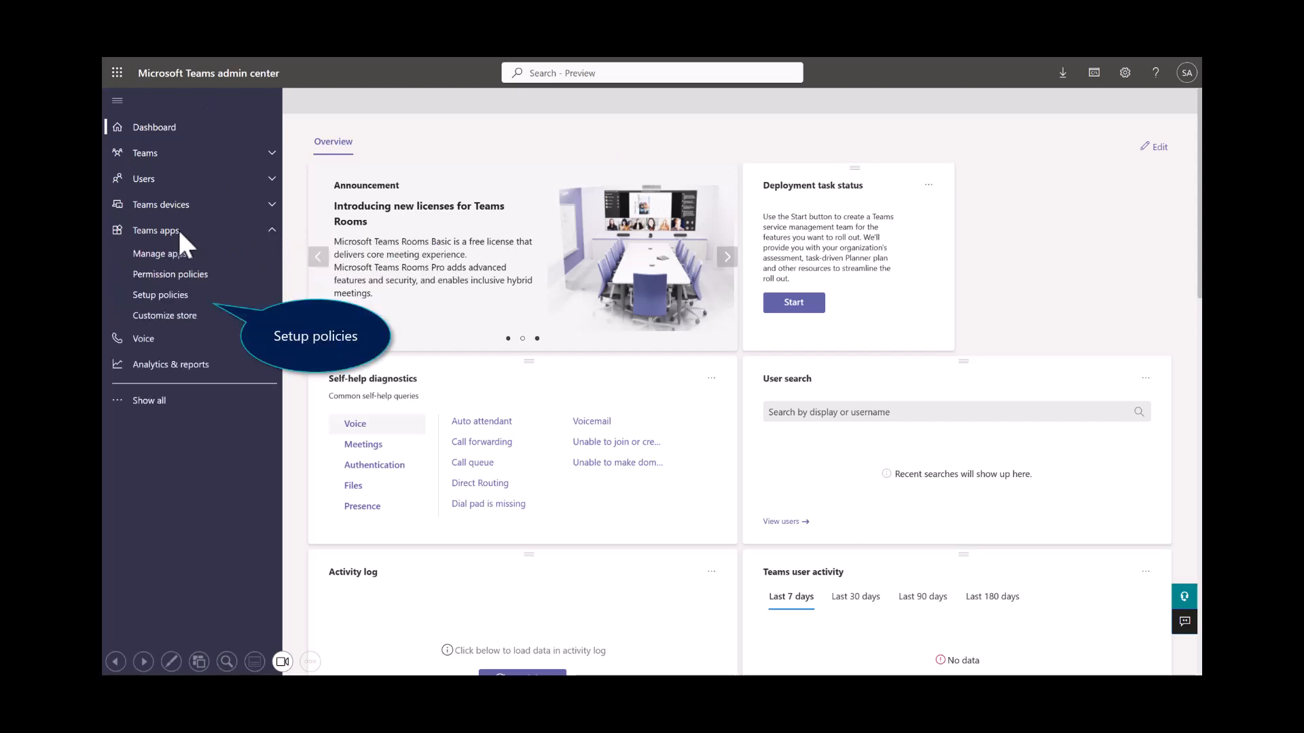
pyautogui.click(160, 294)
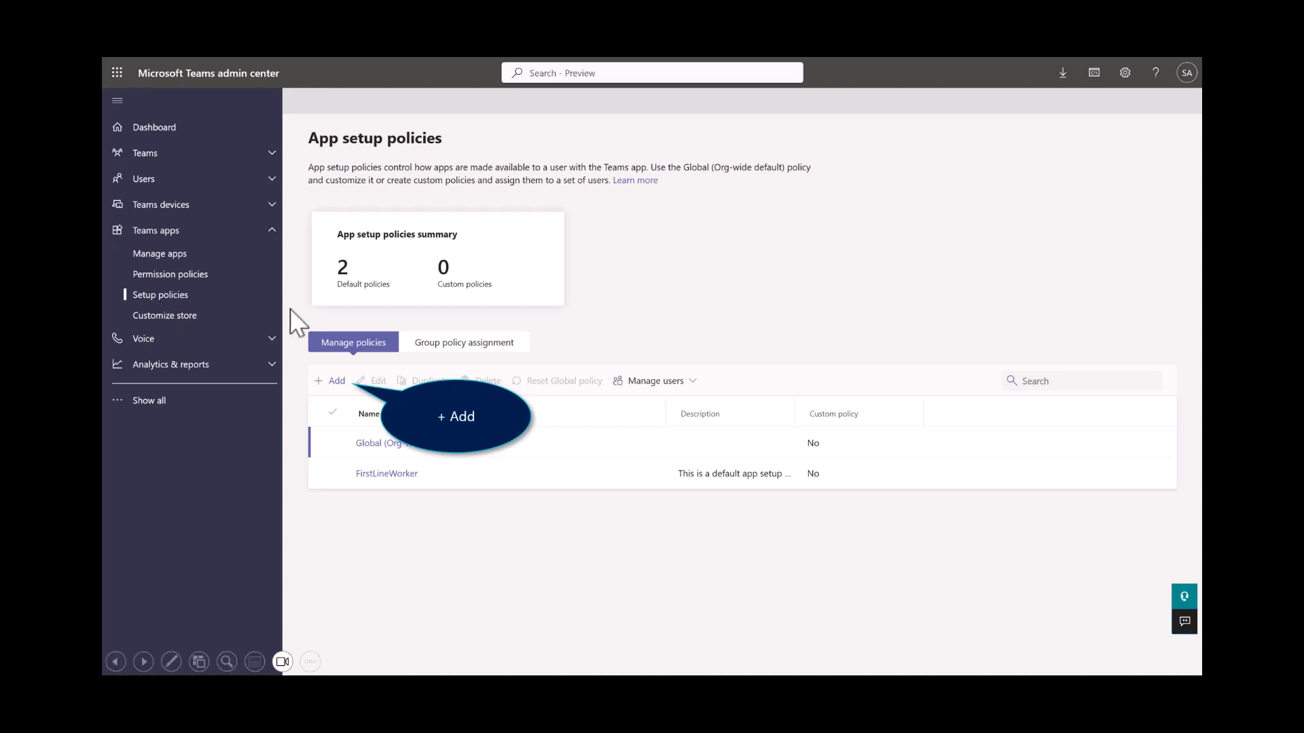
# Step: Create a 'Viva Sales' app setup policy that installs the Viva Sales app and save it
pyautogui.click(329, 381)
pyautogui.write('Viva Sales')
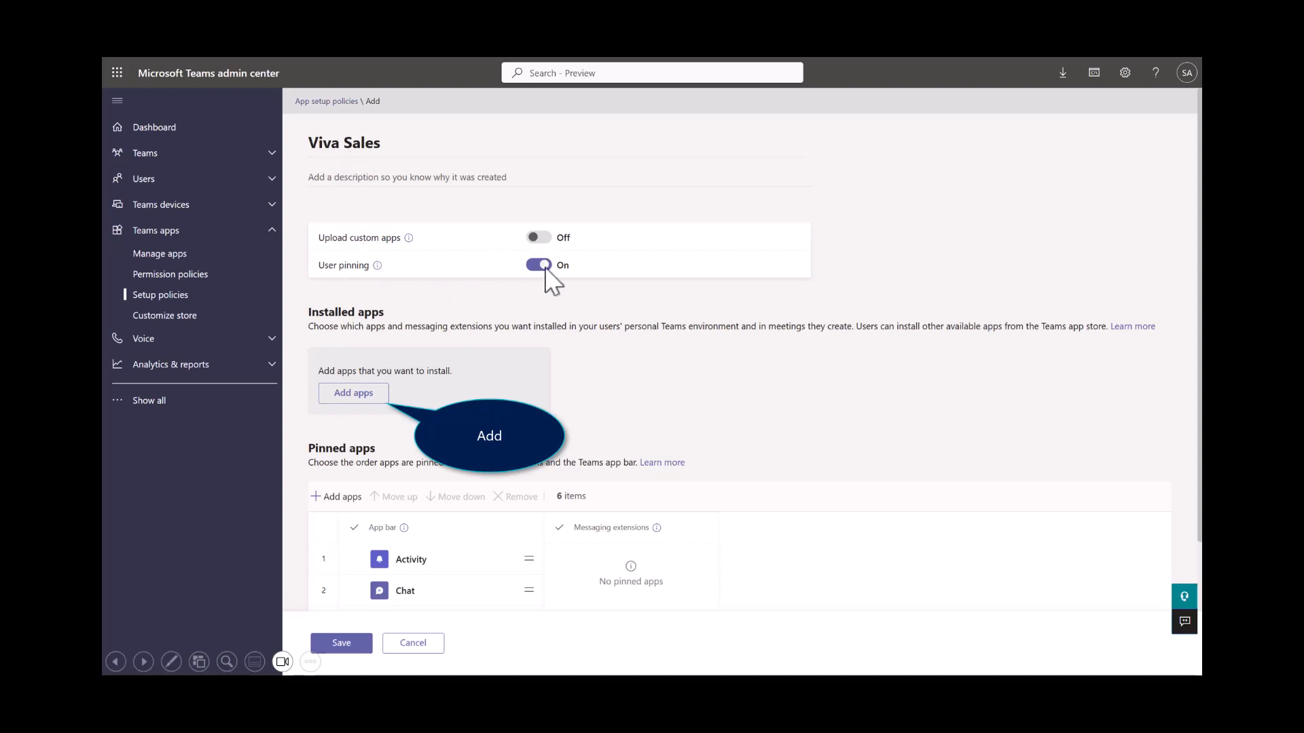
pyautogui.moveTo(312, 406)
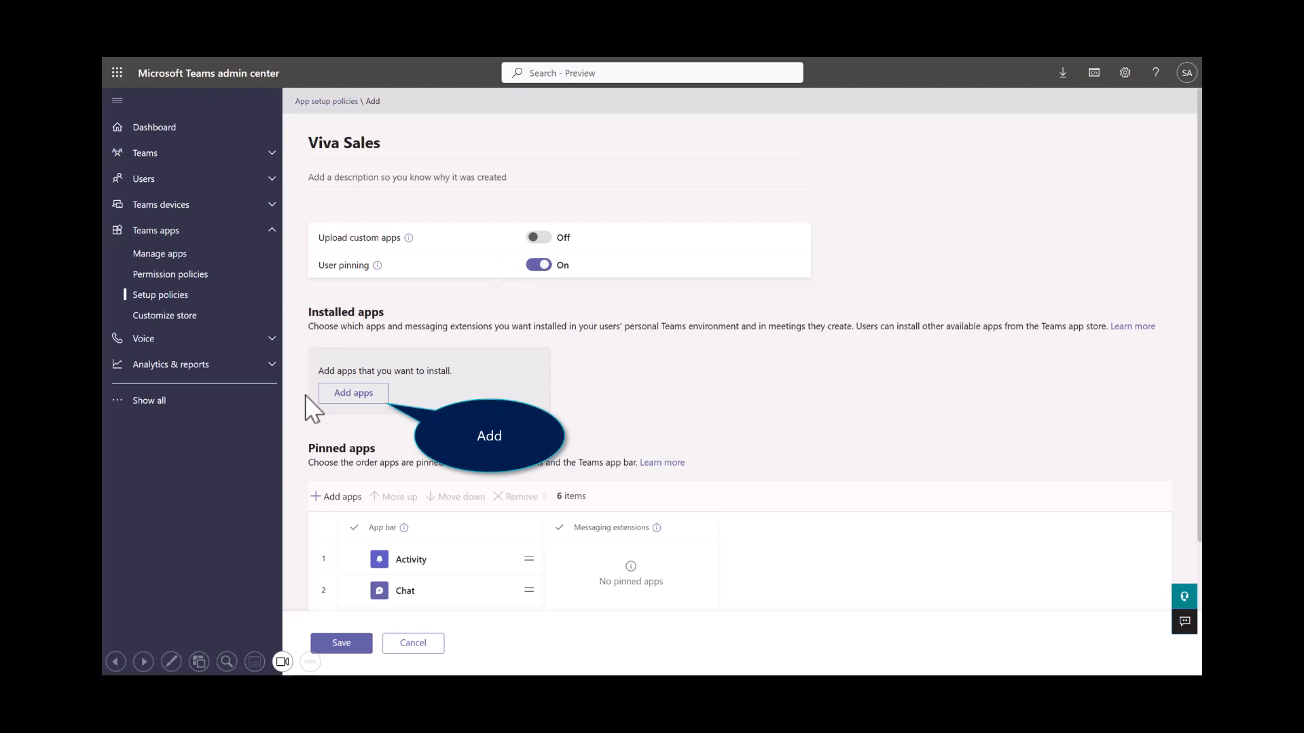
pyautogui.click(353, 394)
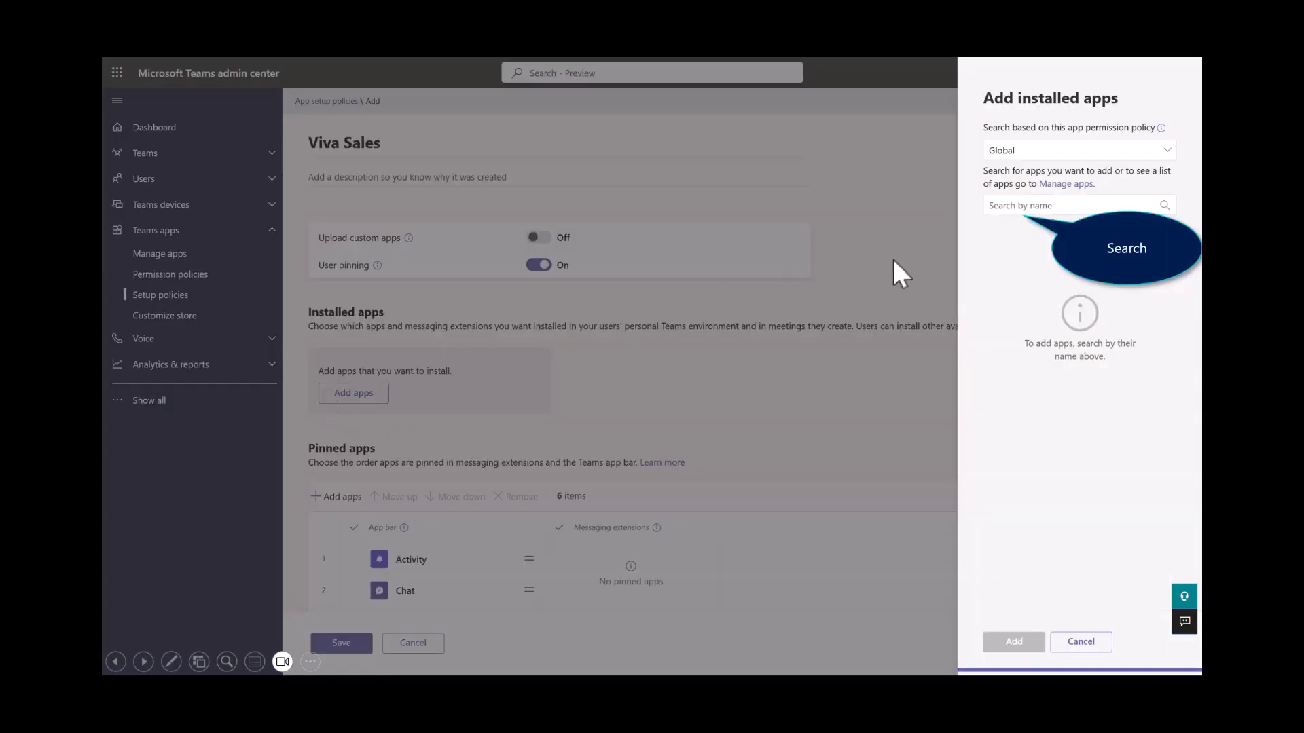
pyautogui.write('Viva')
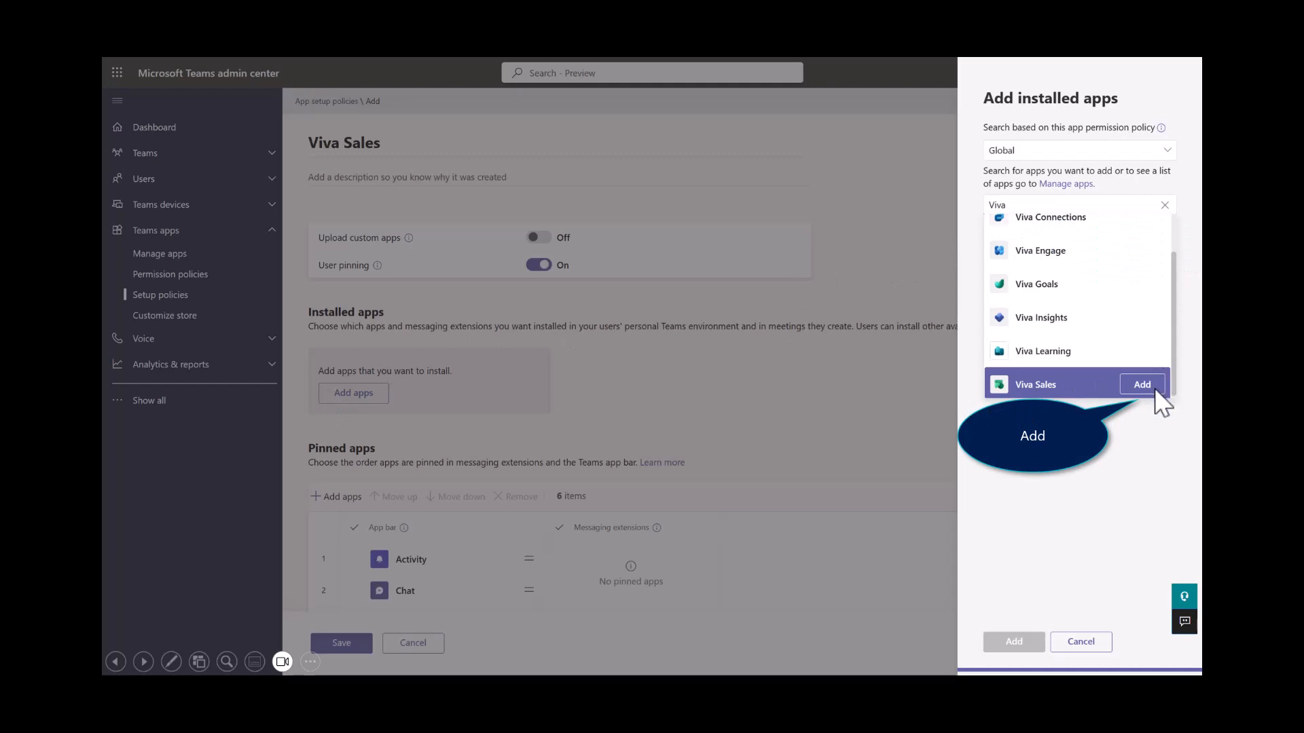
pyautogui.click(1141, 384)
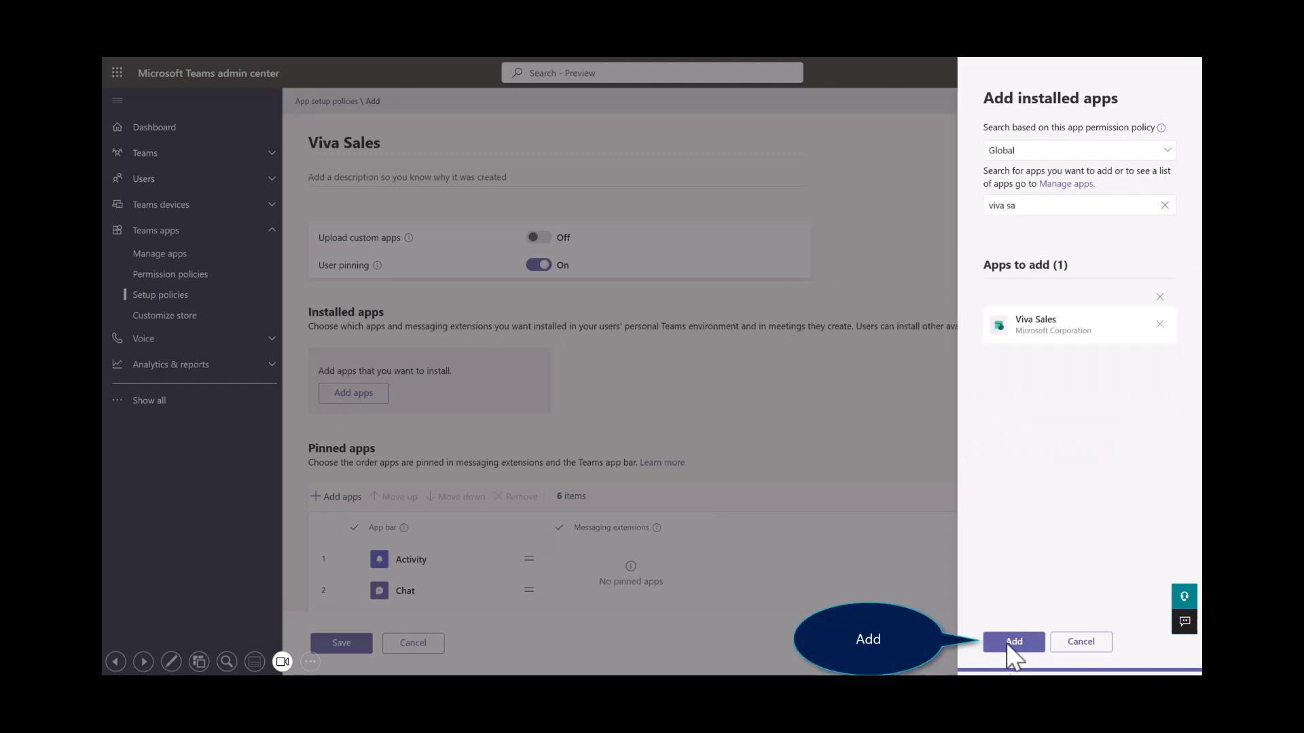
pyautogui.click(1014, 641)
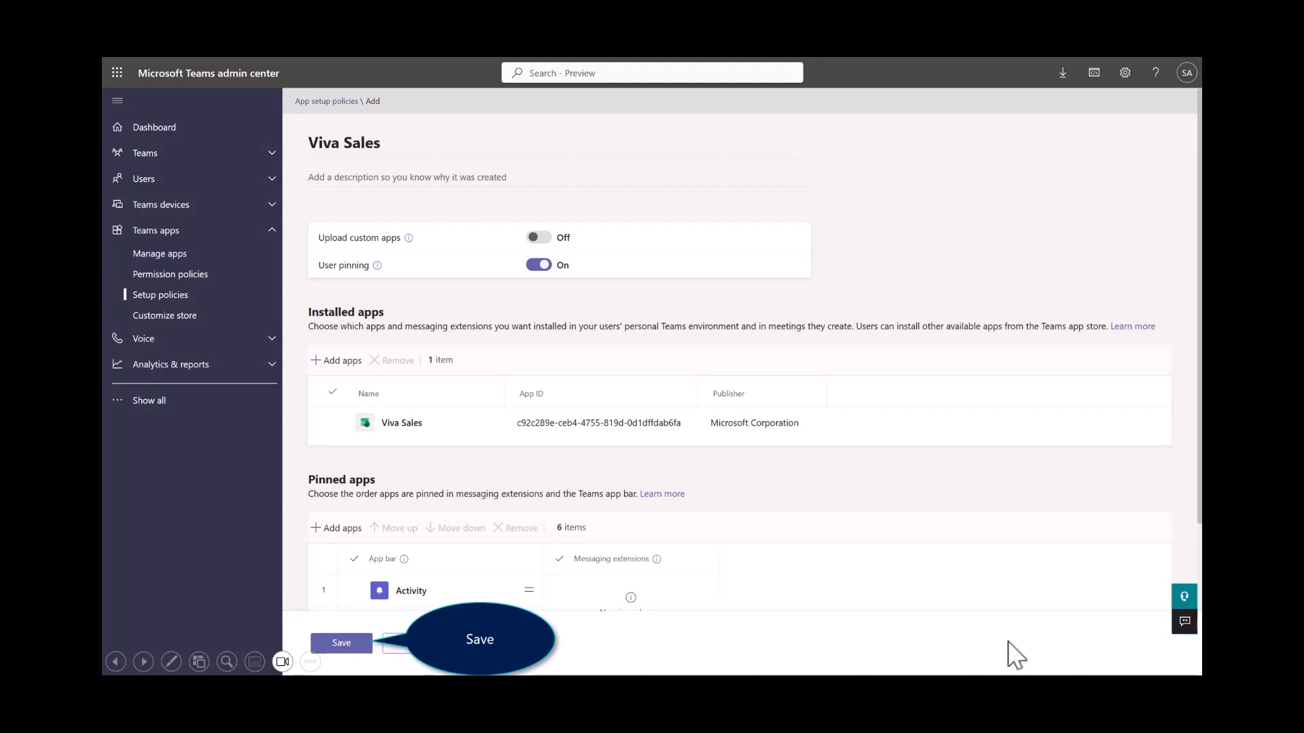
pyautogui.click(340, 644)
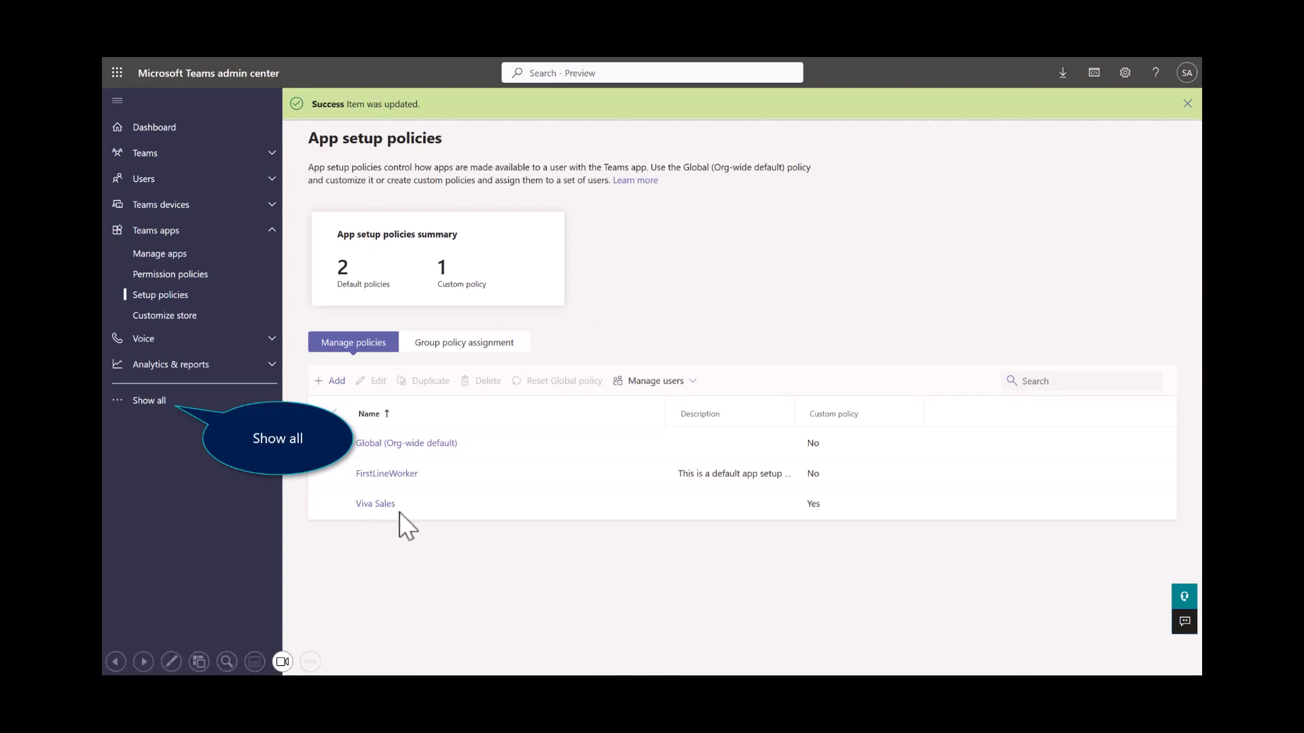
pyautogui.moveTo(449, 530)
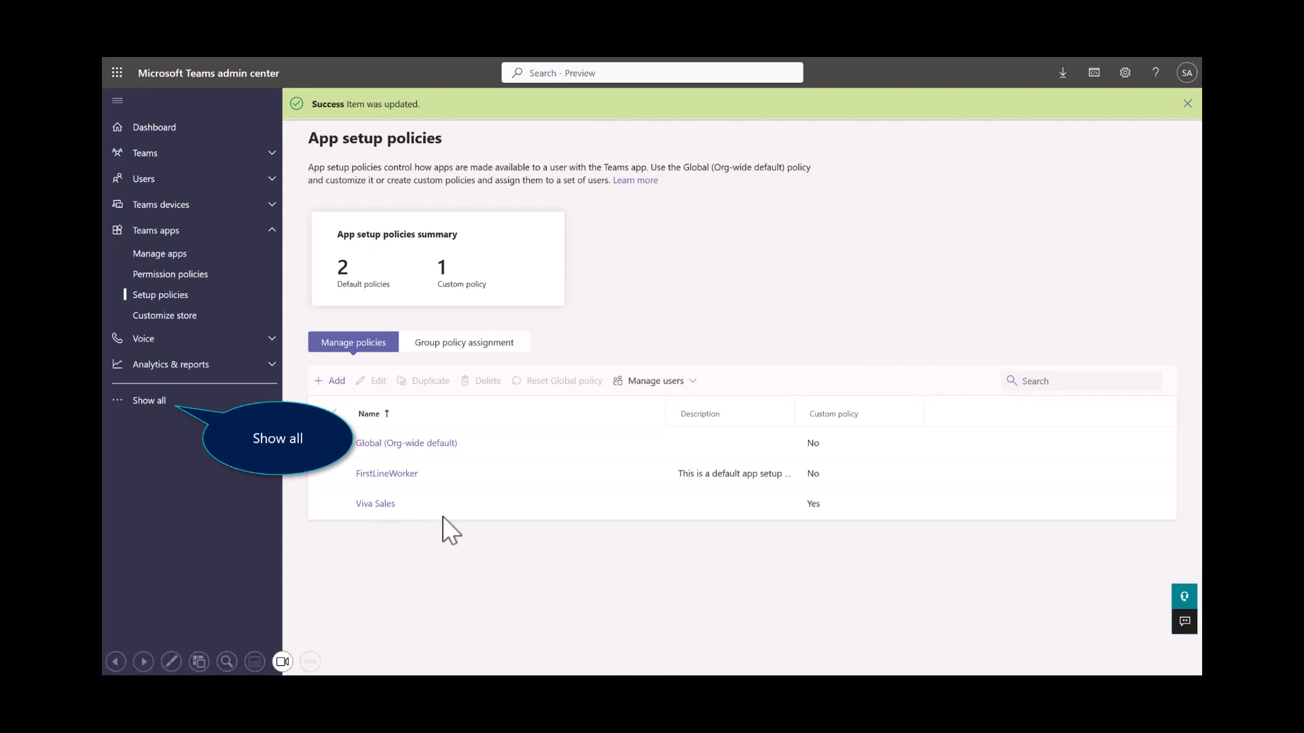
# Step: Show all navigation sections and go to Meetings > Meeting policies
pyautogui.click(150, 400)
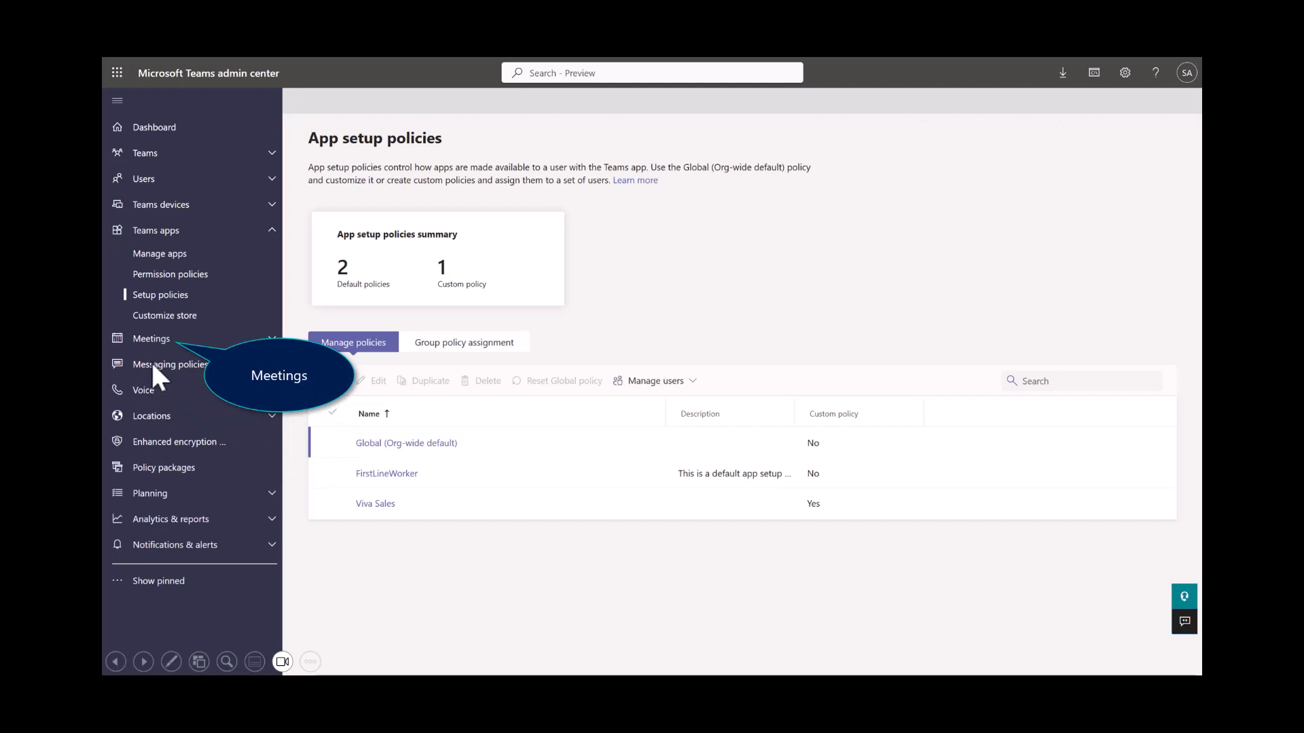
pyautogui.moveTo(155, 367)
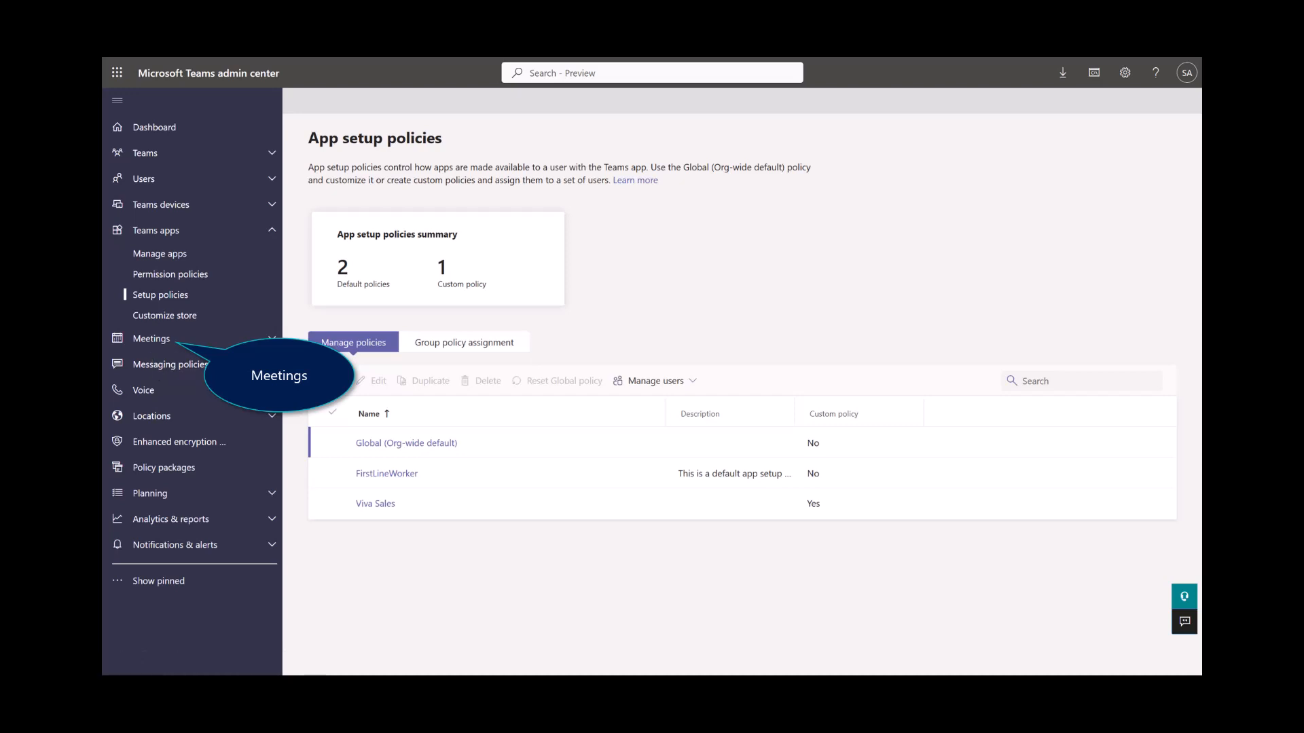
pyautogui.click(151, 338)
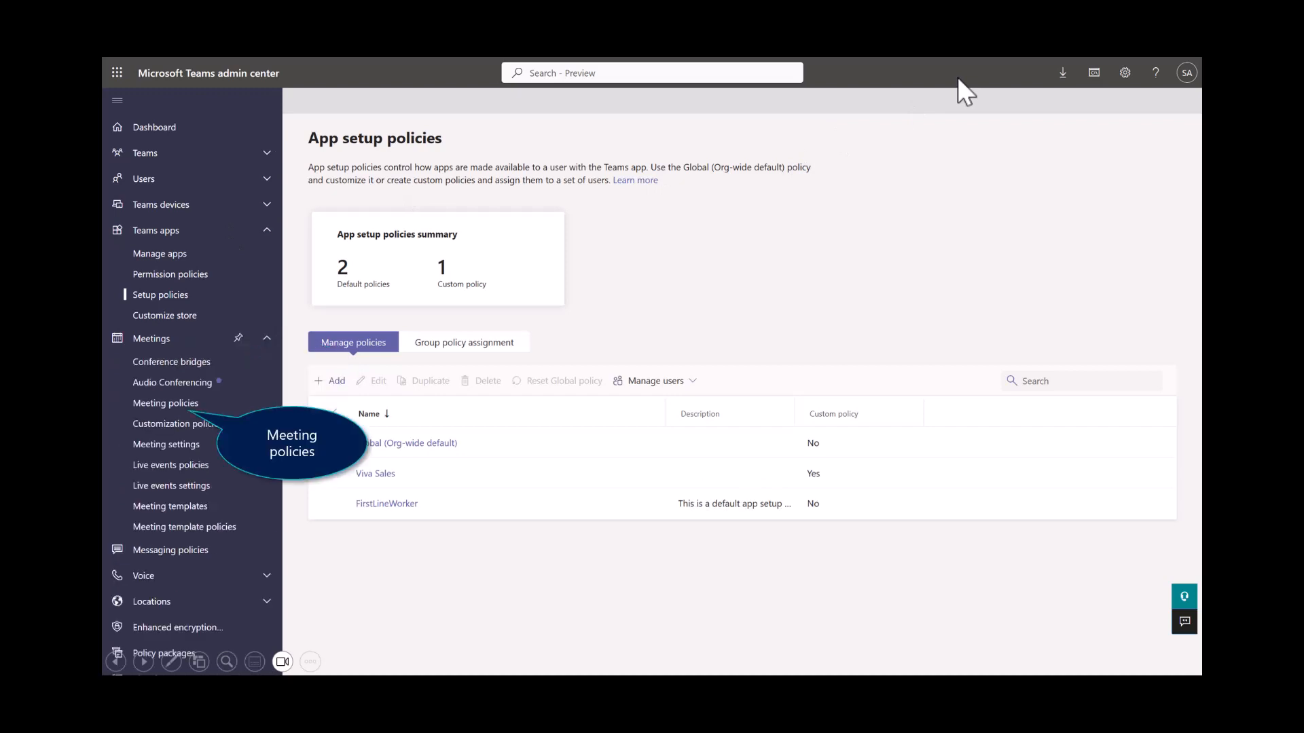
pyautogui.moveTo(174, 415)
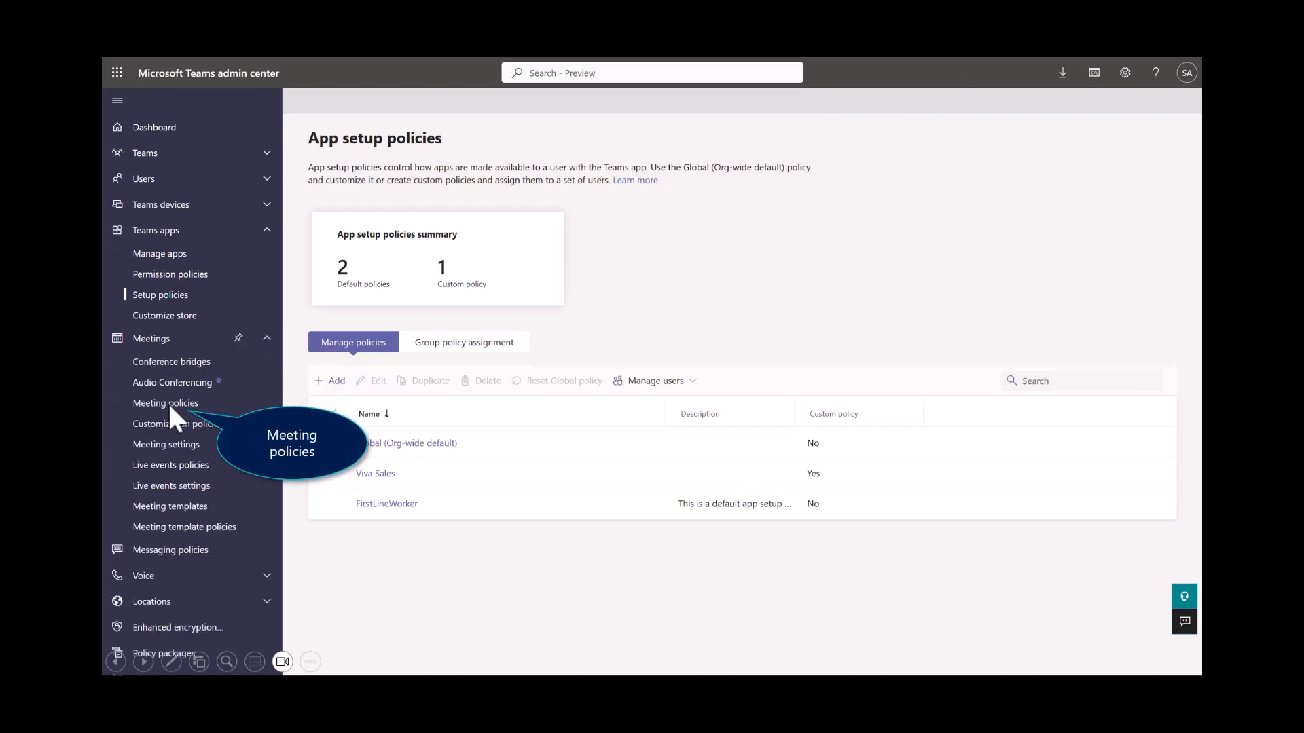
pyautogui.click(165, 404)
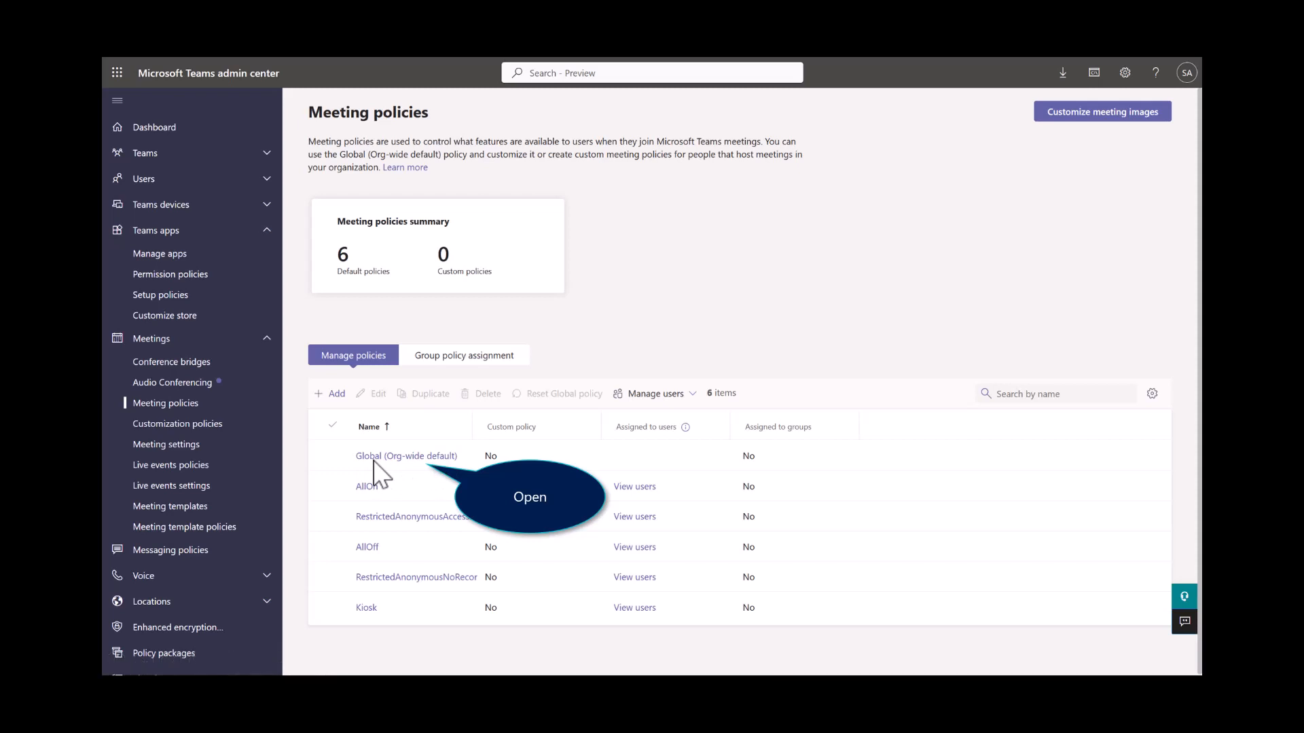
# Step: Turn Transcription on in the Global (Org-wide default) meeting policy and save it
pyautogui.click(406, 456)
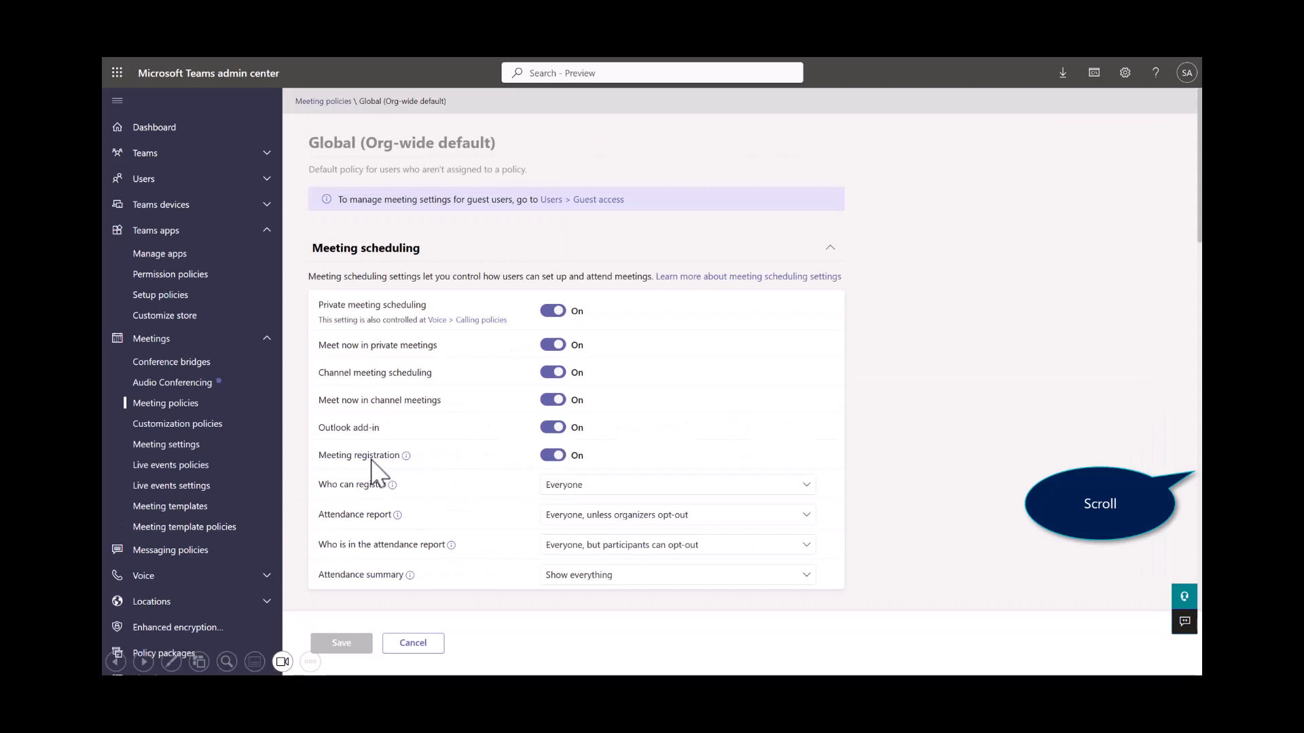
pyautogui.moveTo(869, 435)
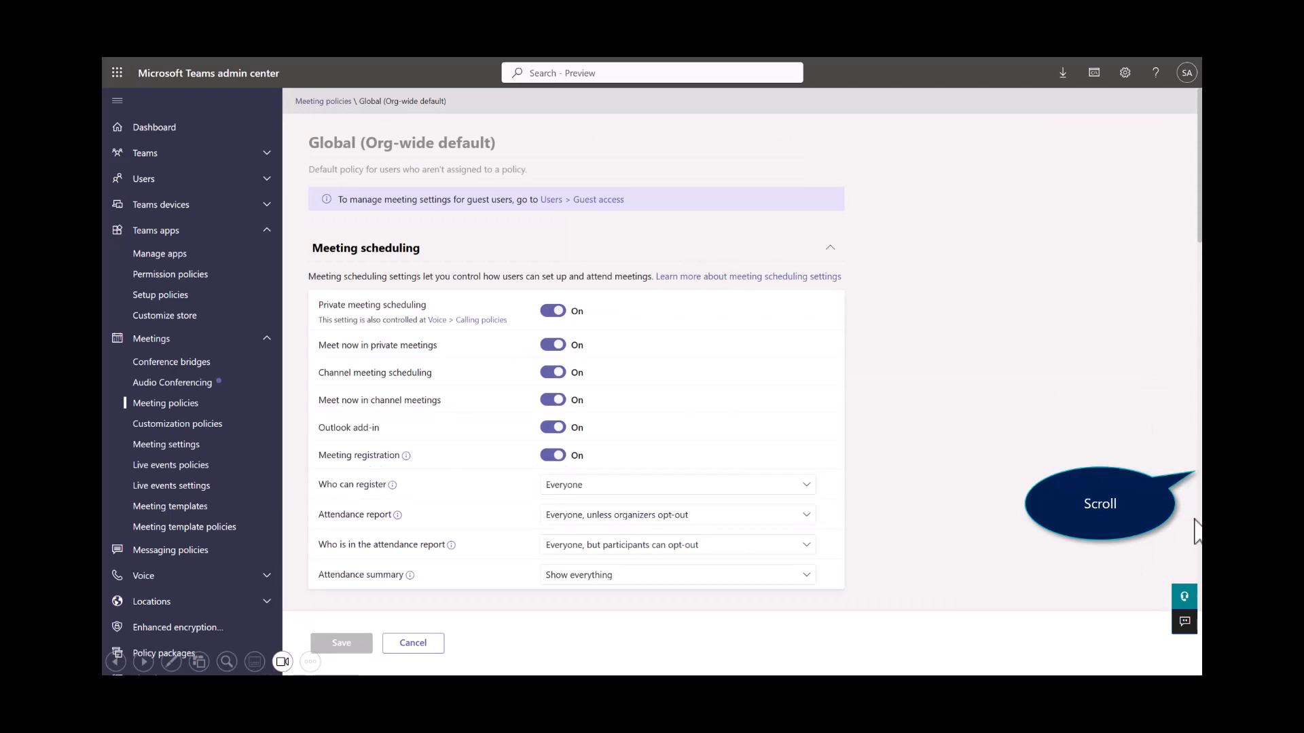
pyautogui.scroll(-3)
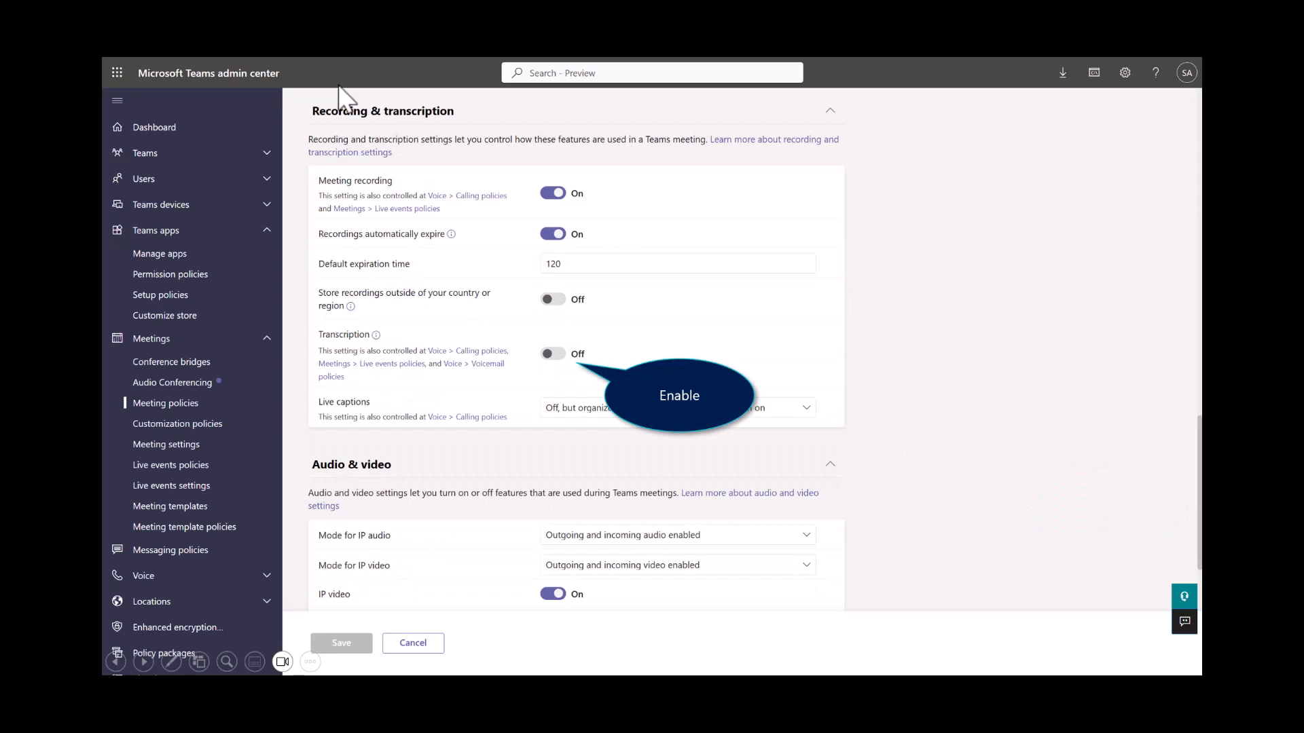
pyautogui.moveTo(393, 128)
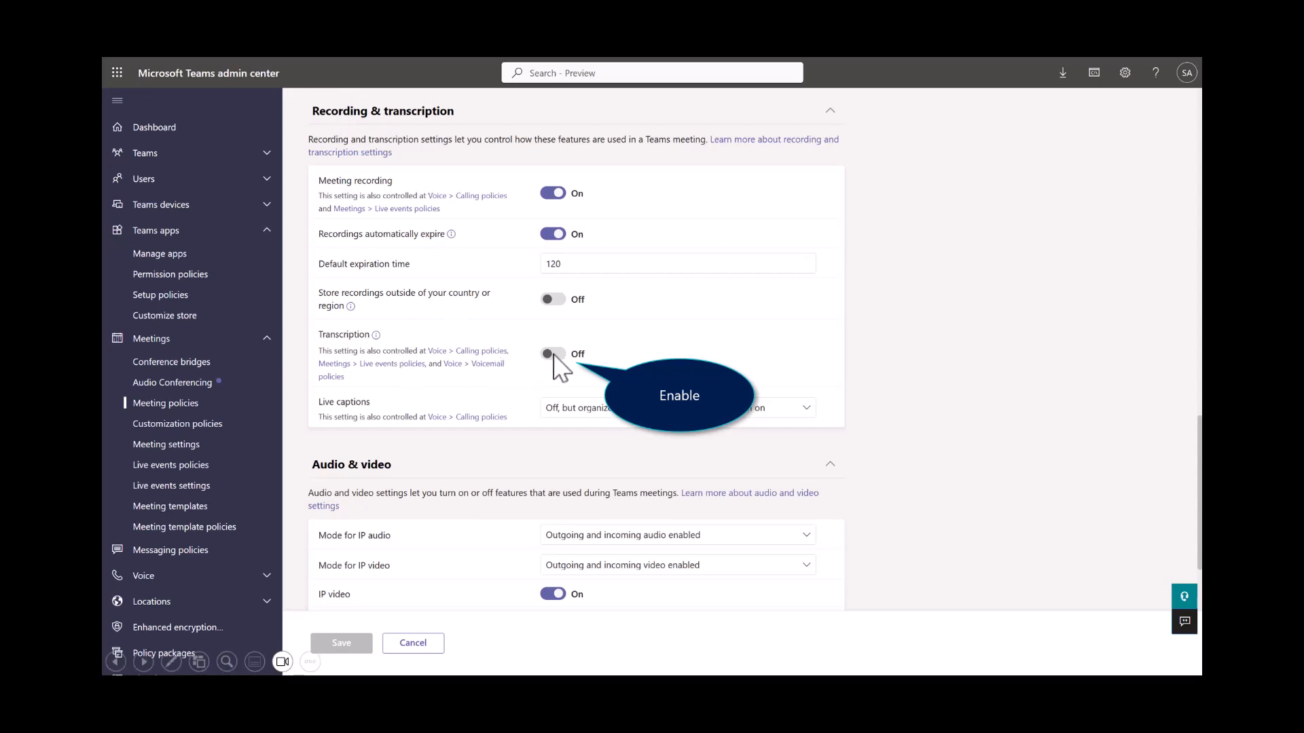
pyautogui.click(553, 355)
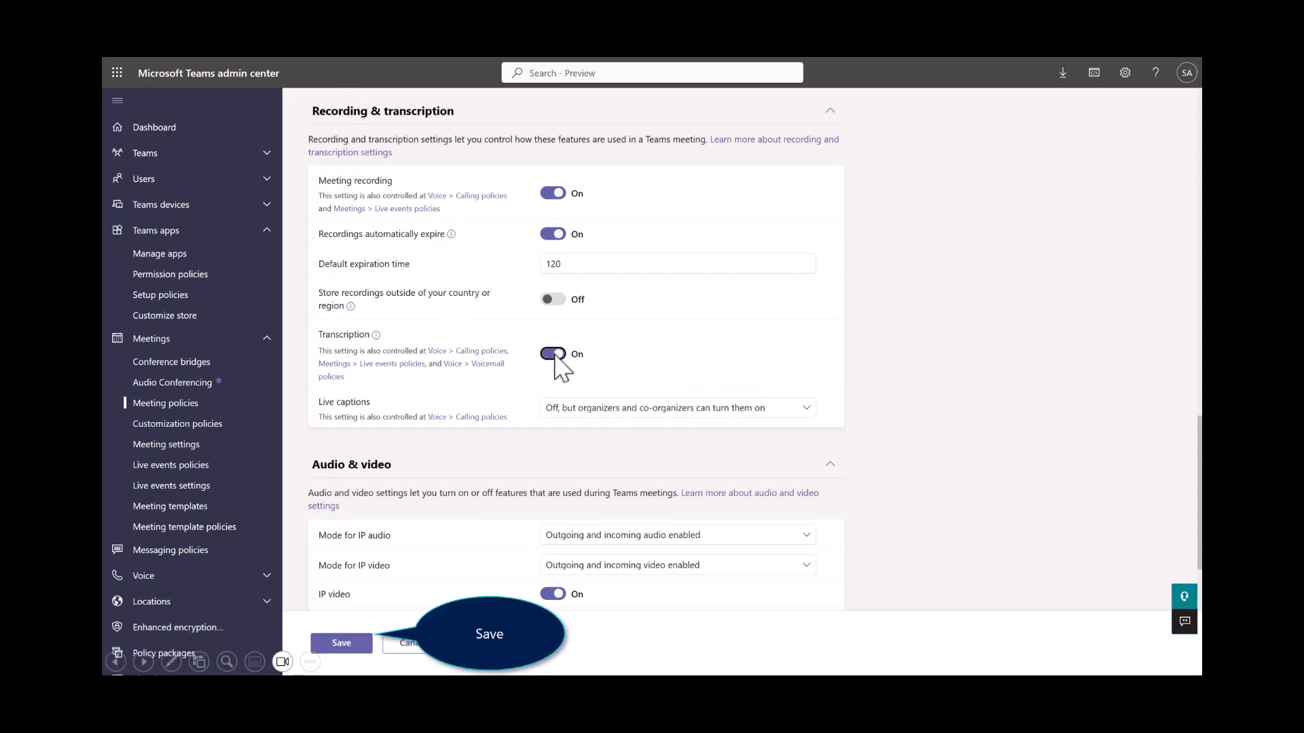
pyautogui.click(341, 644)
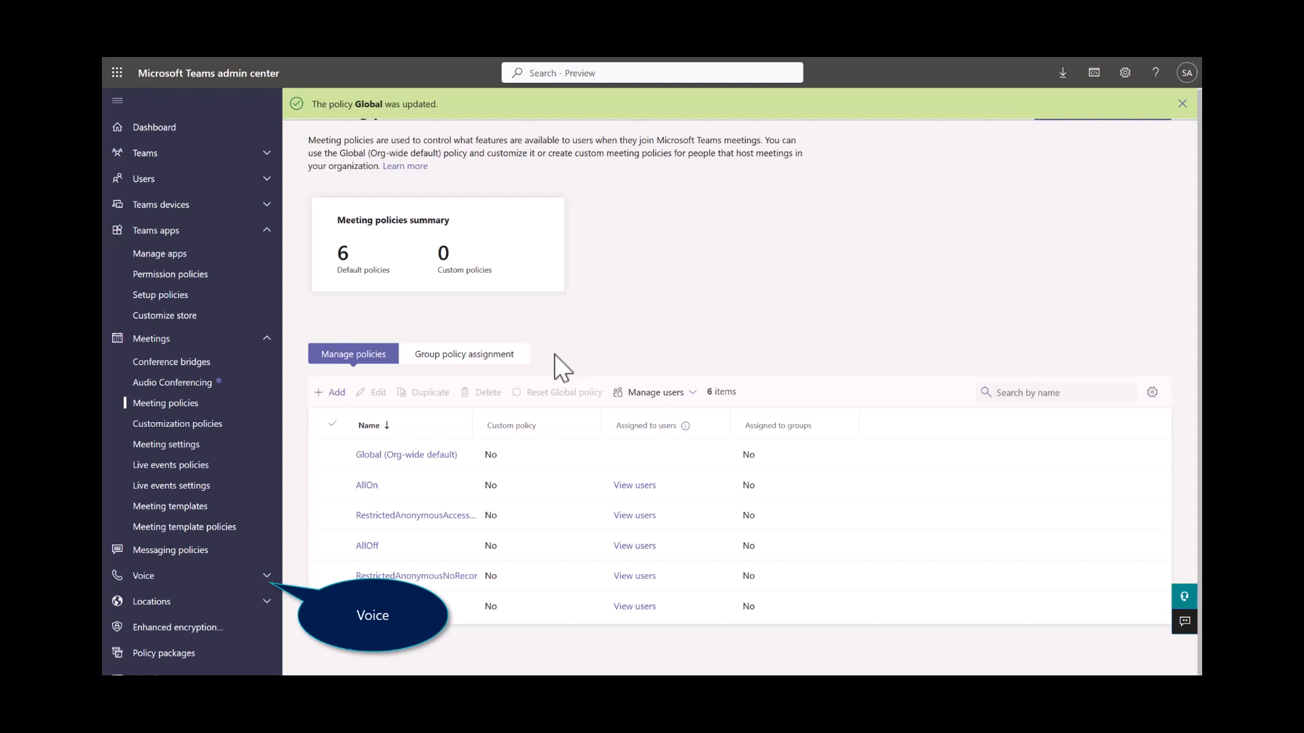
pyautogui.click(144, 576)
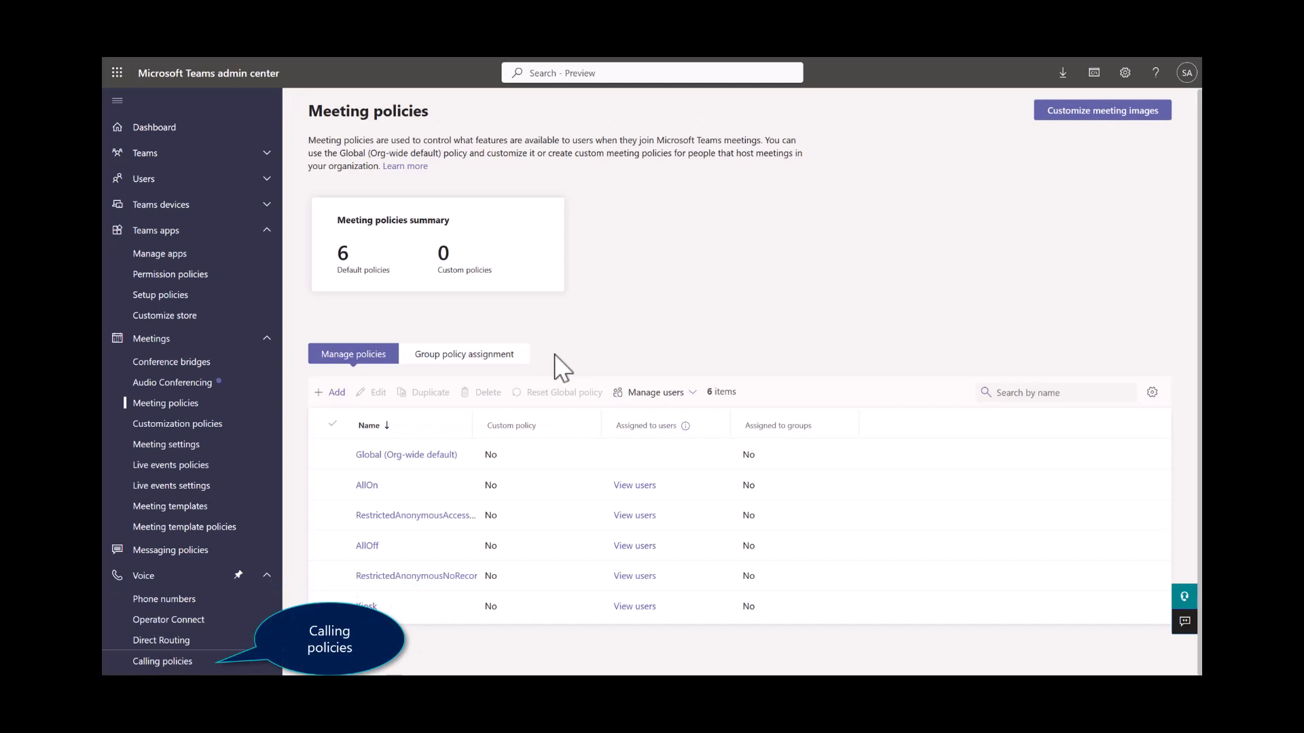
# Step: Go to Voice > Calling policies and open the Global (Org-wide default) calling policy
pyautogui.click(161, 661)
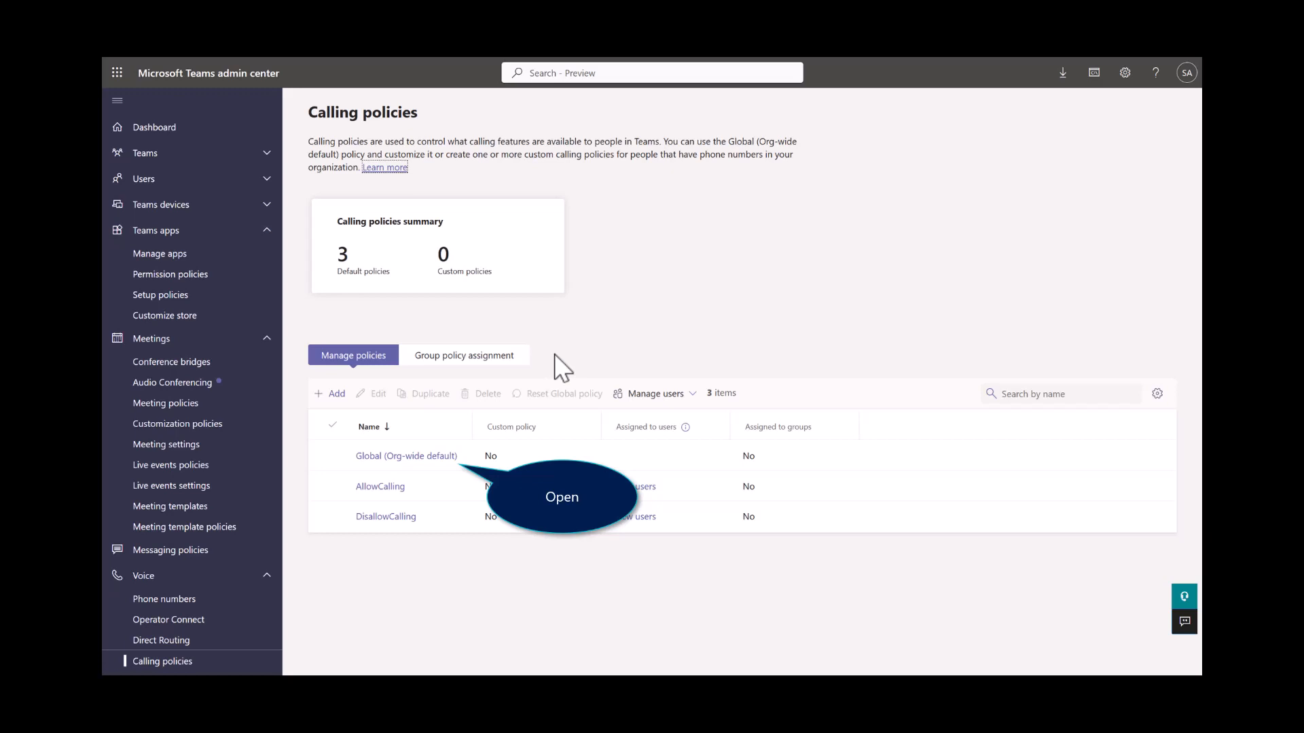
pyautogui.click(406, 456)
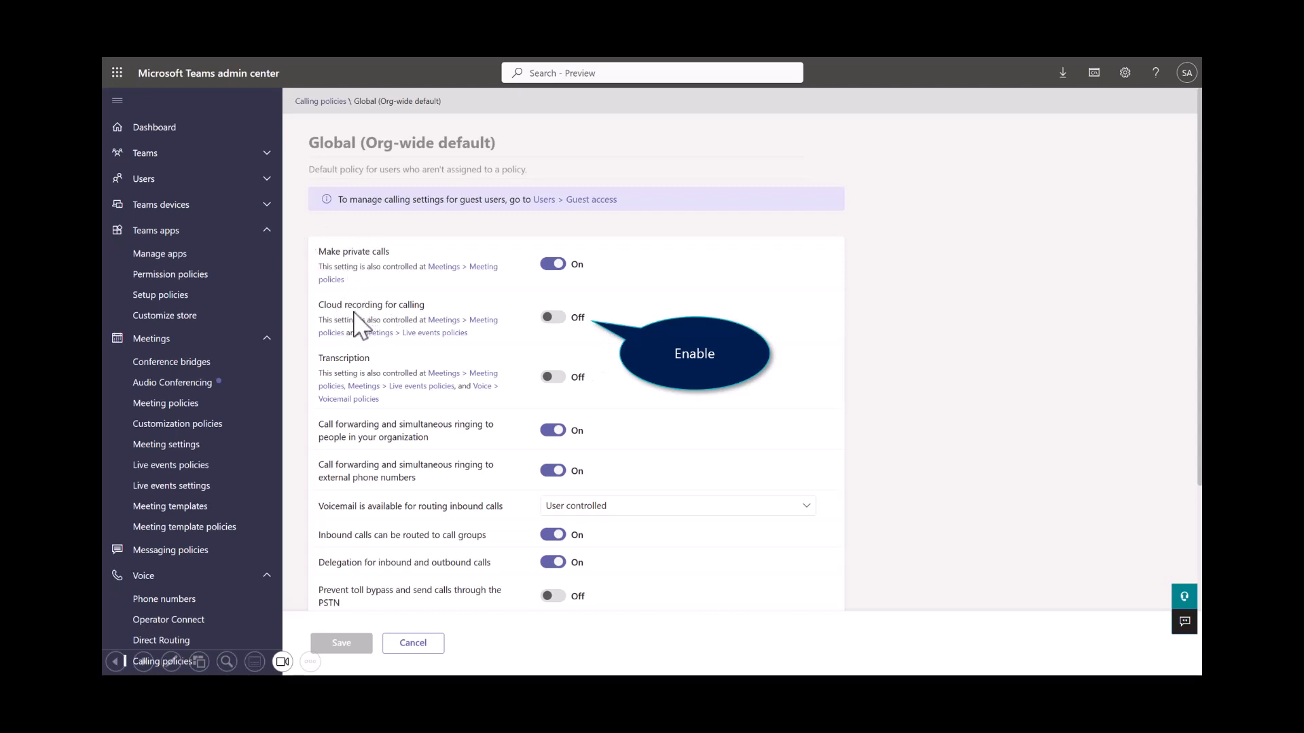
pyautogui.moveTo(394, 330)
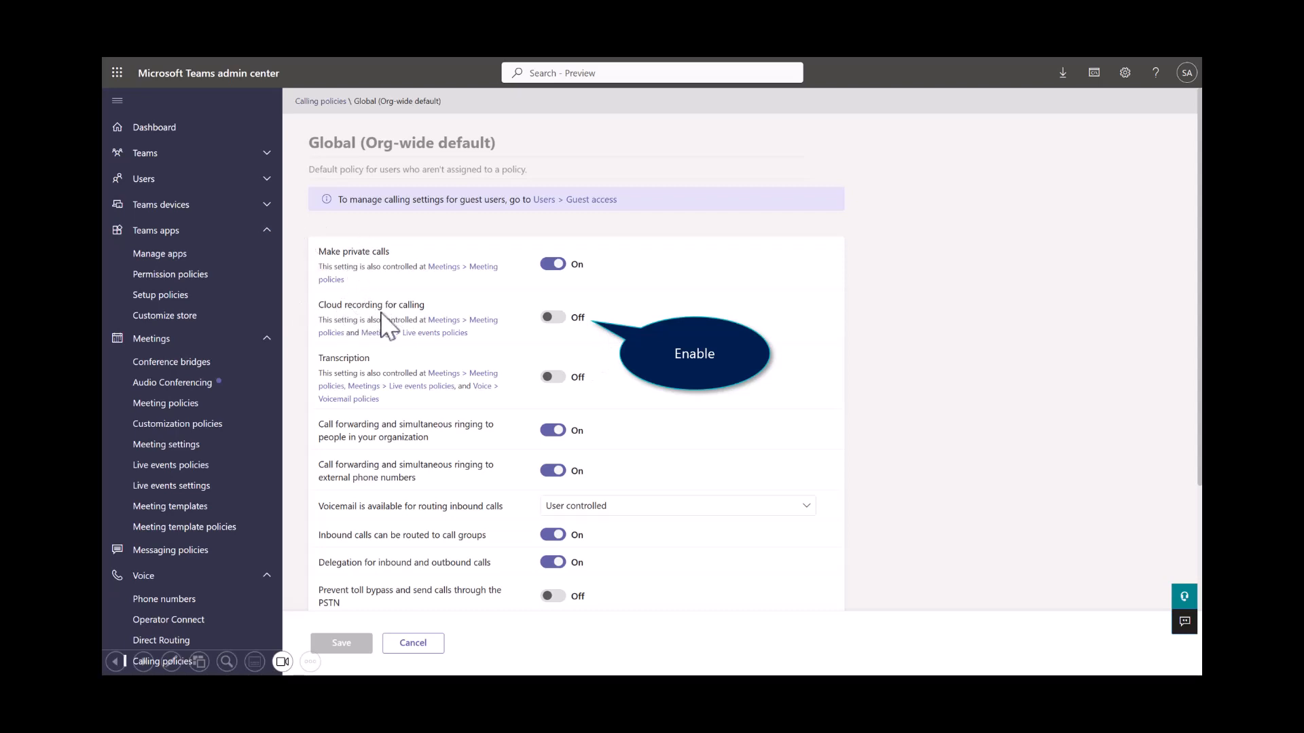
pyautogui.moveTo(569, 342)
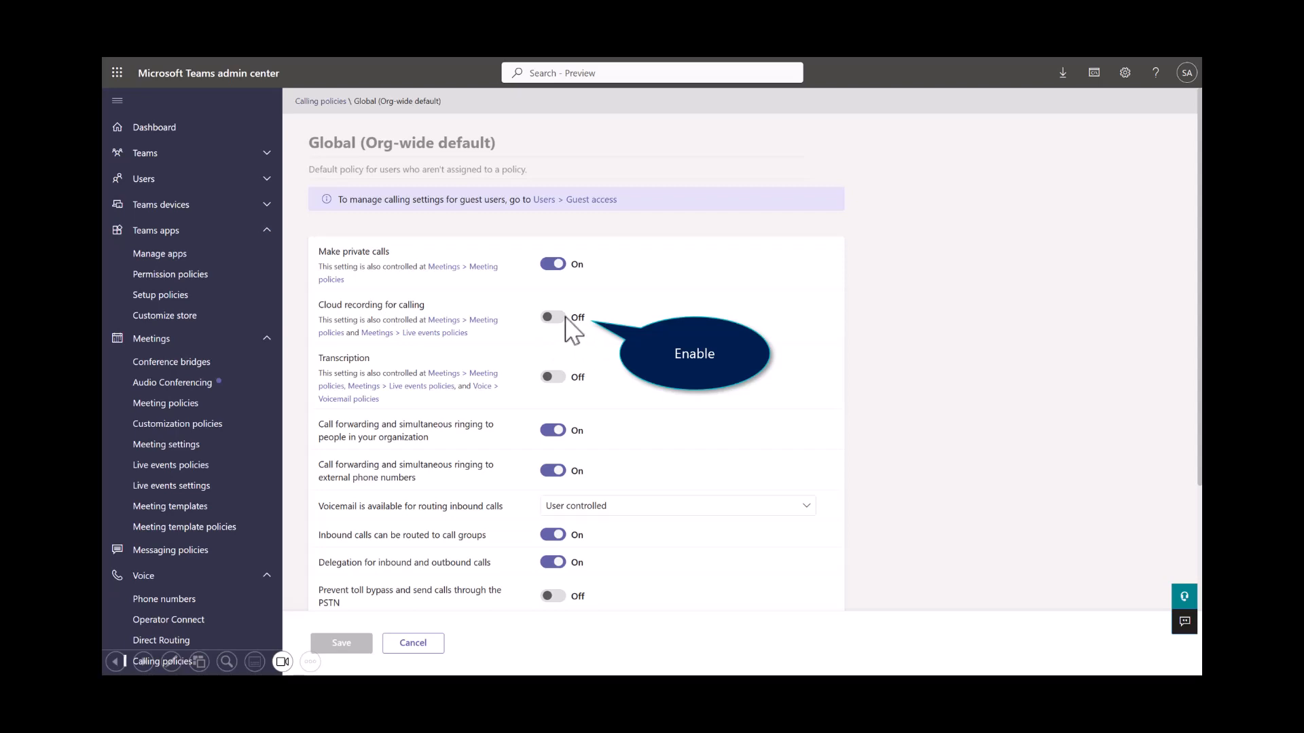
# Step: Switch on Cloud recording for calling and Transcription, save, and confirm the org-wide change
pyautogui.click(552, 318)
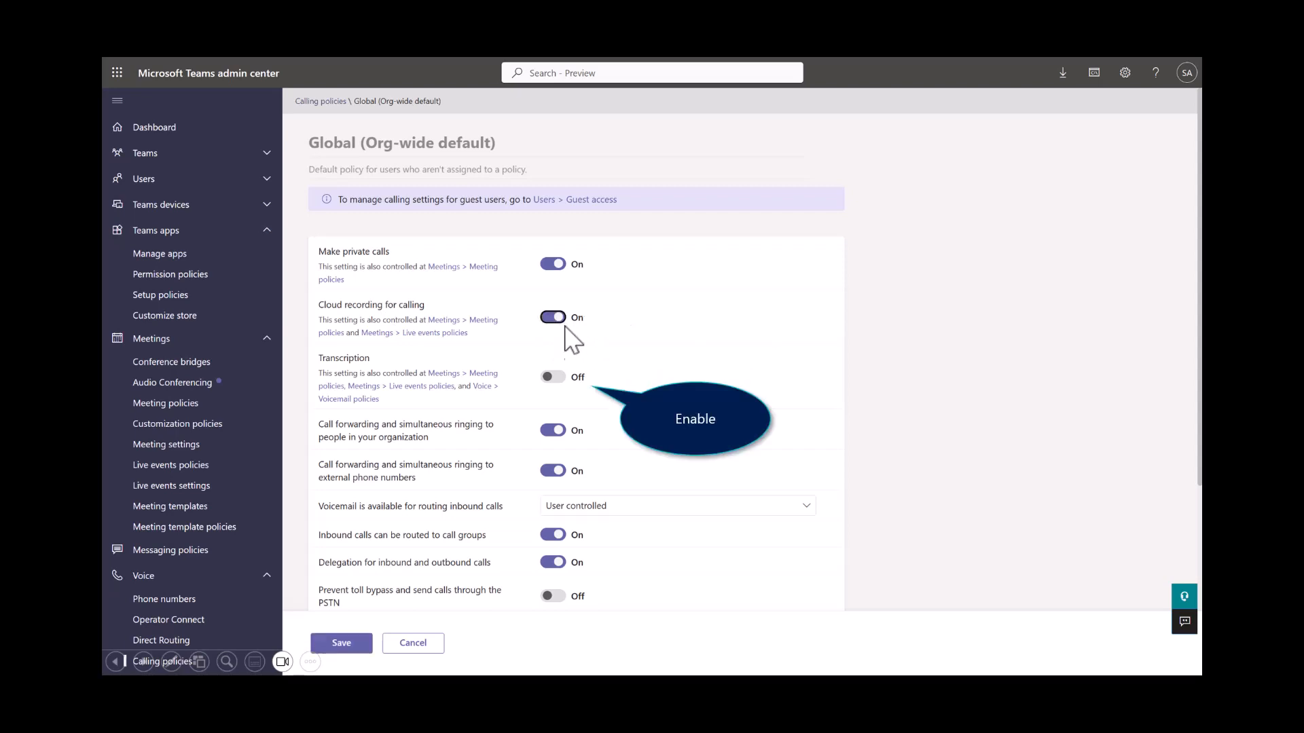
pyautogui.moveTo(562, 394)
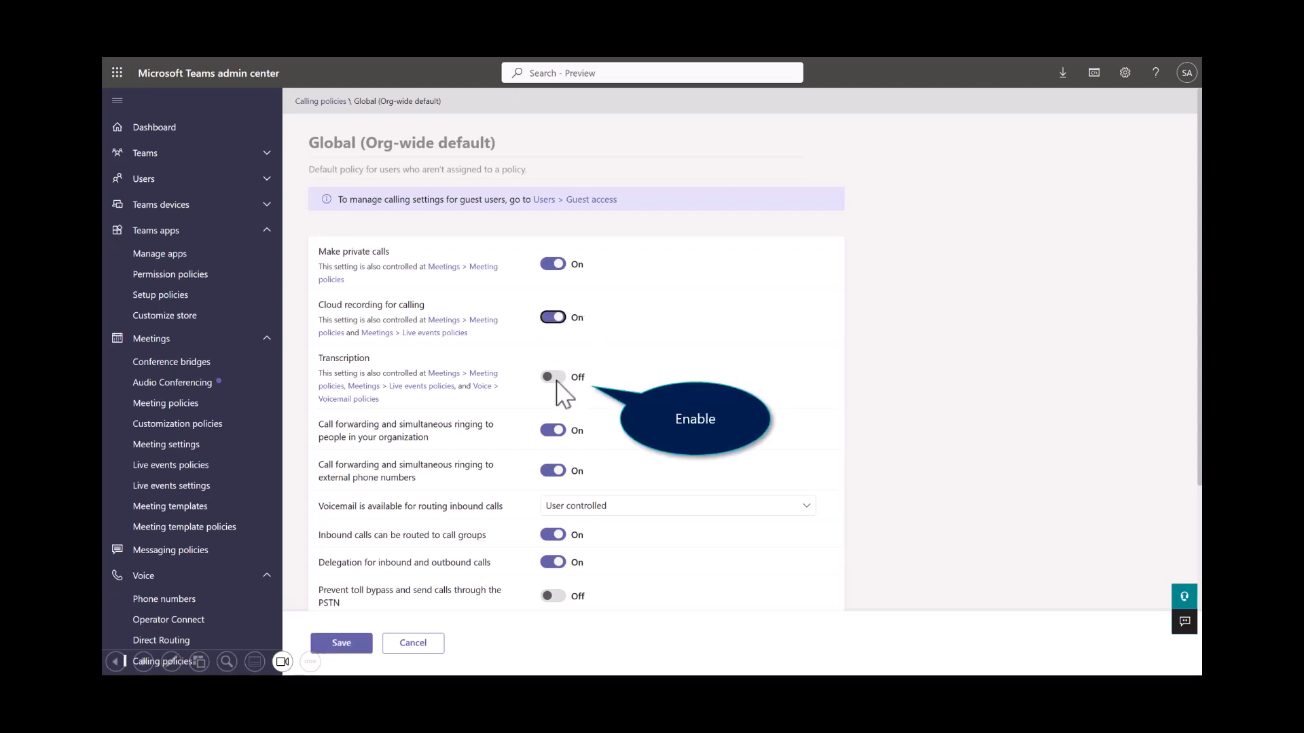
pyautogui.click(553, 378)
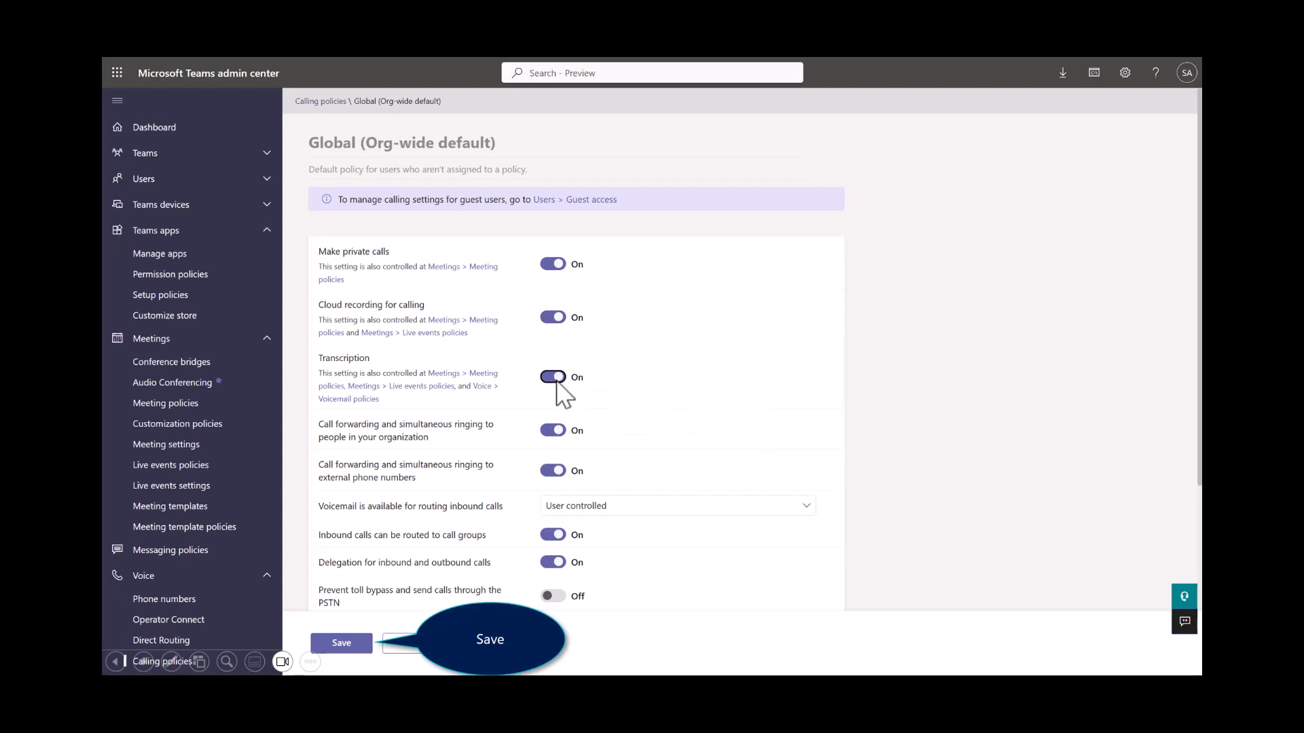
pyautogui.click(341, 643)
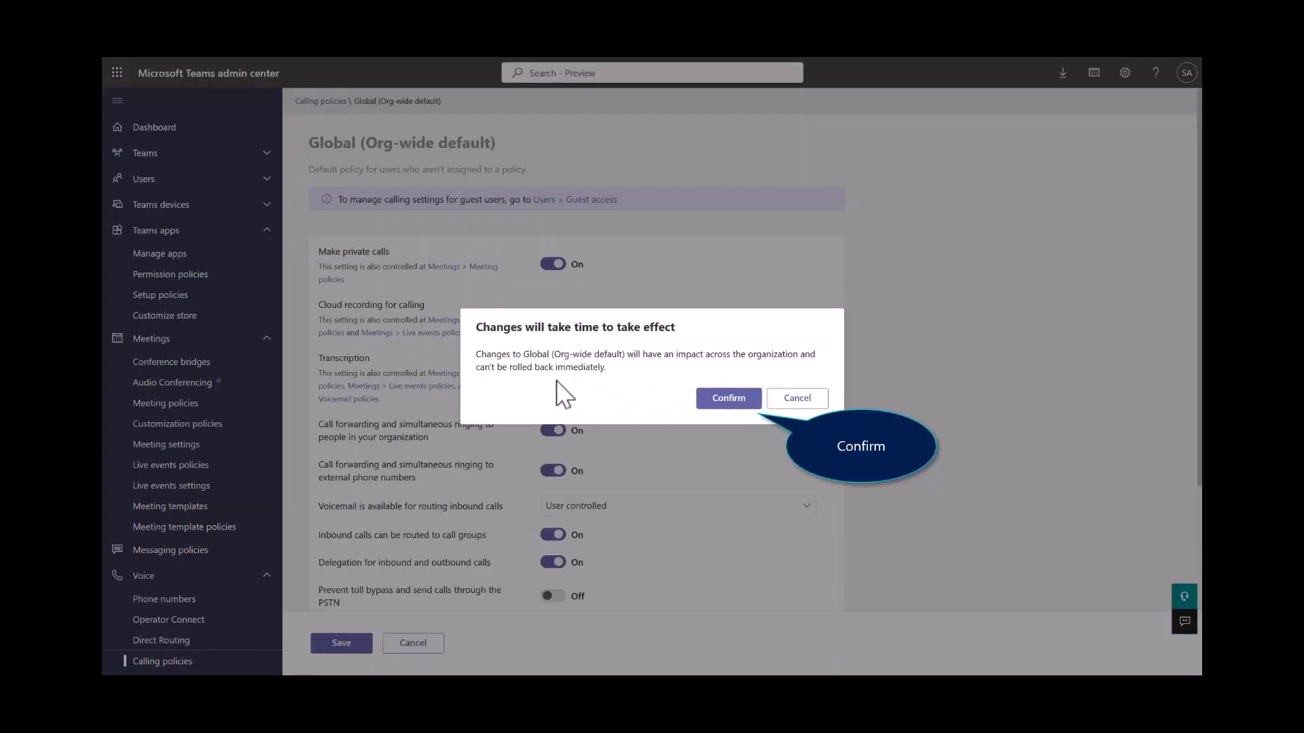
pyautogui.click(728, 398)
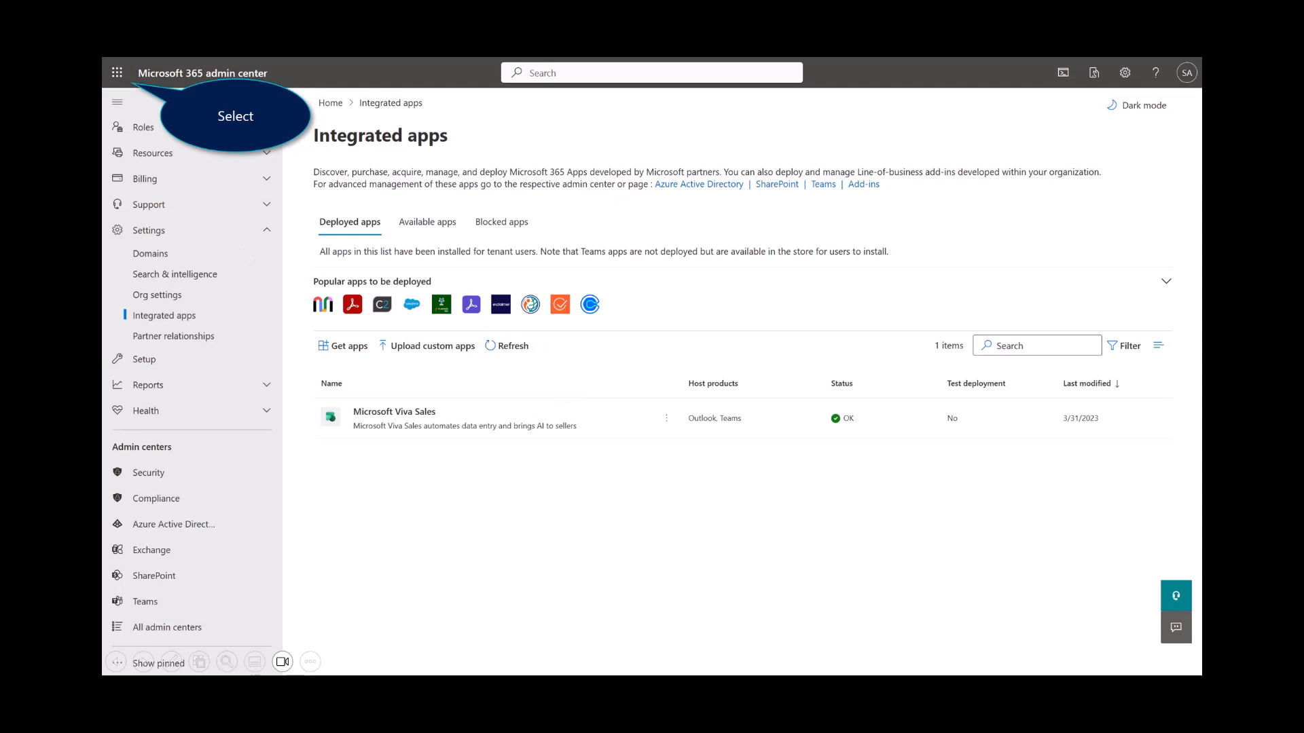
pyautogui.moveTo(108, 46)
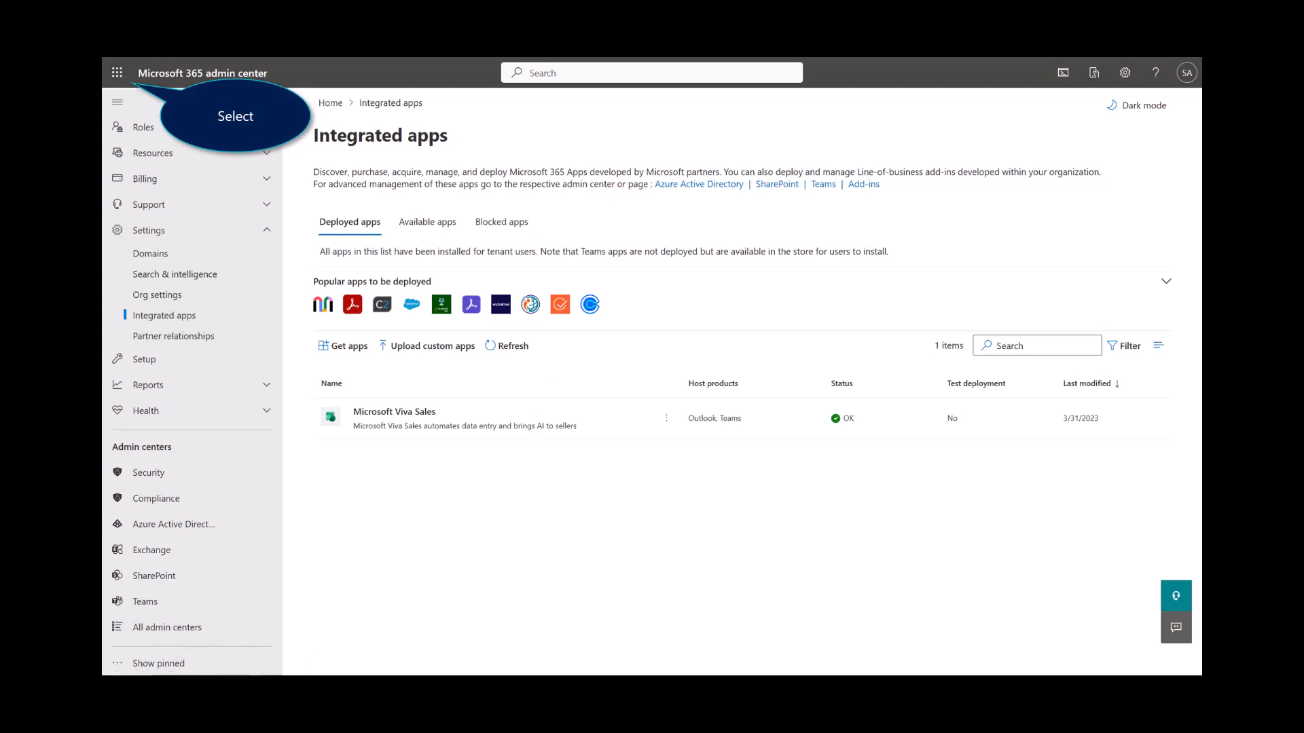
# Step: Launch Outlook from the Microsoft 365 app launcher
pyautogui.click(122, 73)
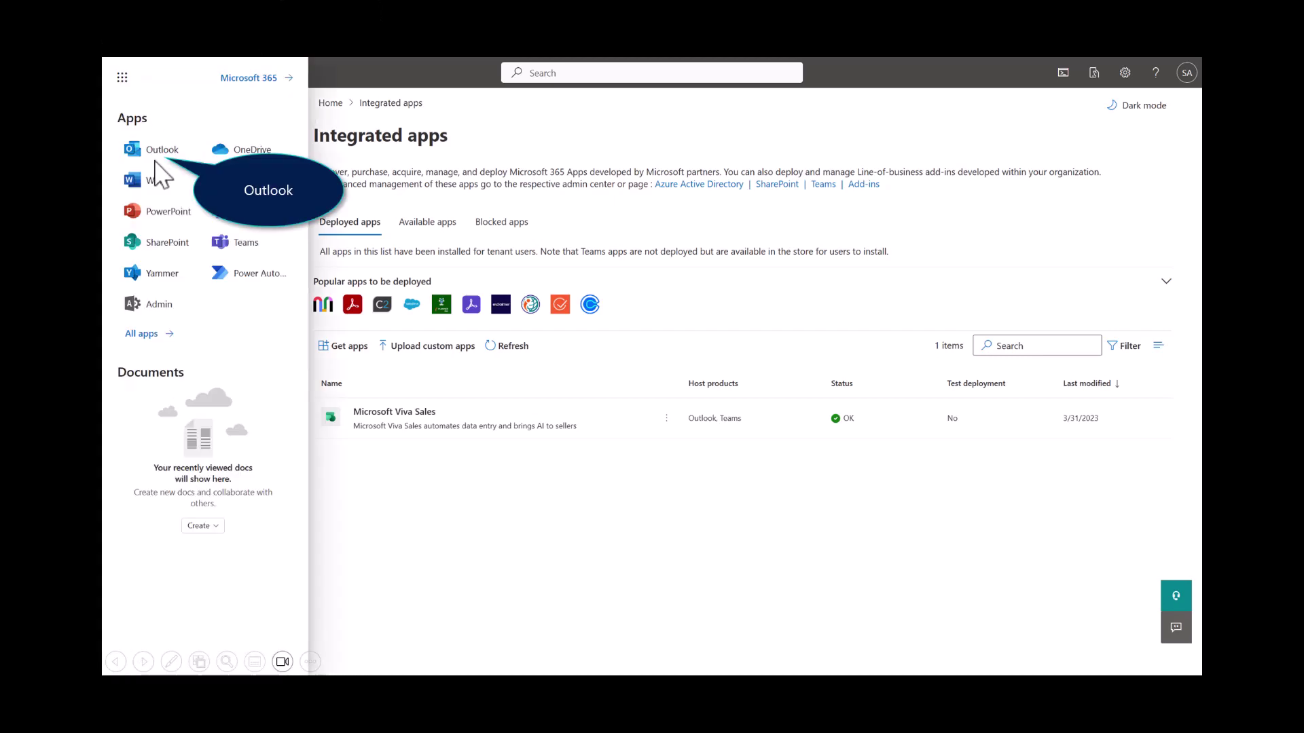
pyautogui.click(161, 149)
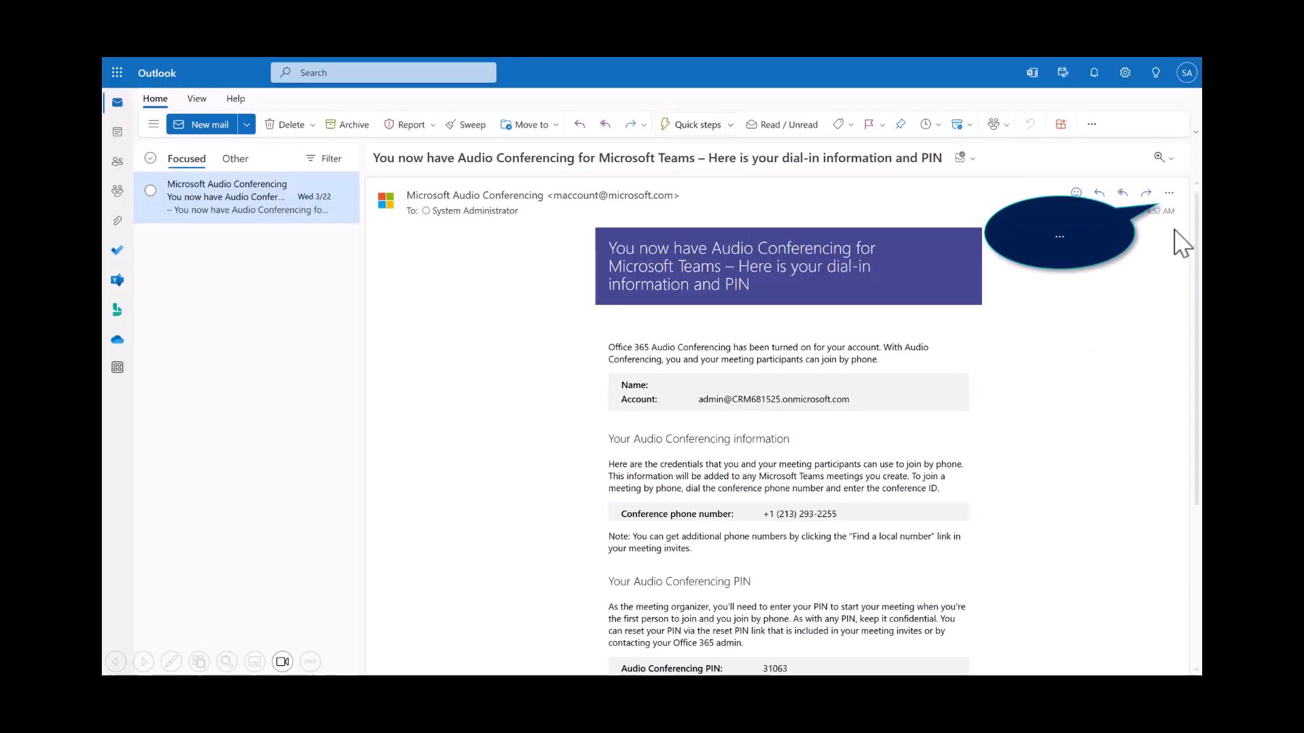
pyautogui.moveTo(1156, 201)
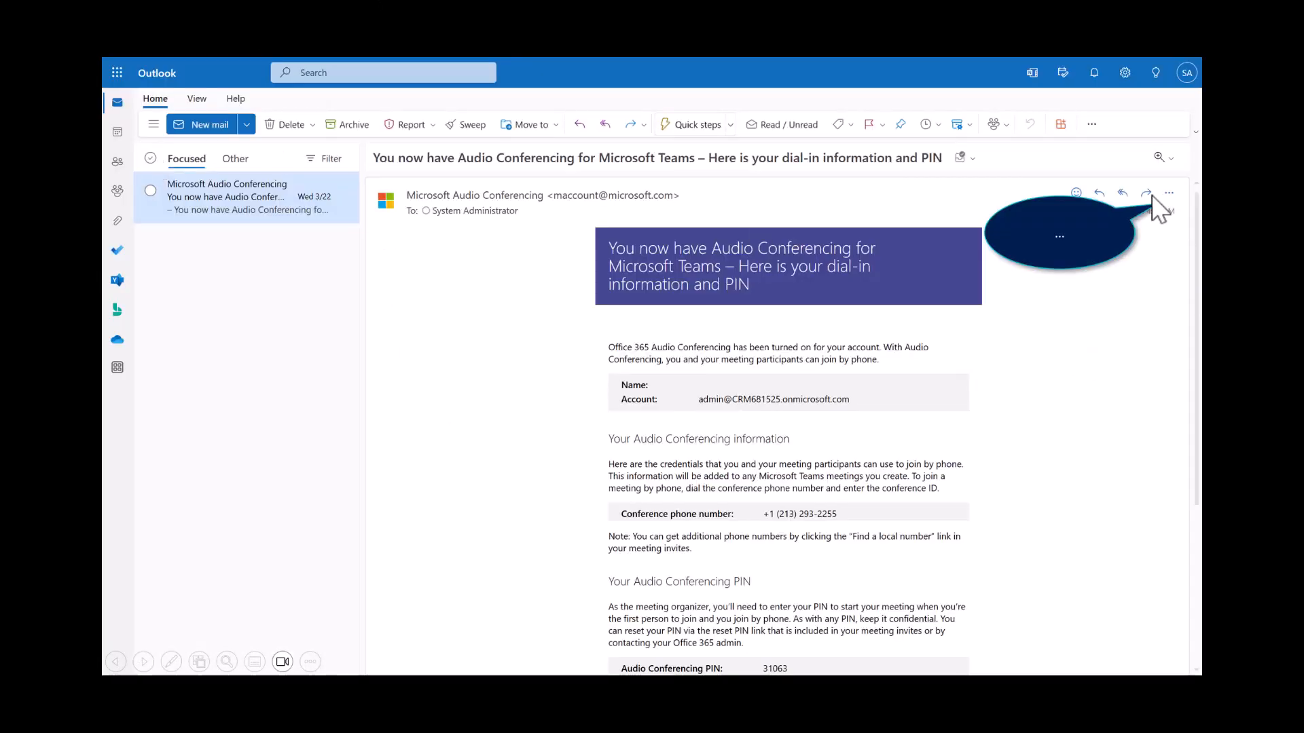
# Step: Launch Viva Sales from the email's More actions menu
pyautogui.click(1168, 193)
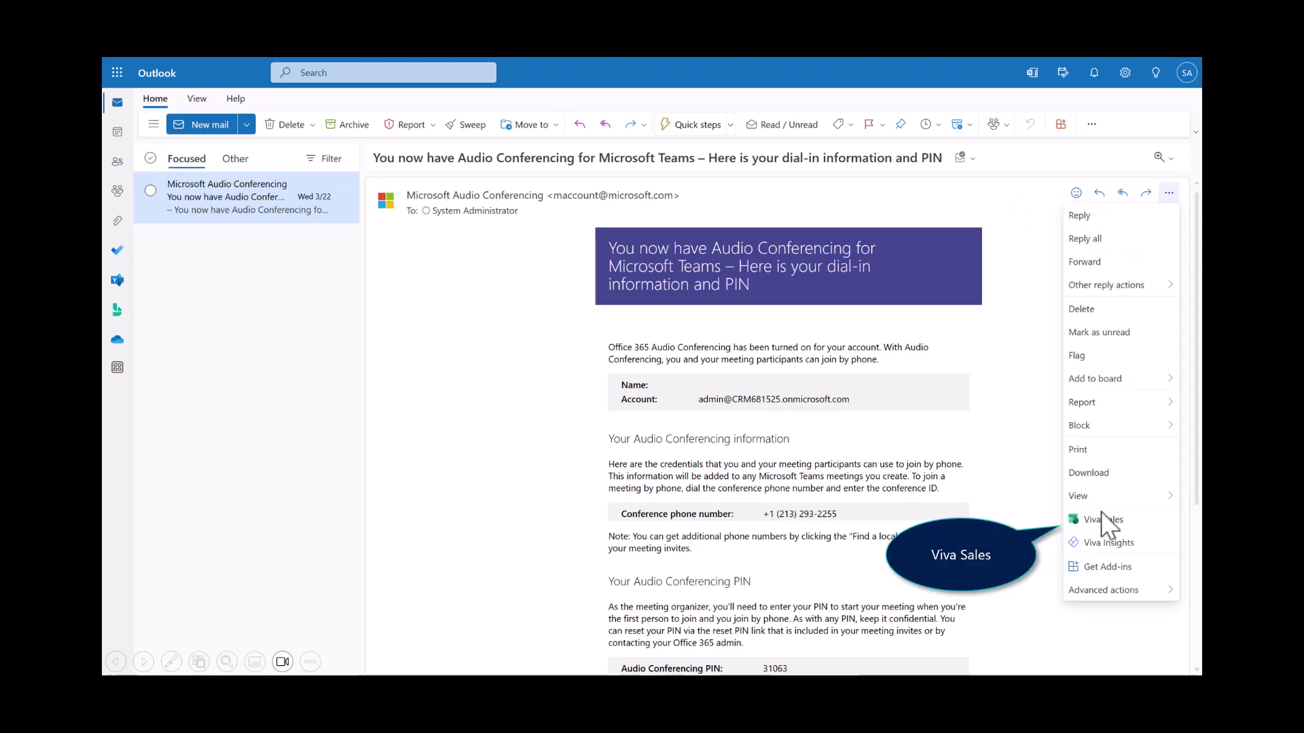
pyautogui.moveTo(1104, 552)
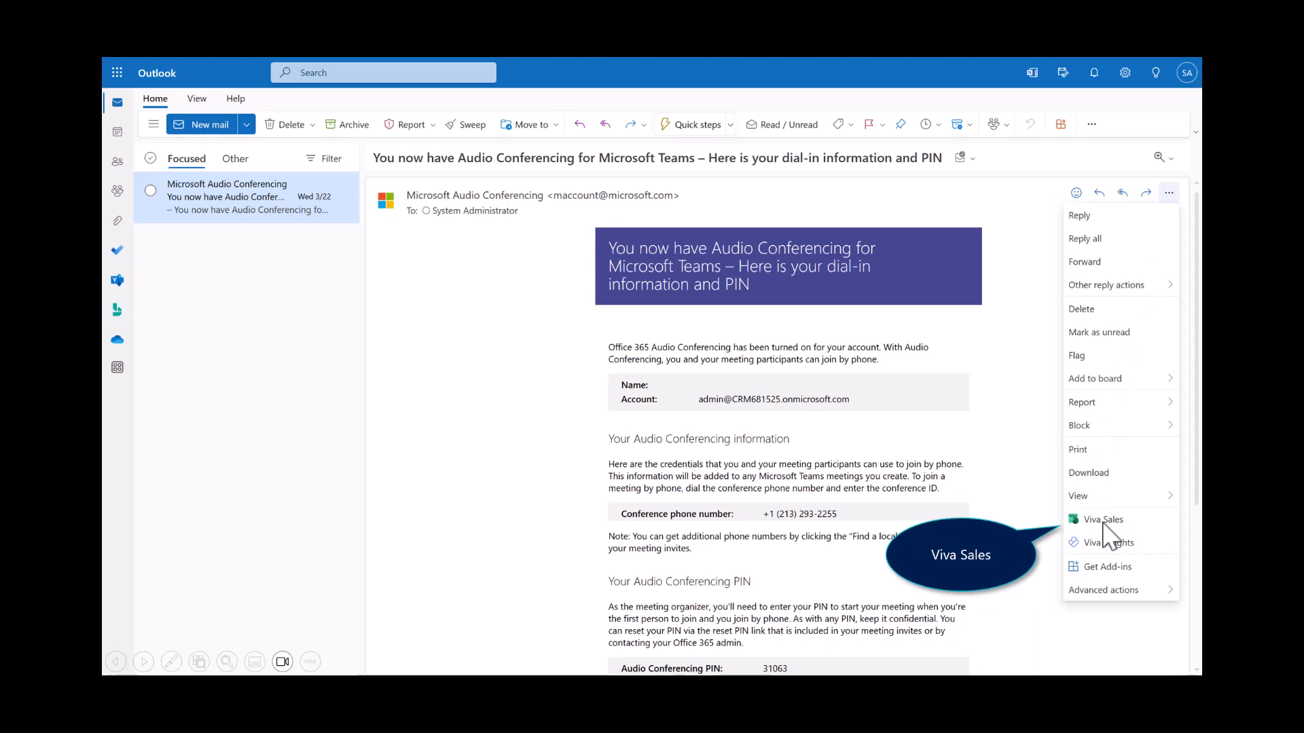
pyautogui.click(1103, 519)
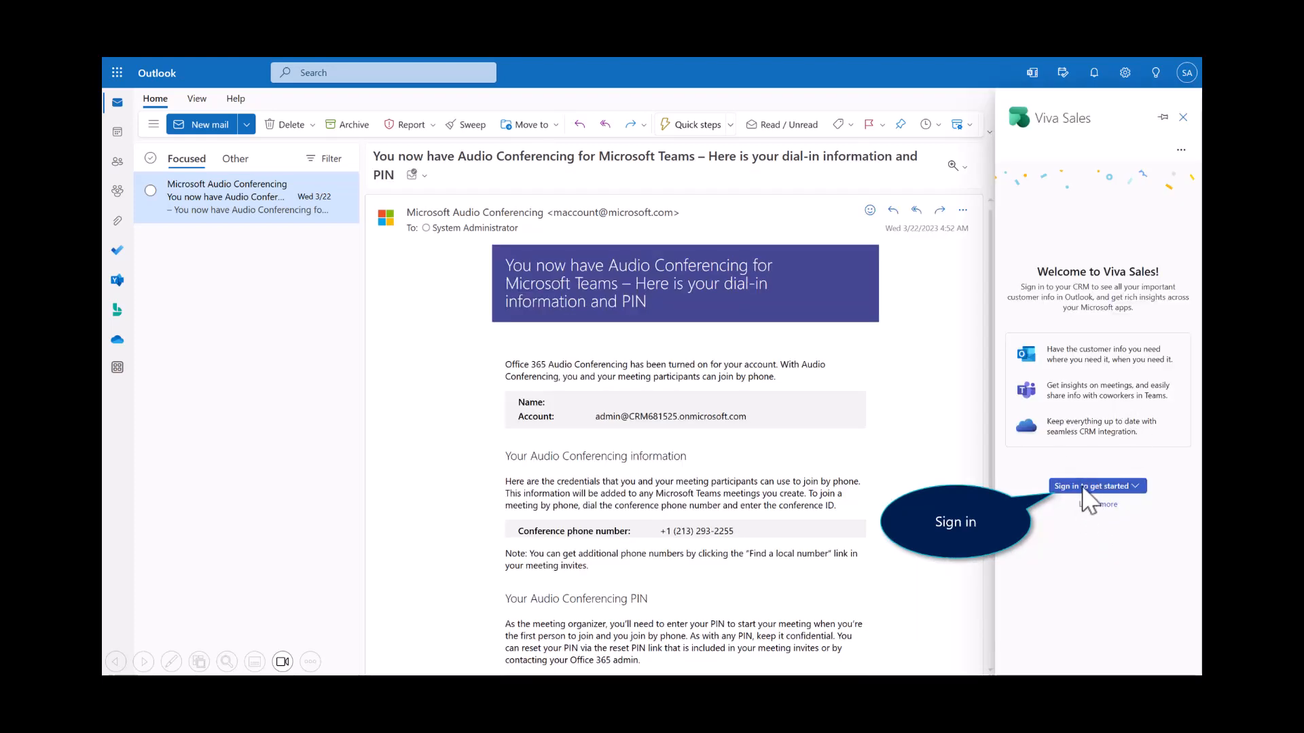
# Step: Sign Viva Sales in to Dynamics 365 and get started so Highlights appear
pyautogui.click(1097, 485)
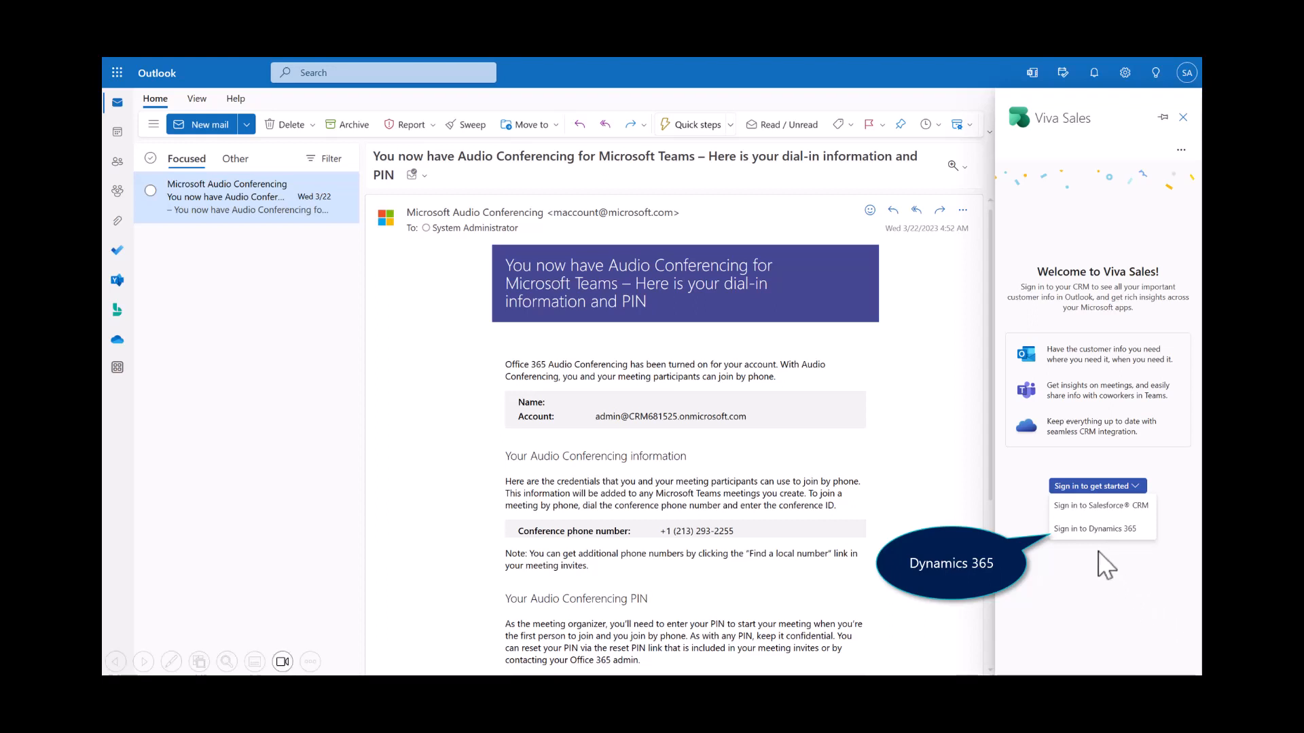
pyautogui.moveTo(1089, 549)
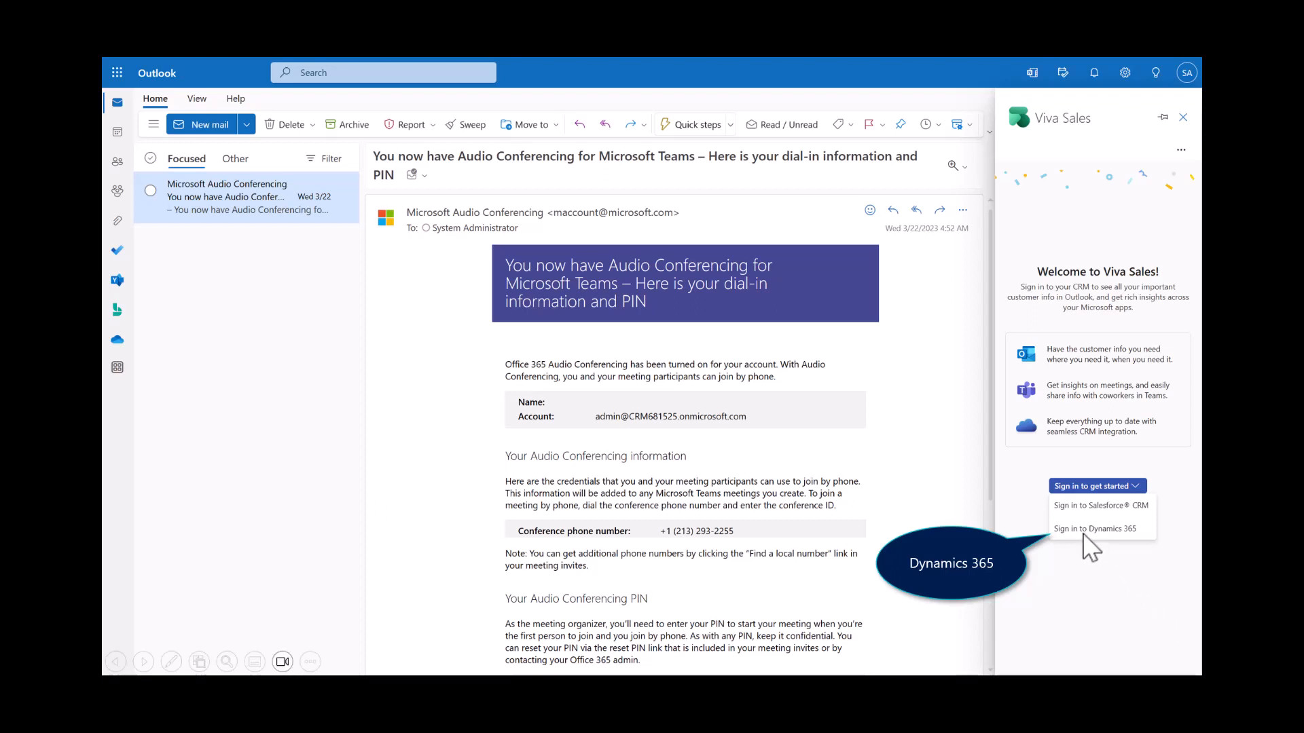
pyautogui.click(1098, 529)
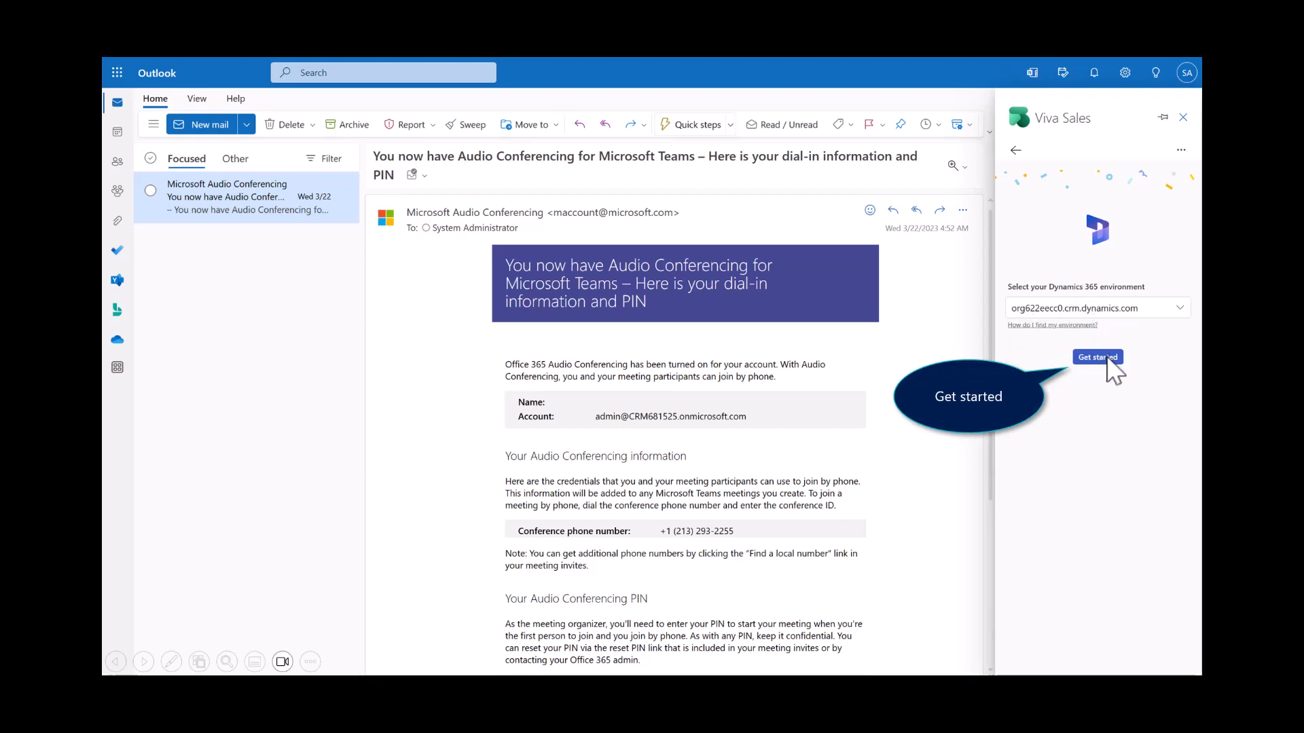
pyautogui.moveTo(1111, 381)
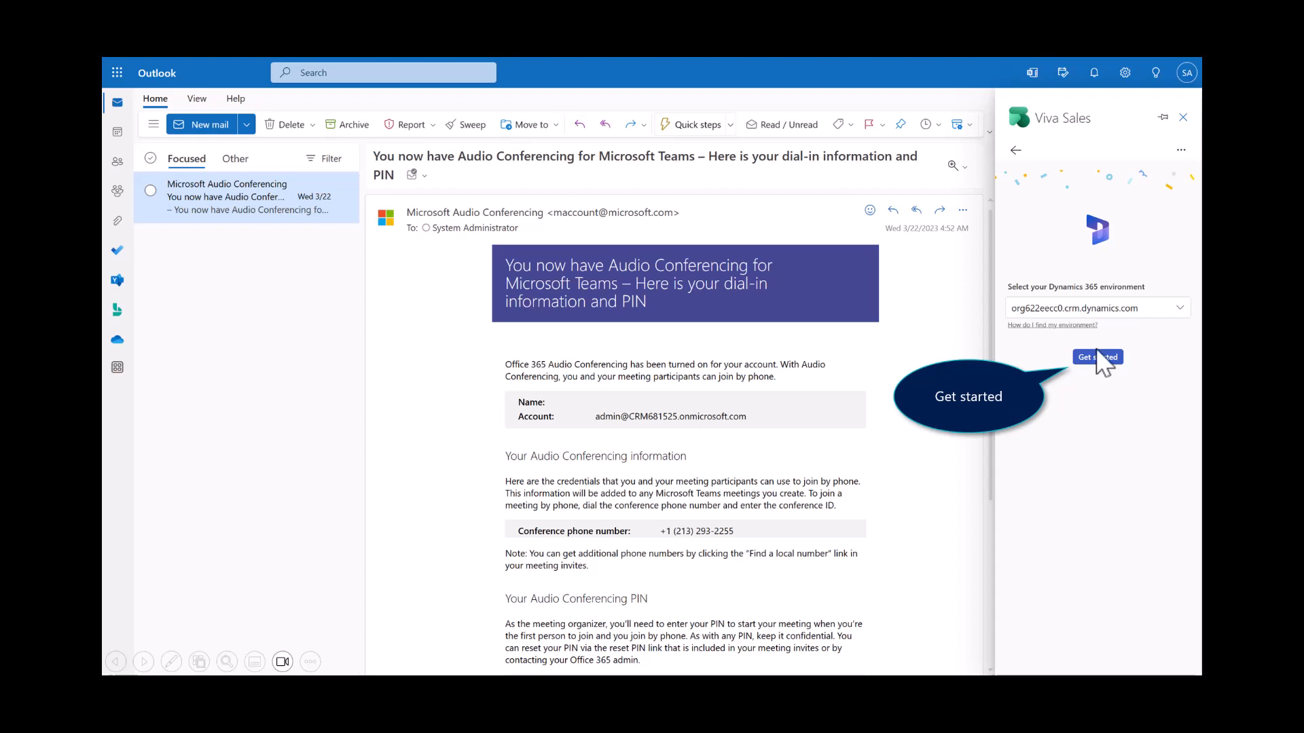
pyautogui.click(1097, 358)
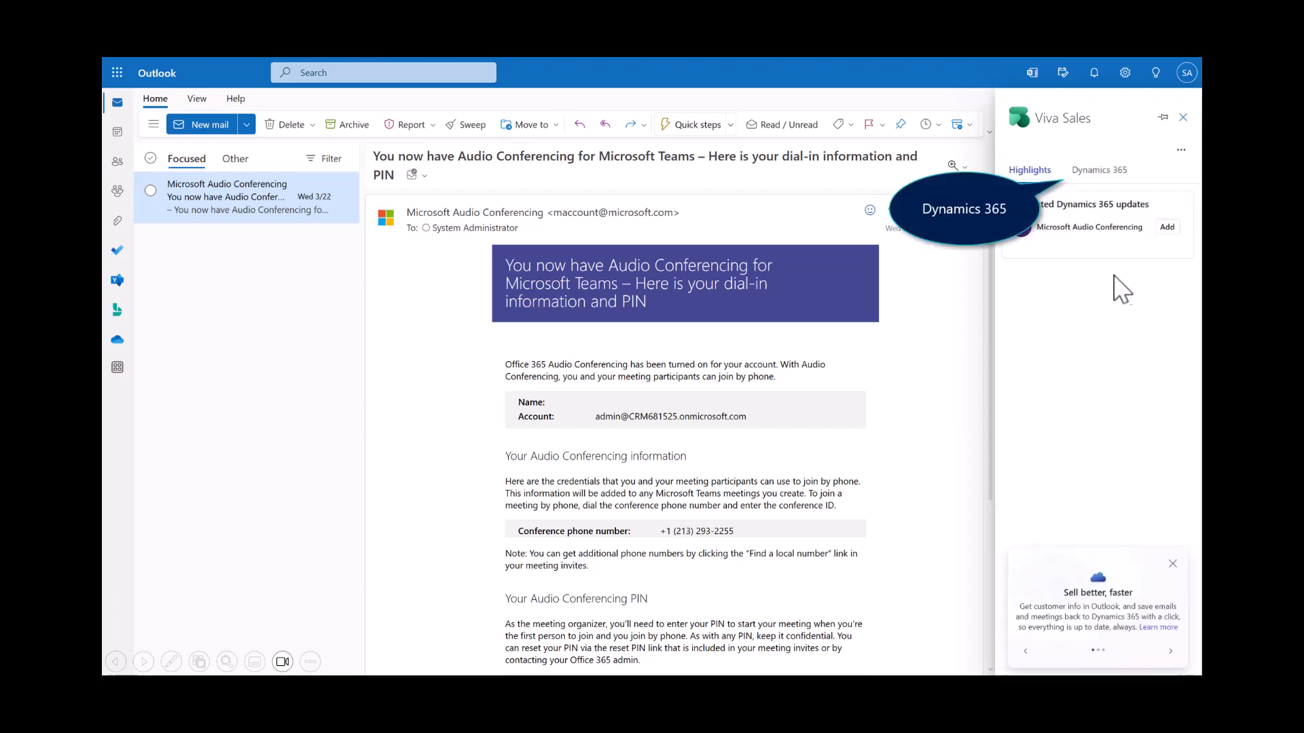
pyautogui.moveTo(1104, 192)
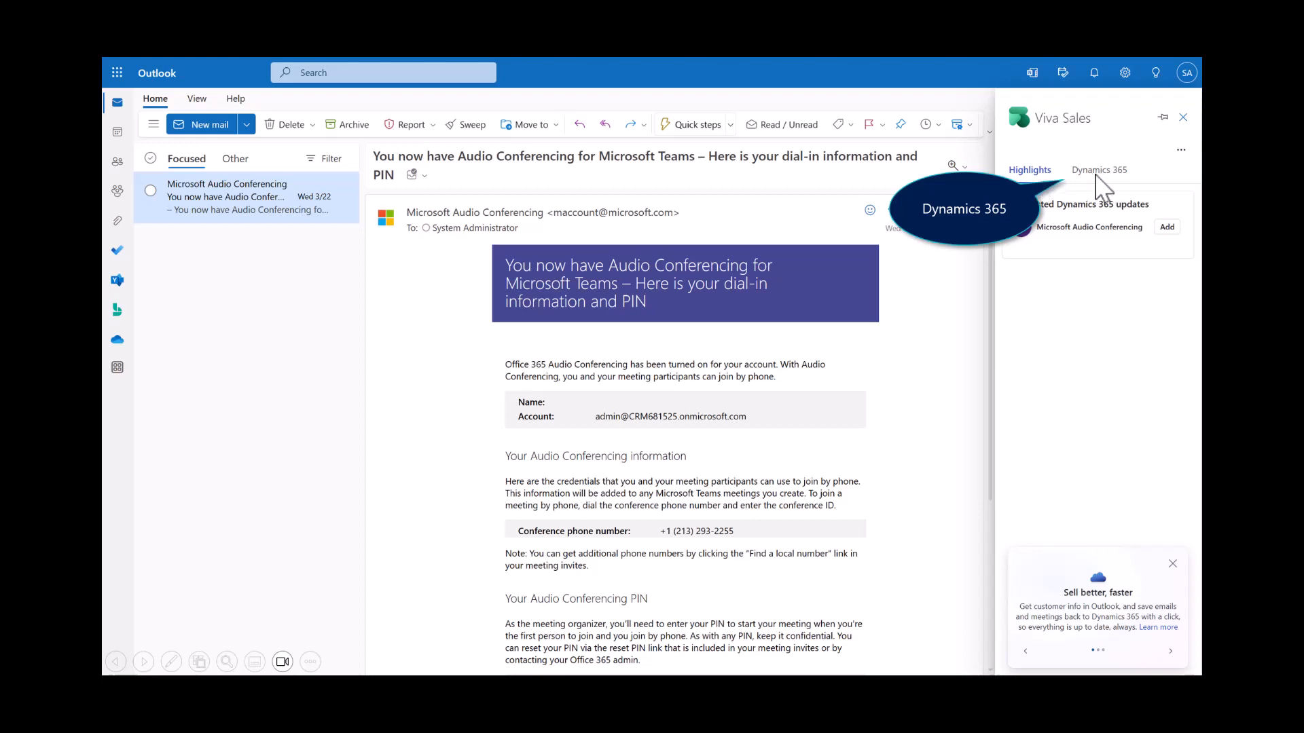
# Step: Show the Dynamics 365 details for the Audio Conferencing email
pyautogui.click(1097, 169)
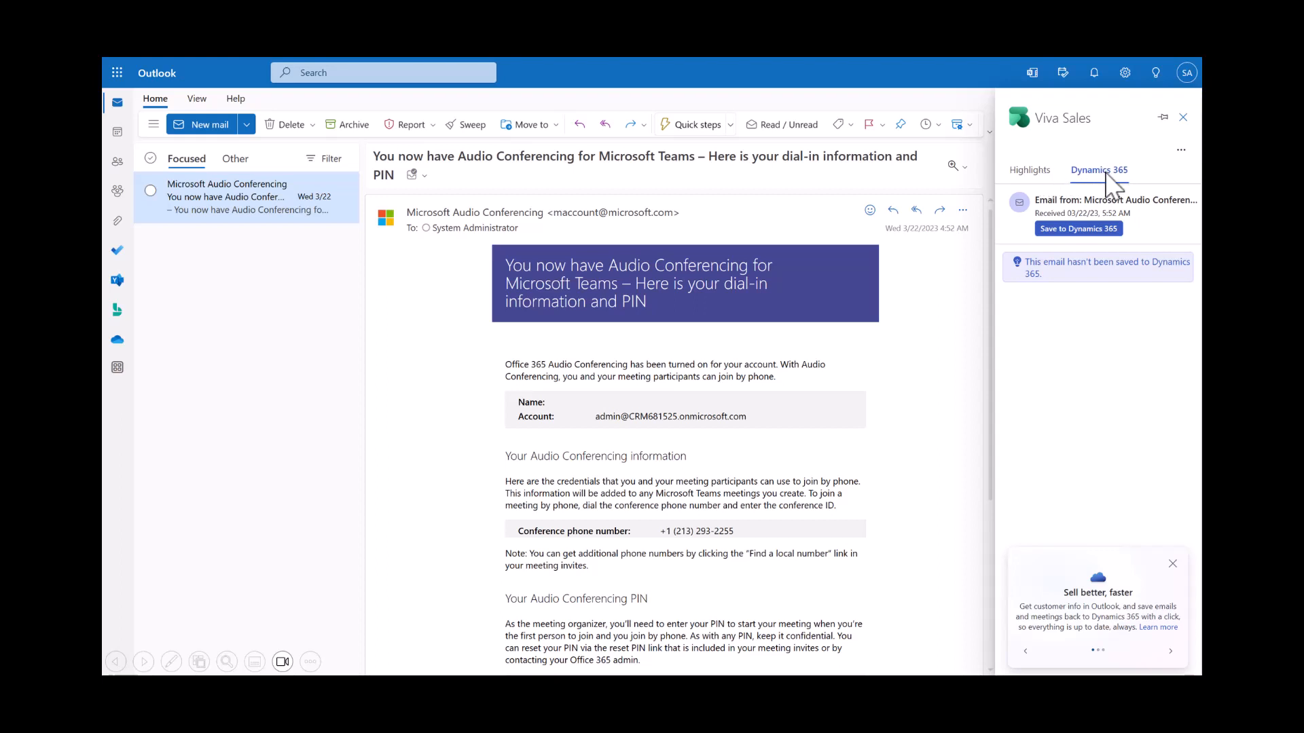
pyautogui.moveTo(1040, 348)
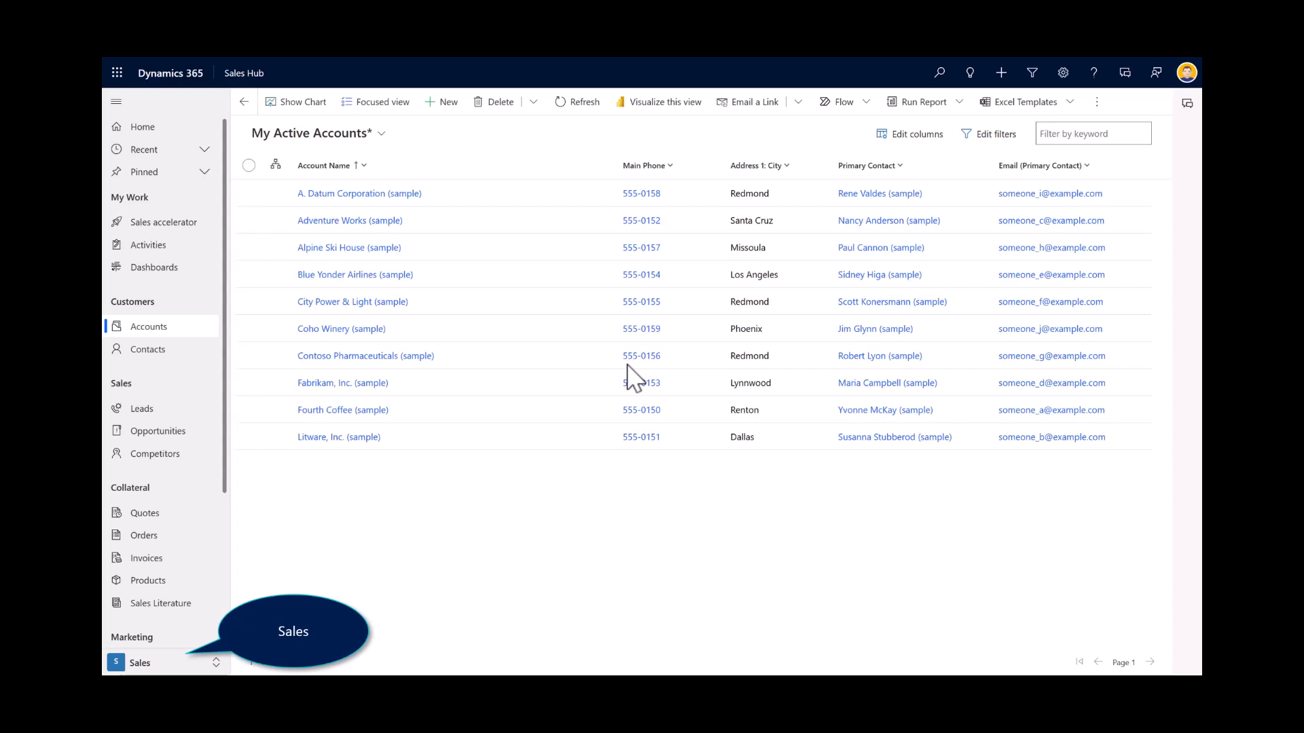
# Step: Switch Sales Hub from the accounts list to the App Settings area
pyautogui.click(139, 662)
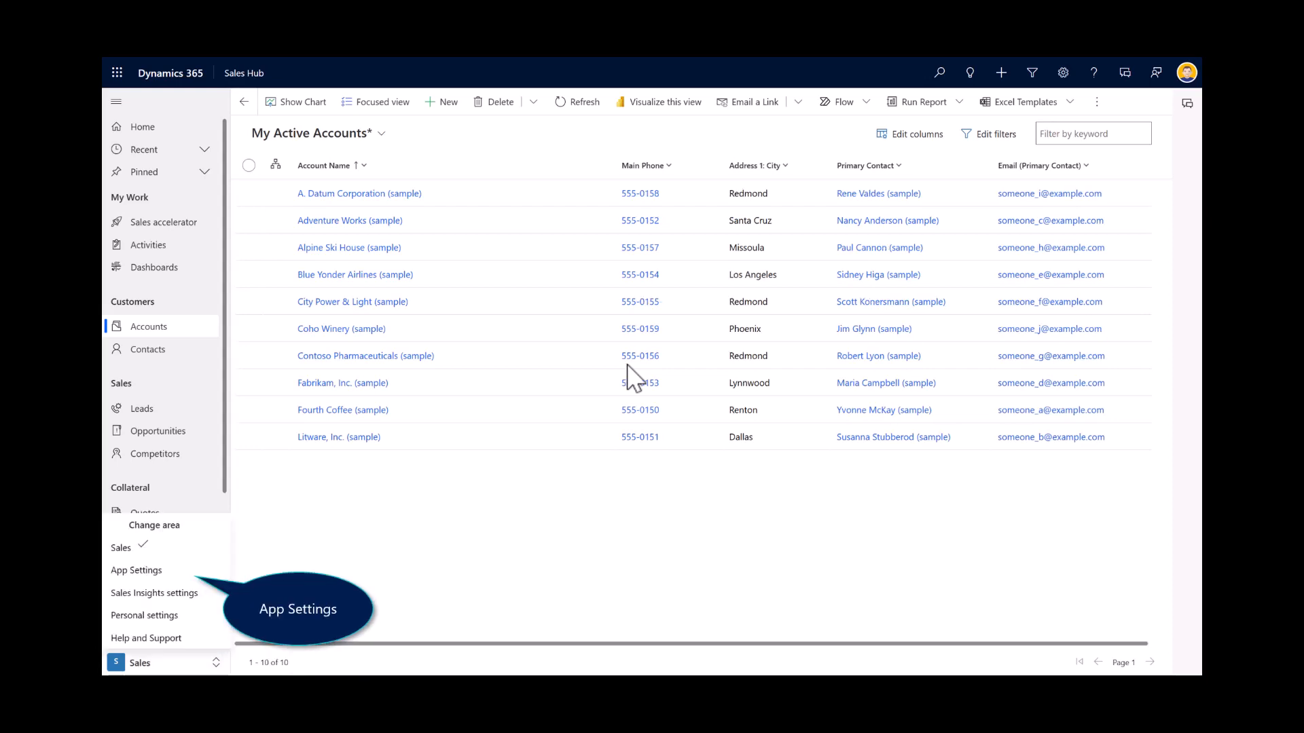
pyautogui.click(135, 571)
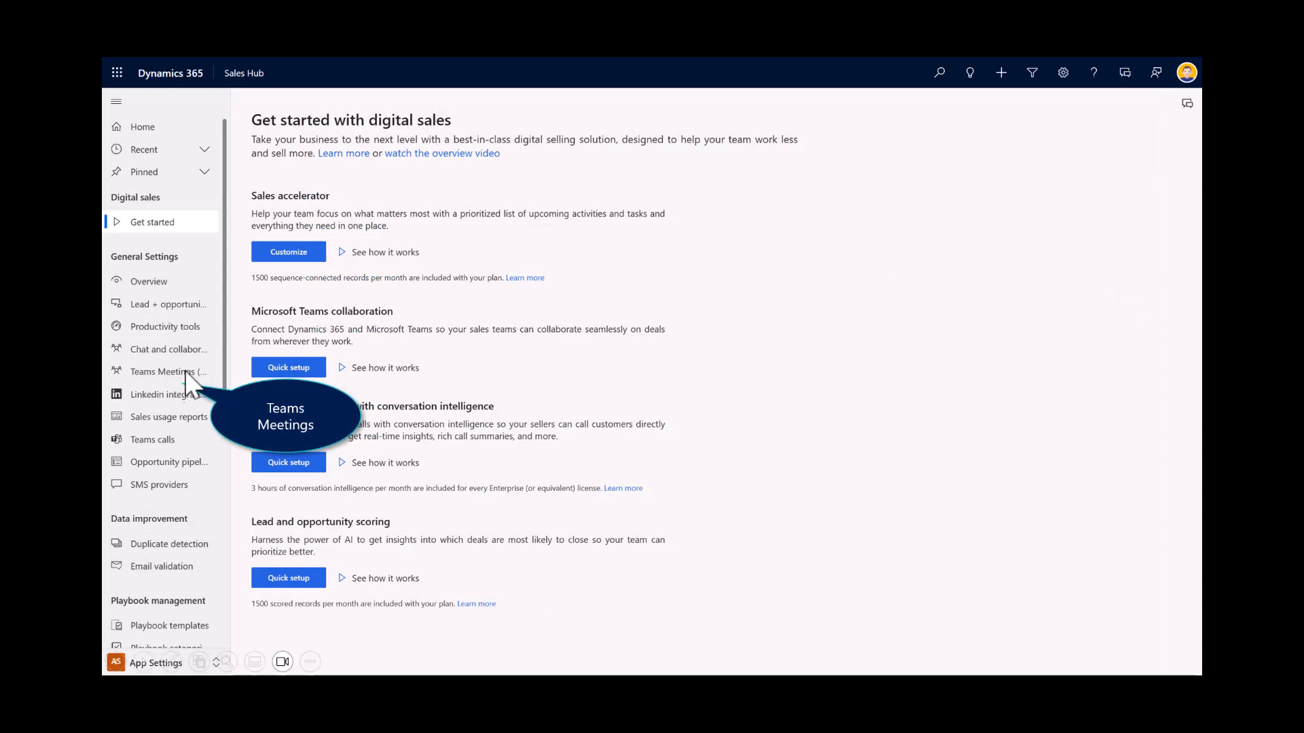
# Step: Set Show Dynamics 365 data in Teams meetings to Yes and save
pyautogui.click(163, 371)
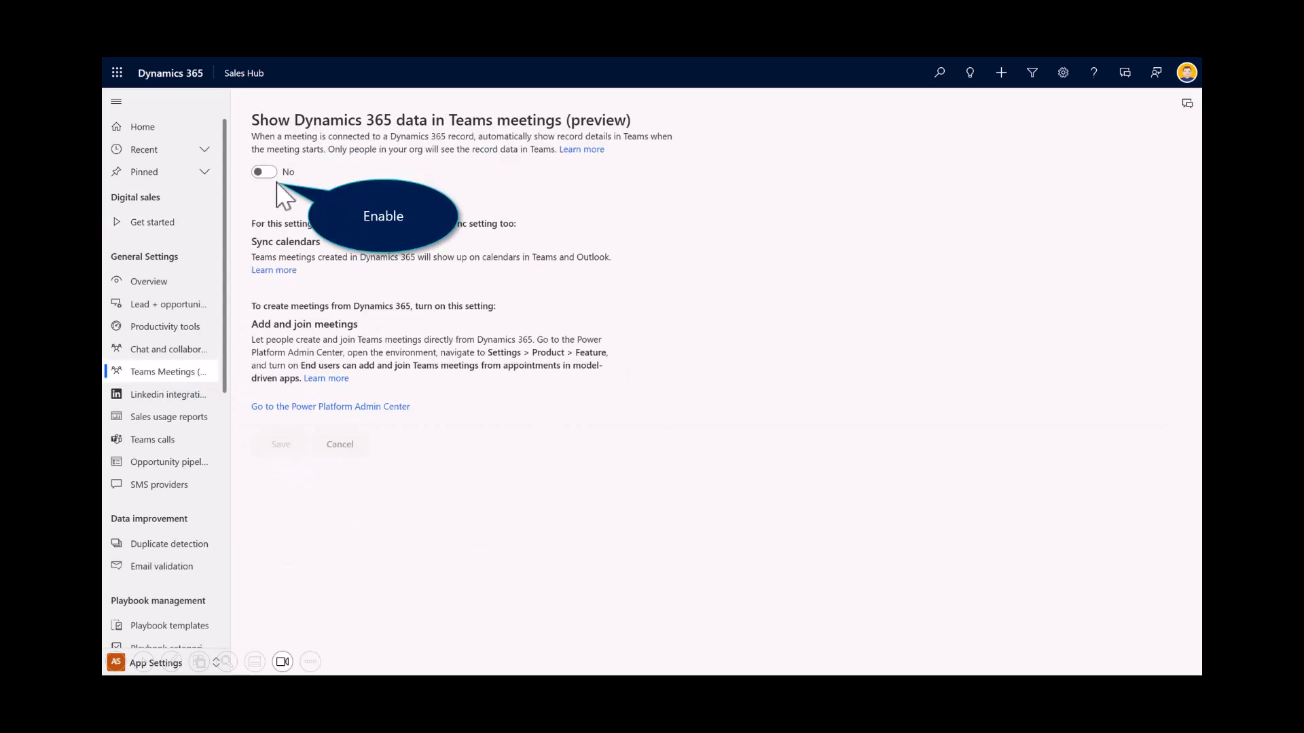
pyautogui.moveTo(267, 193)
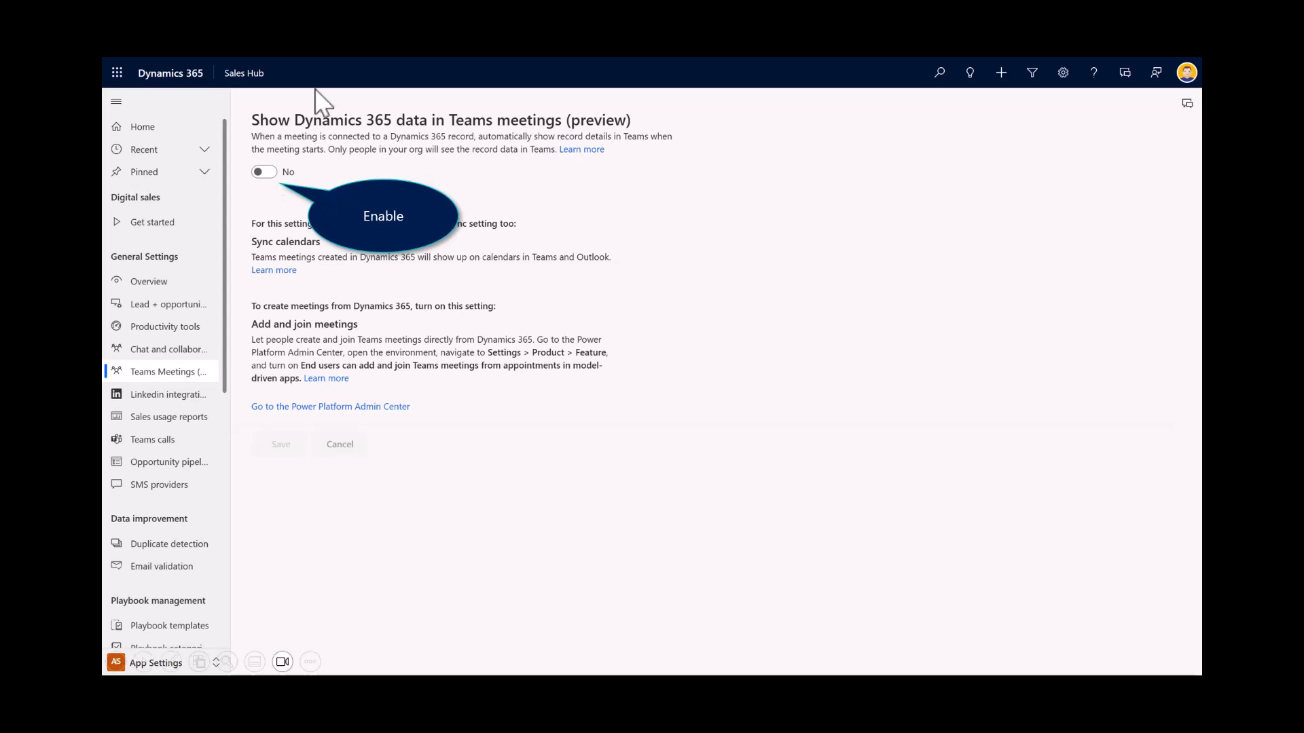
pyautogui.click(263, 173)
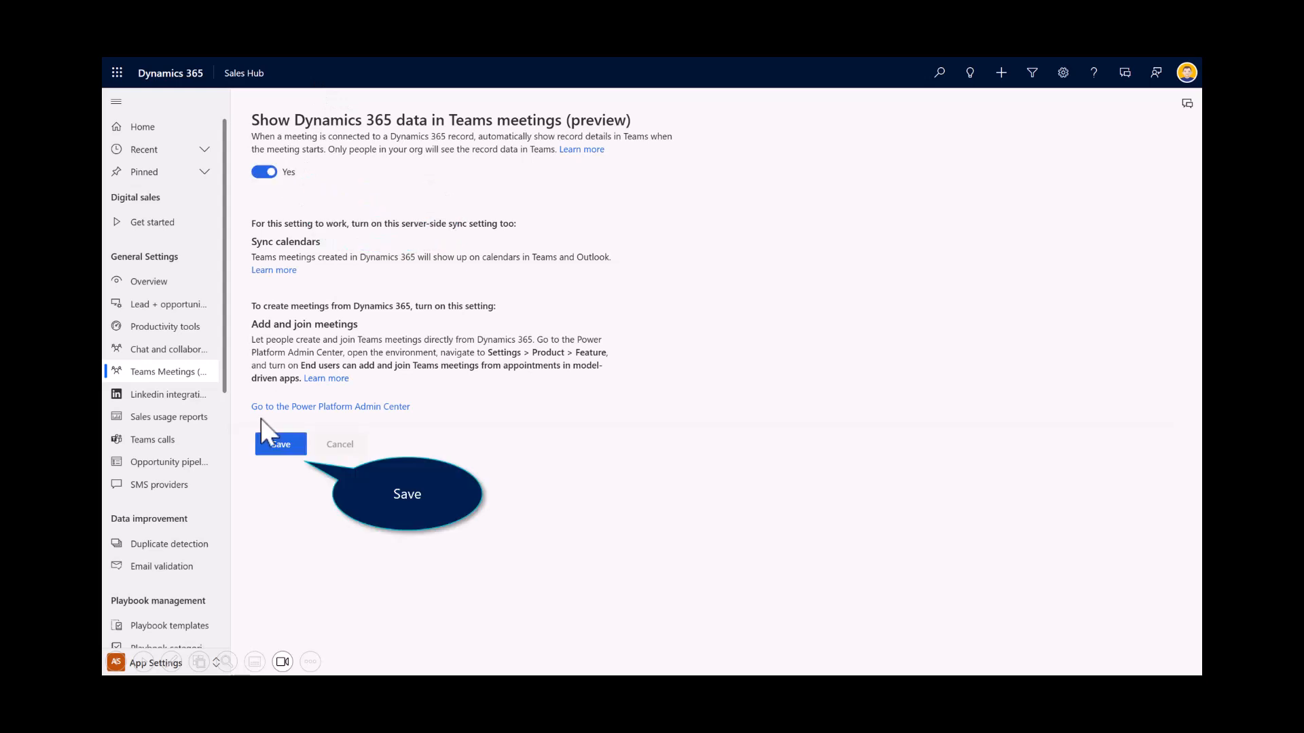
pyautogui.click(280, 444)
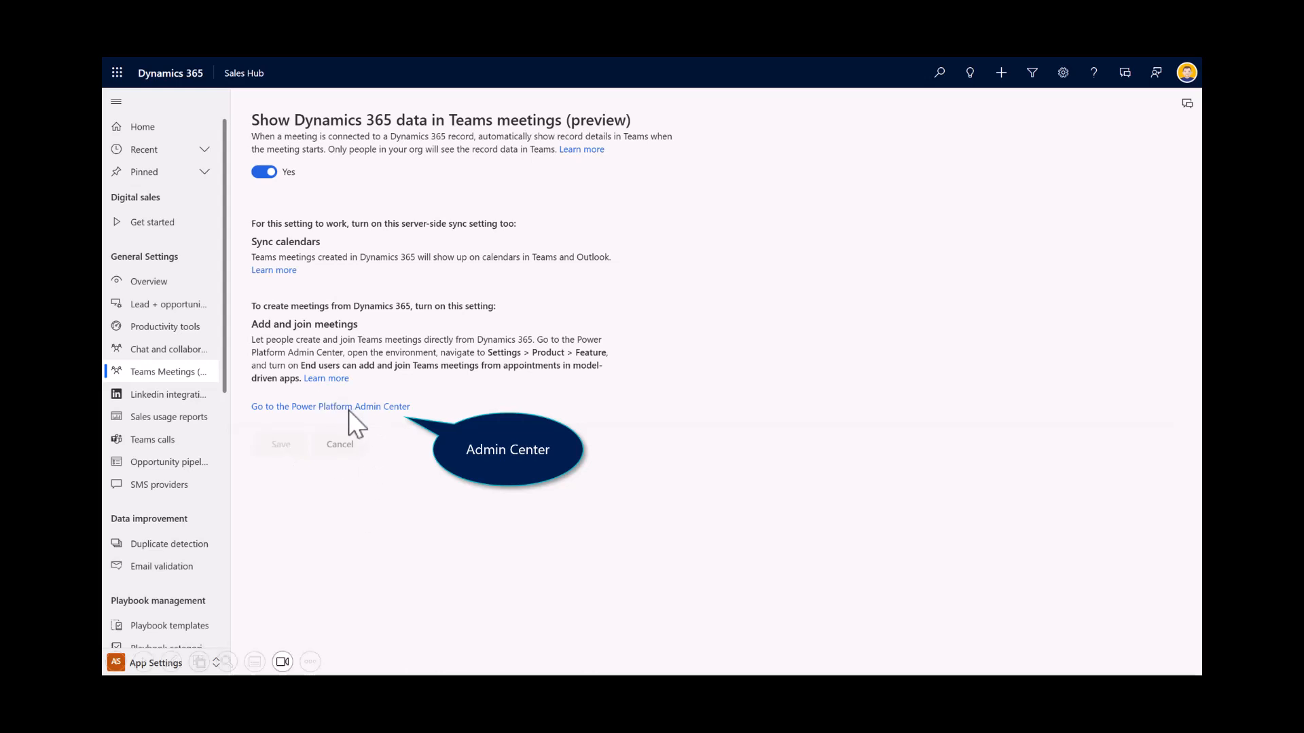
# Step: Navigate to the CRM071339 environment's Collaboration settings in Power Platform admin center
pyautogui.click(330, 407)
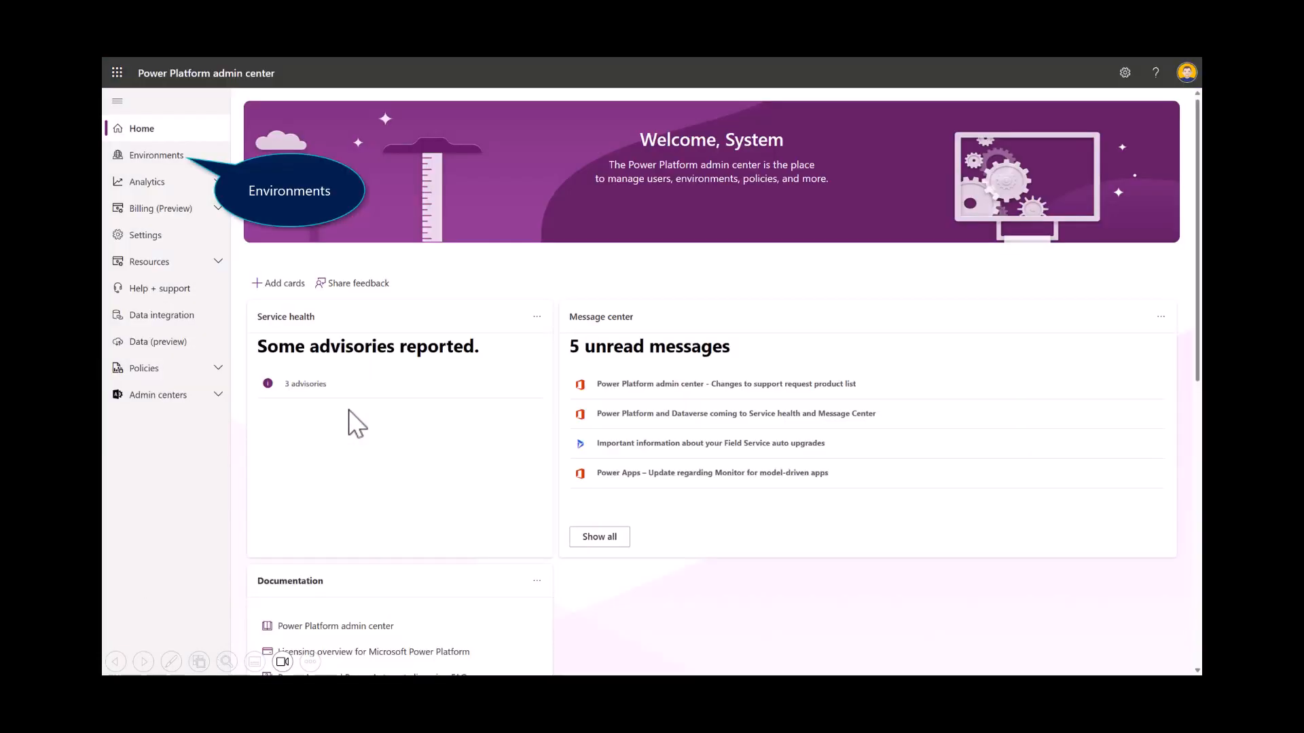
pyautogui.moveTo(160, 245)
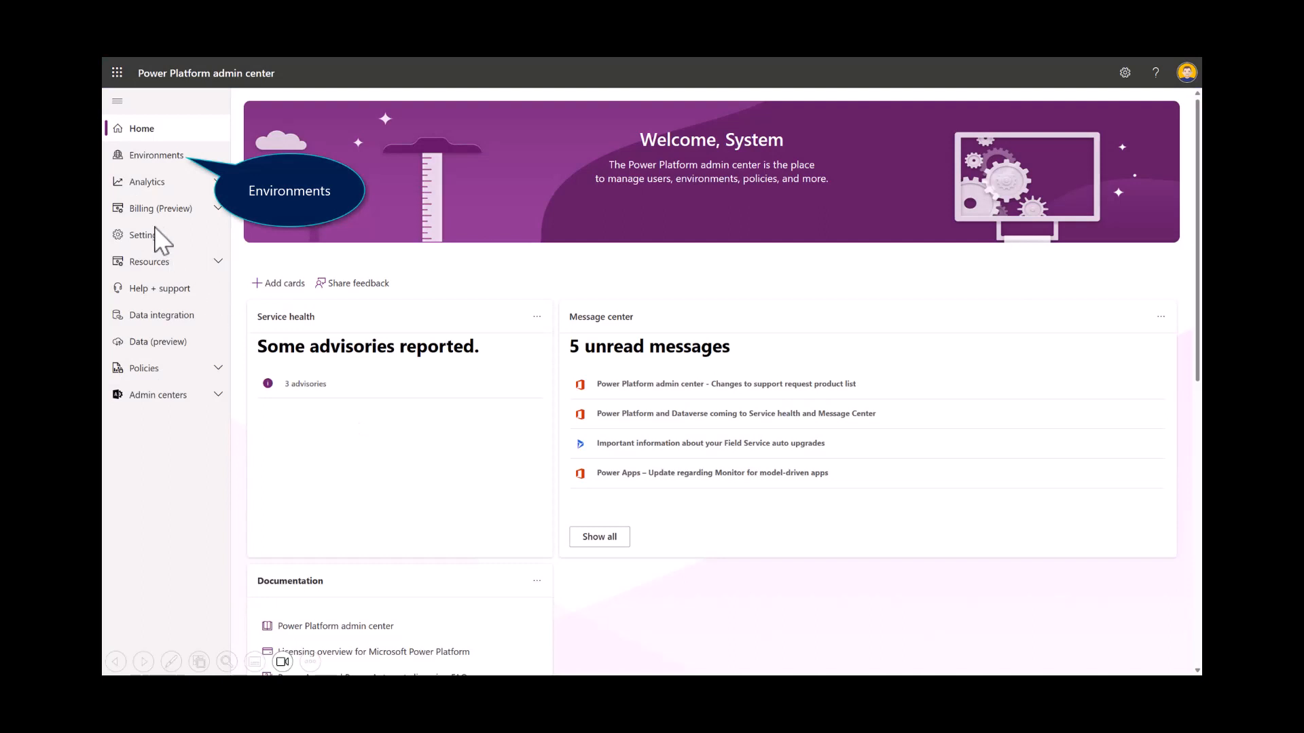
pyautogui.click(155, 155)
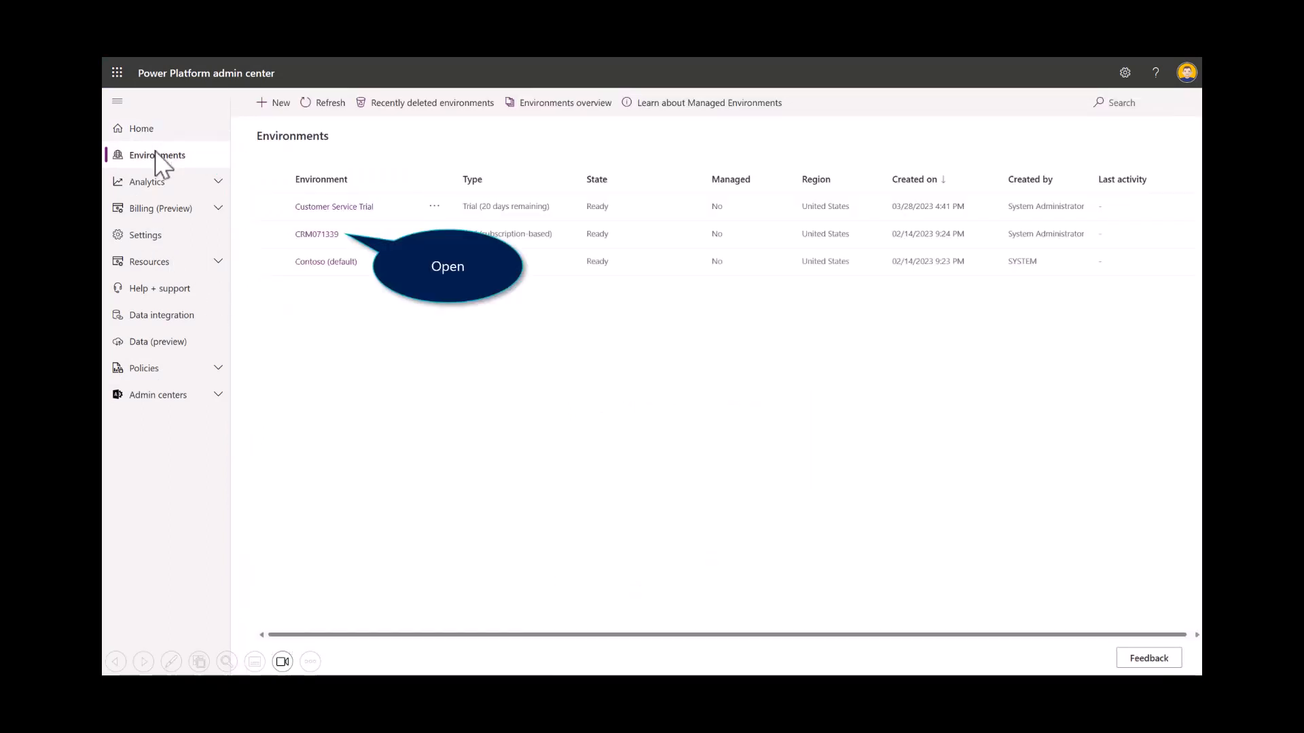
pyautogui.click(317, 234)
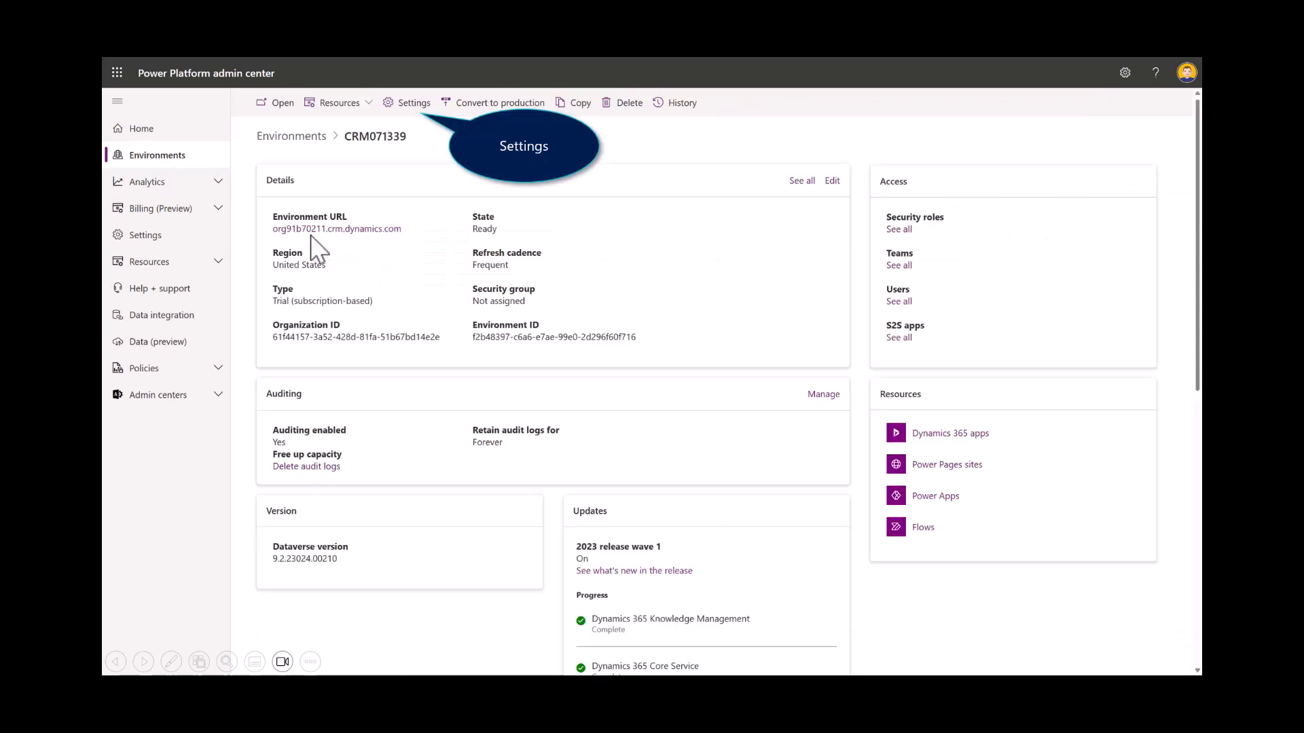
pyautogui.moveTo(388, 122)
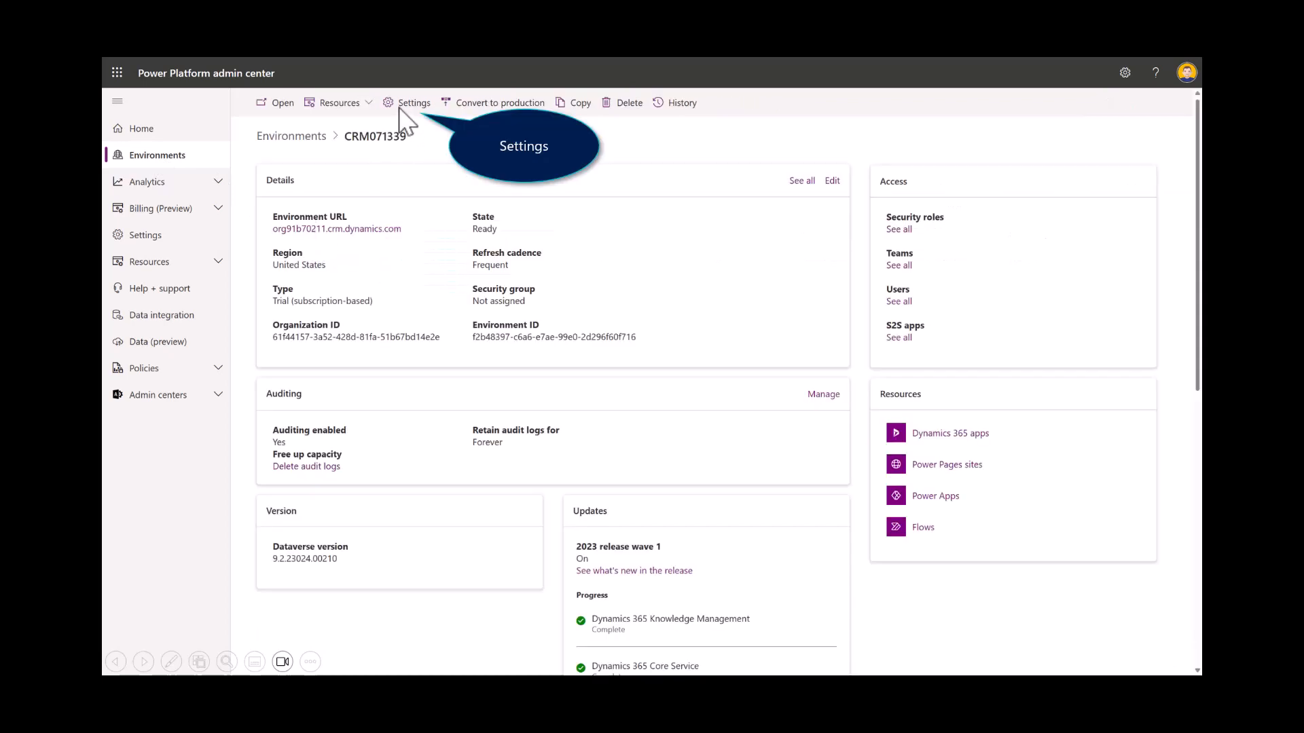
pyautogui.click(412, 103)
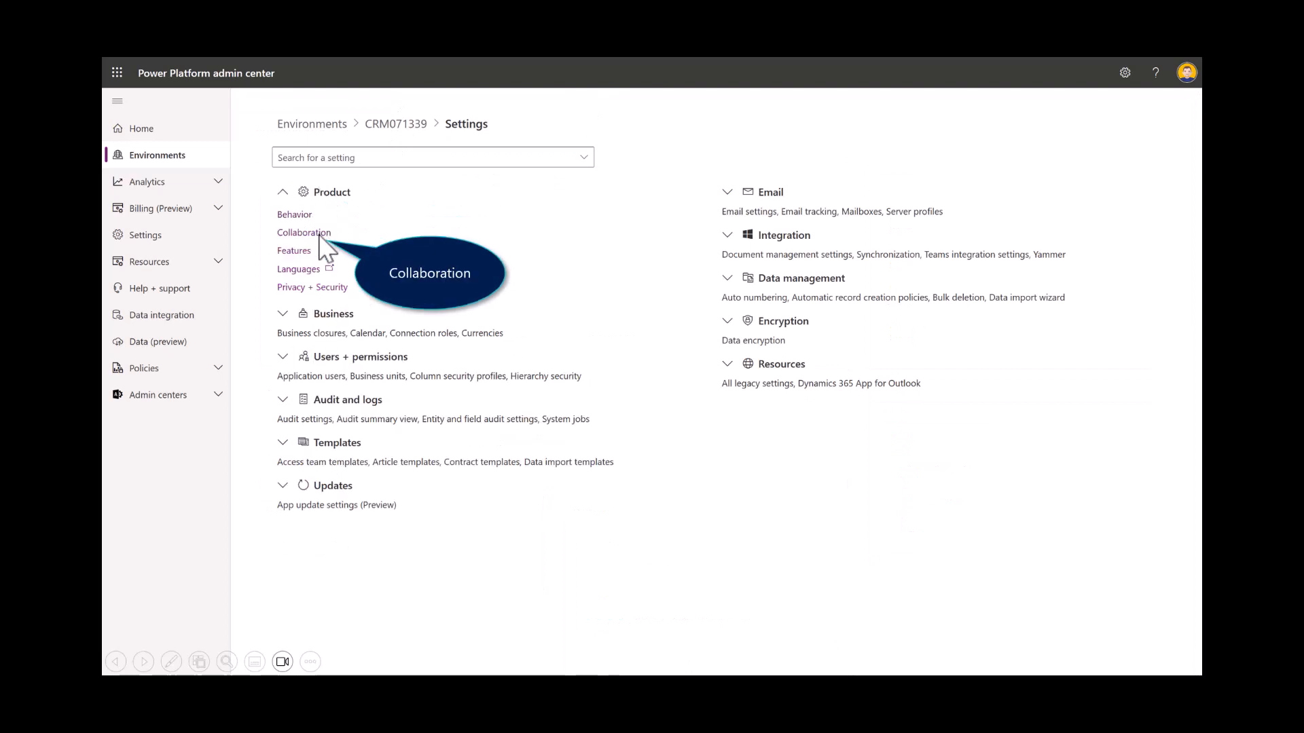
pyautogui.click(304, 232)
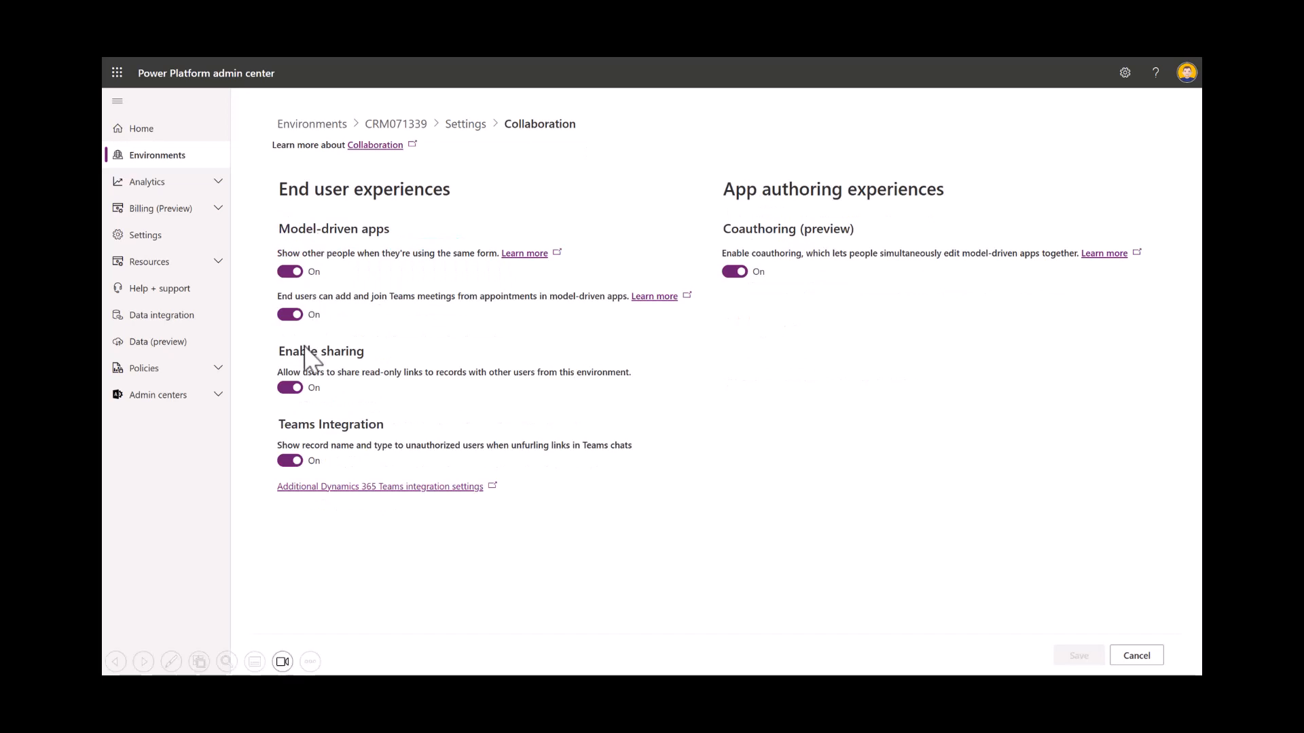
pyautogui.moveTo(344, 473)
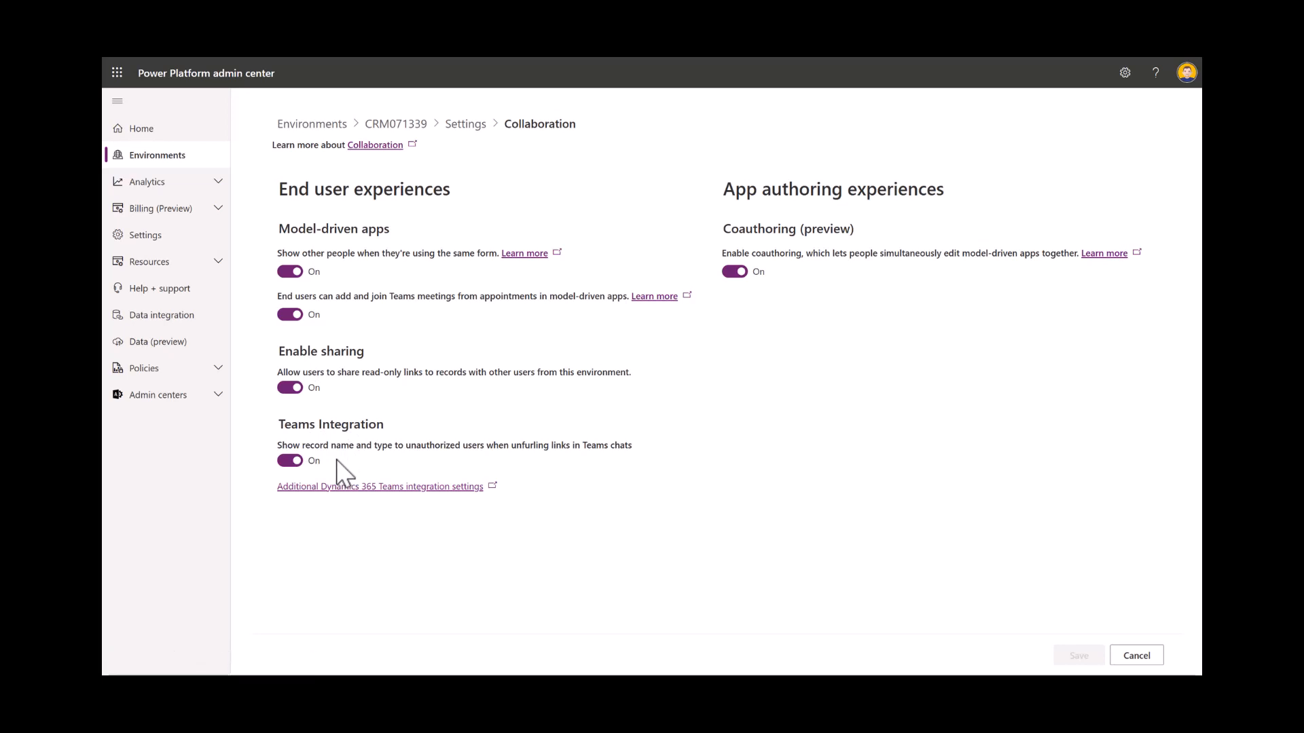
pyautogui.press('Alt+Tab')
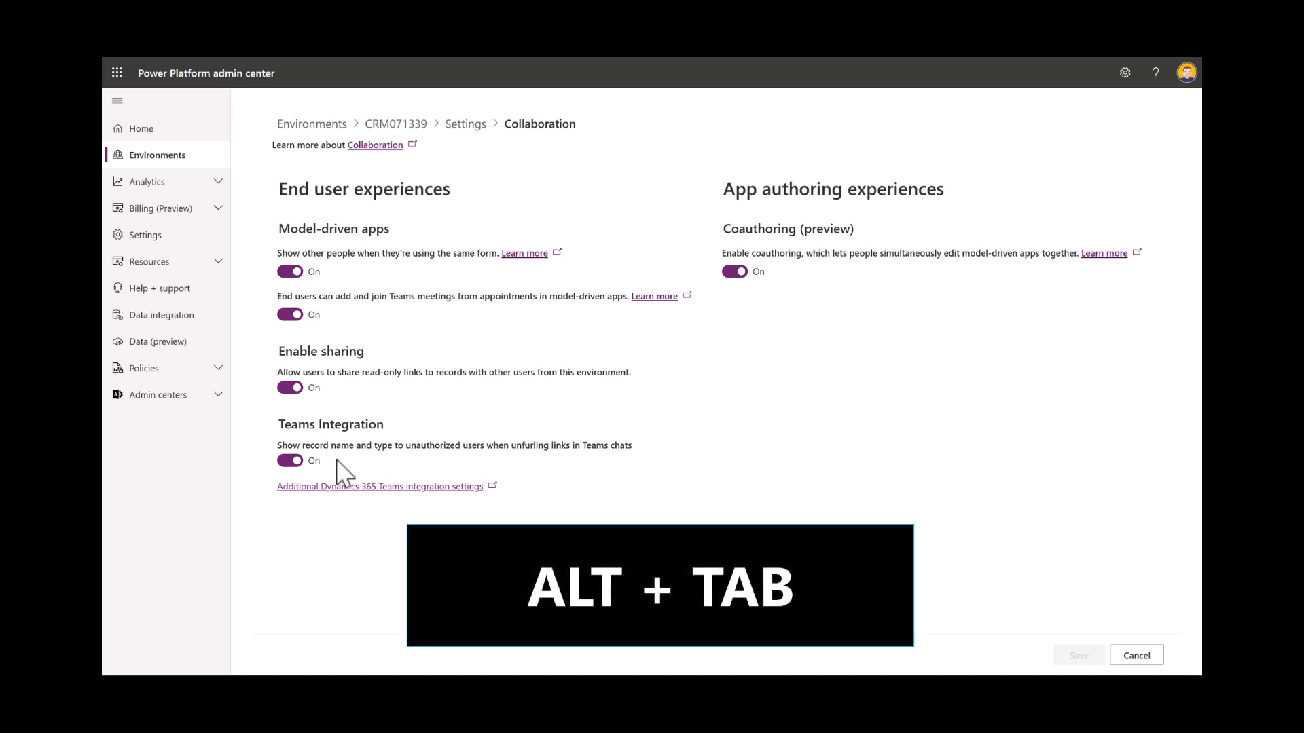
# Step: Turn on Teams calls and recording with real-time transcription, then publish
pyautogui.press('Alt+Tab')
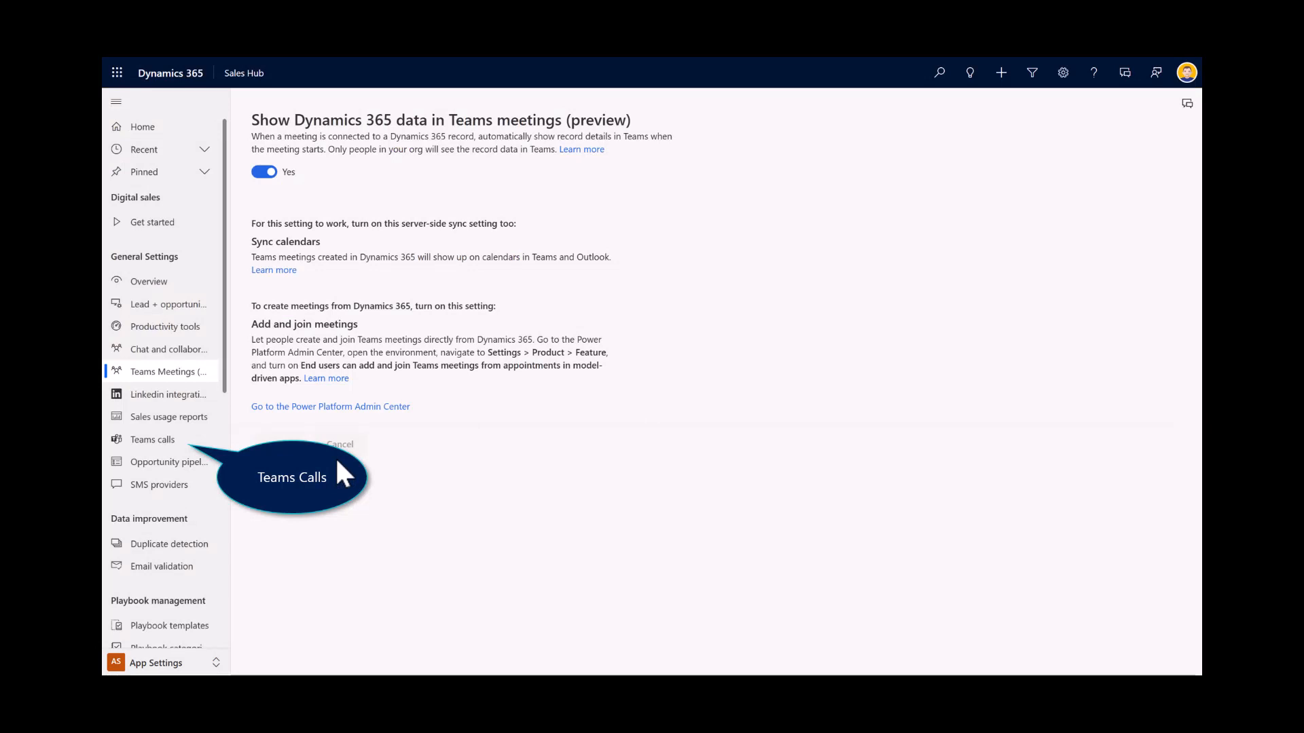
pyautogui.click(152, 440)
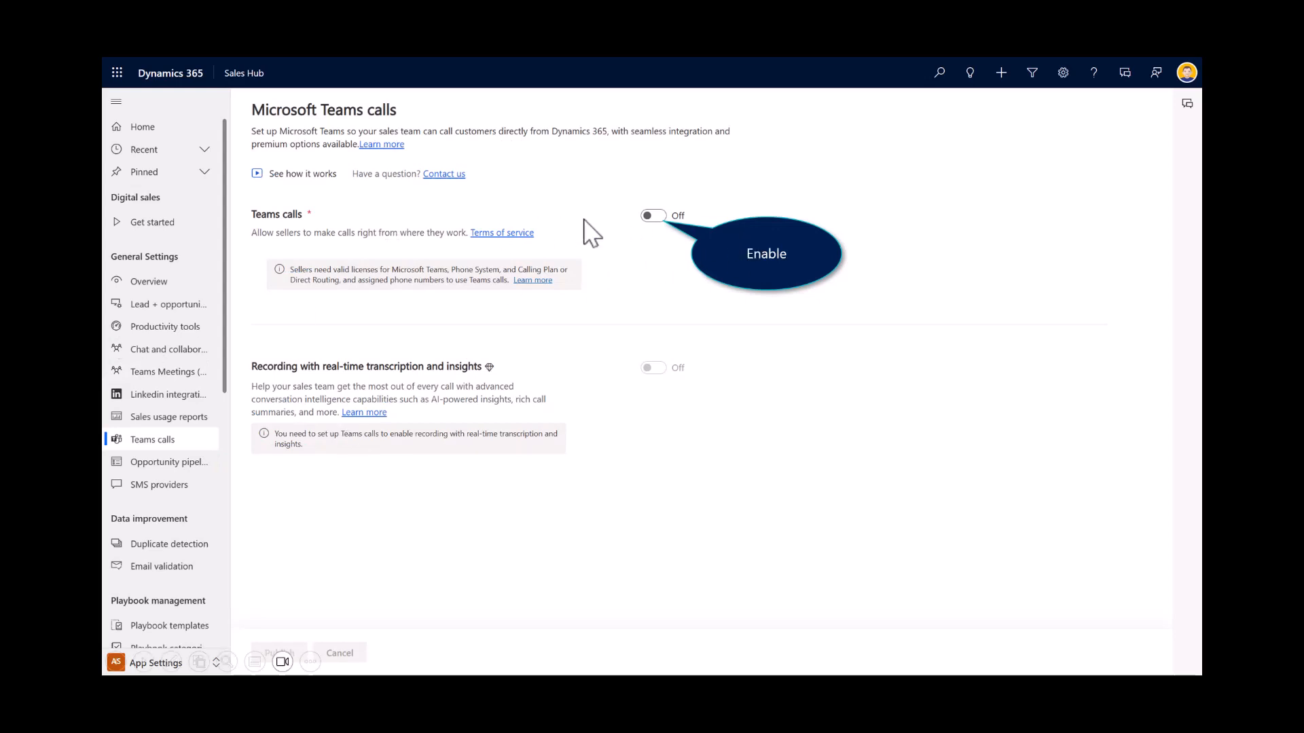
pyautogui.moveTo(641, 247)
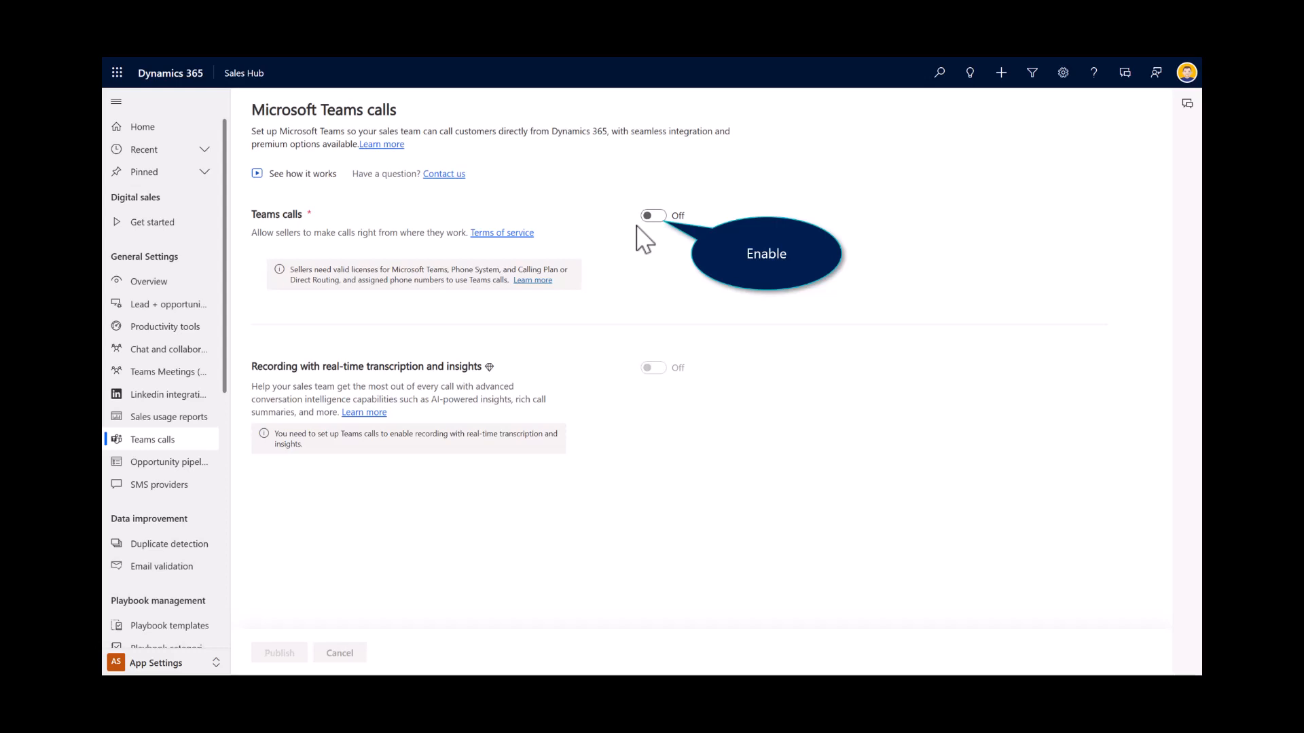
pyautogui.click(653, 214)
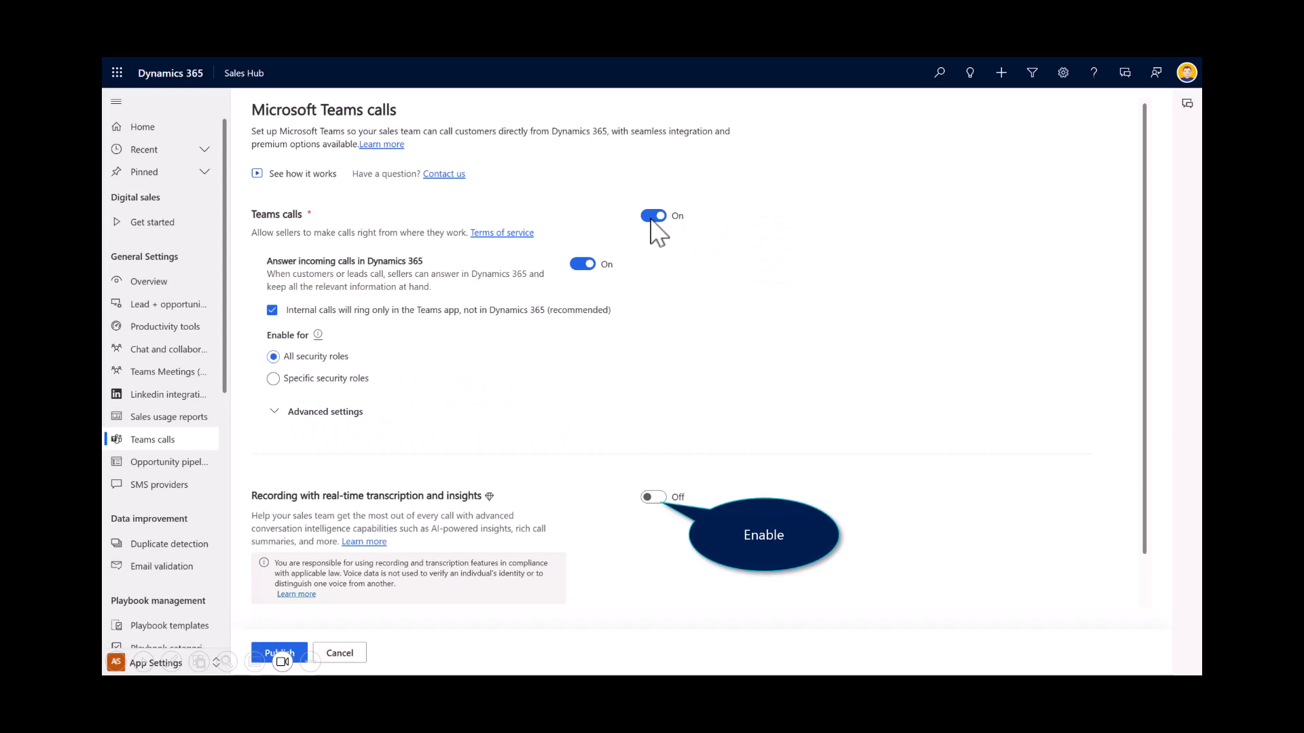
pyautogui.moveTo(614, 533)
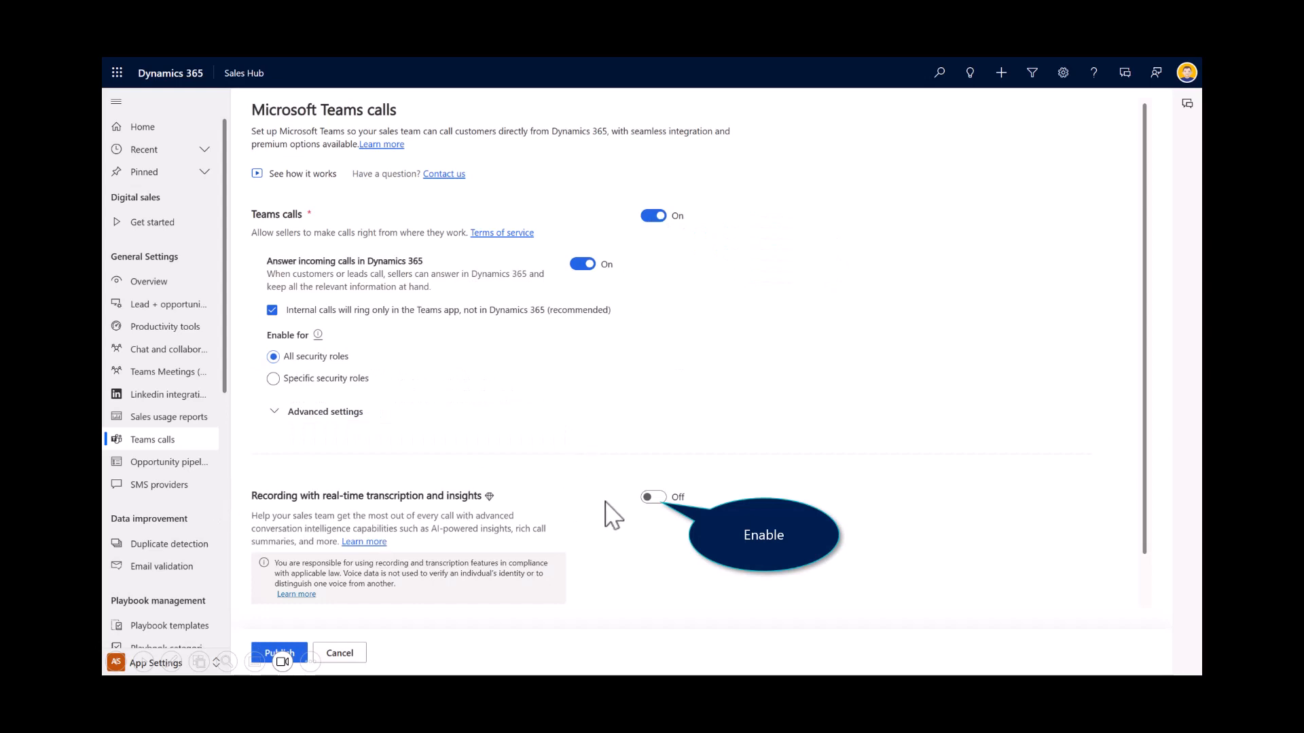
pyautogui.moveTo(622, 530)
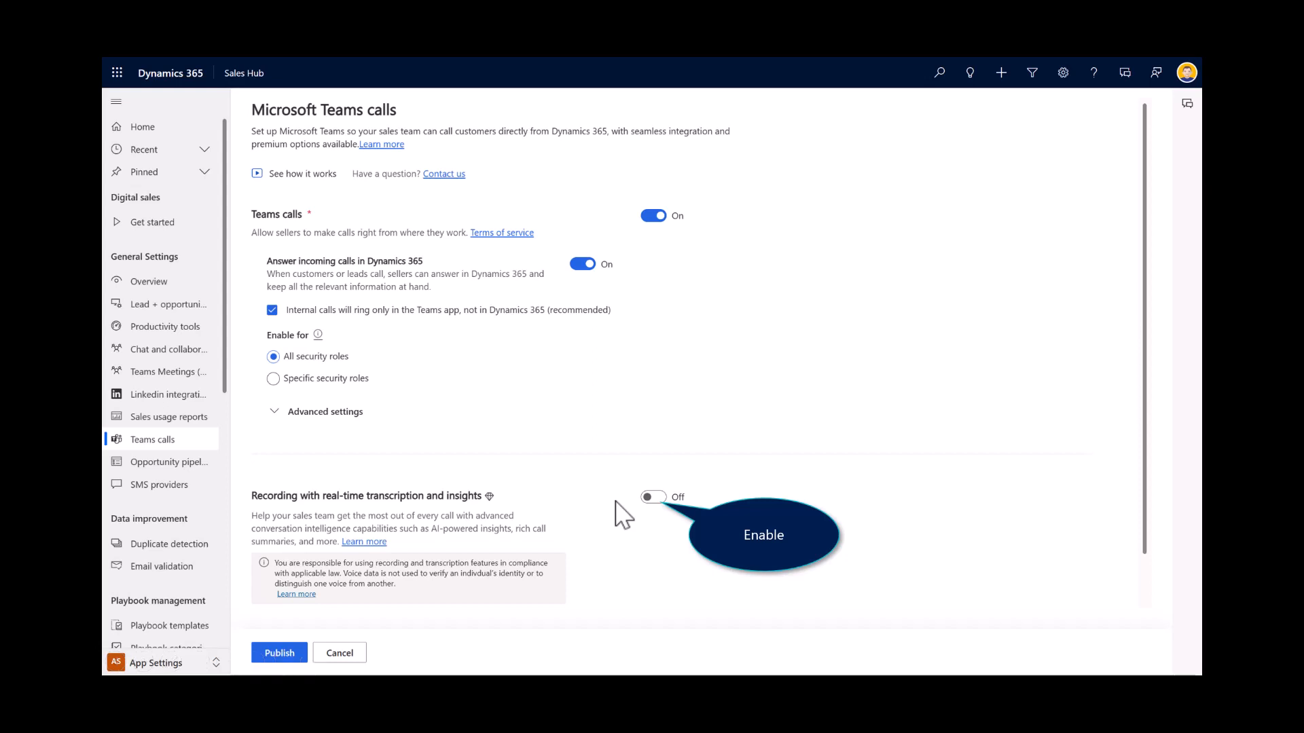
pyautogui.click(653, 497)
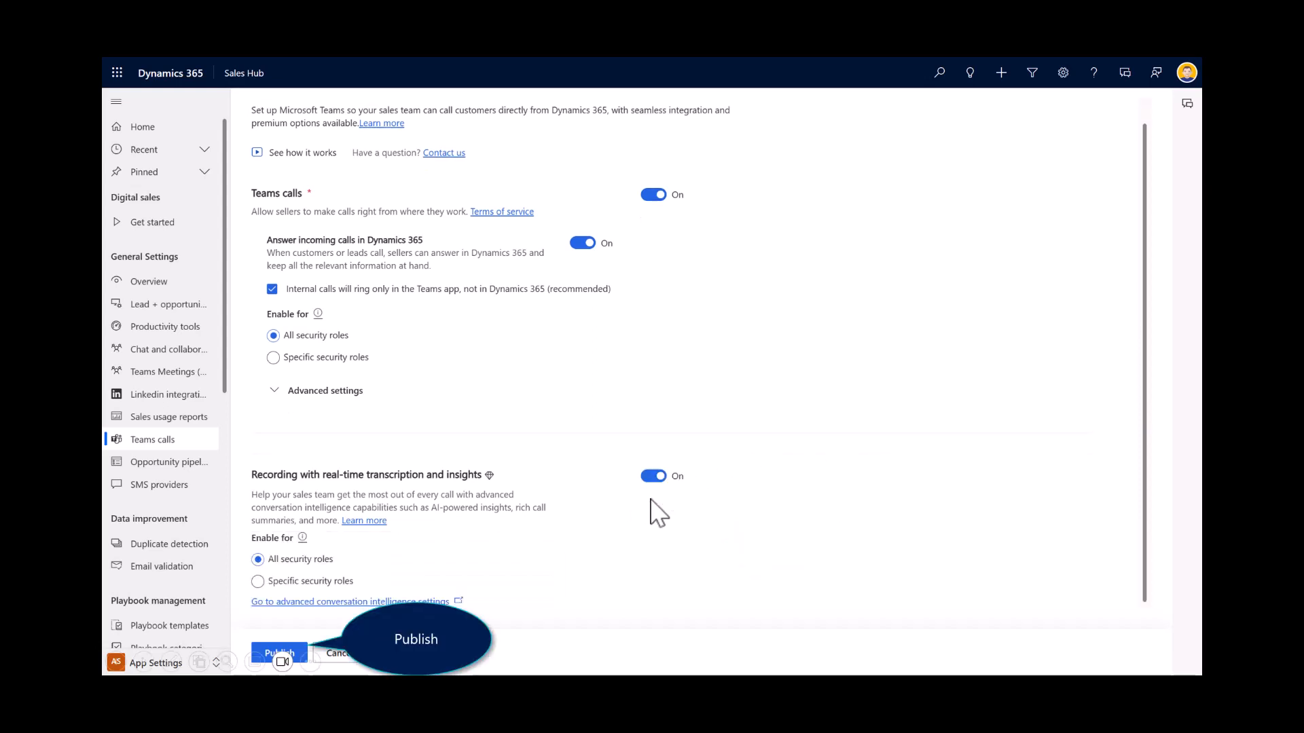
pyautogui.click(279, 653)
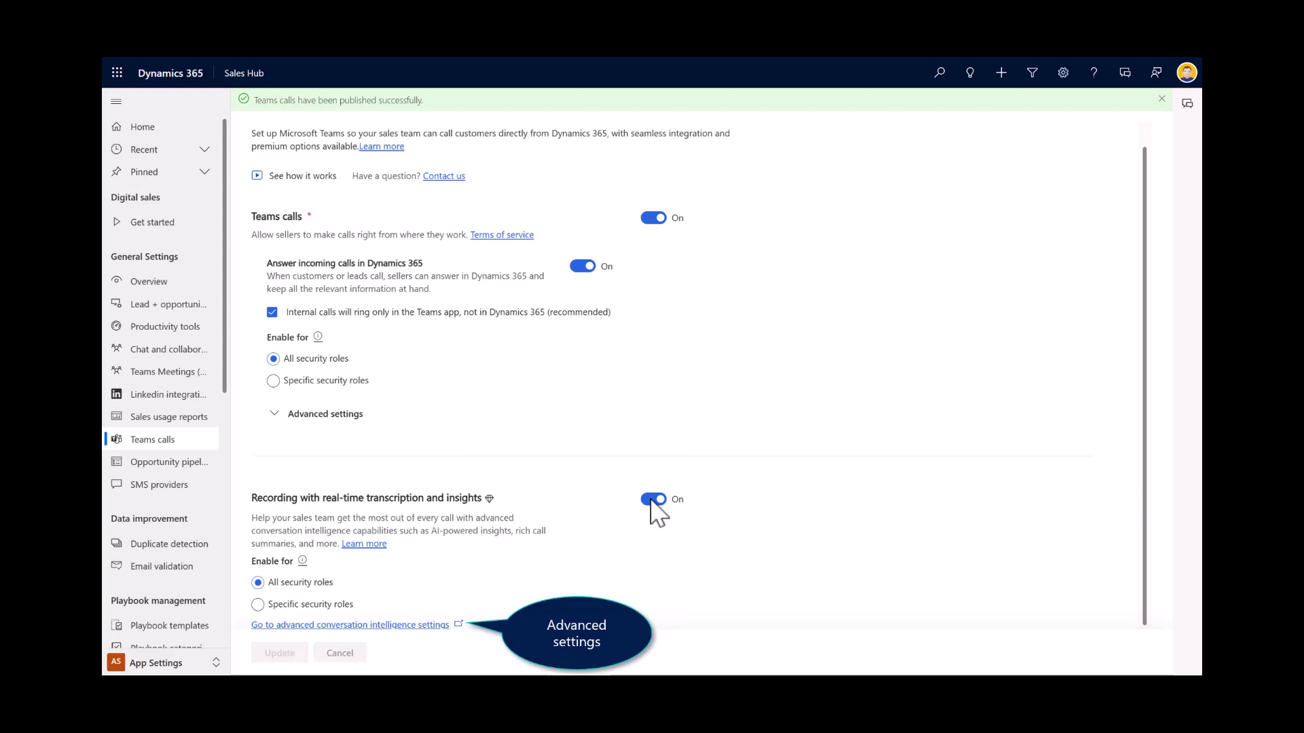
# Step: Go to advanced conversation intelligence settings and expand Business settings
pyautogui.click(351, 624)
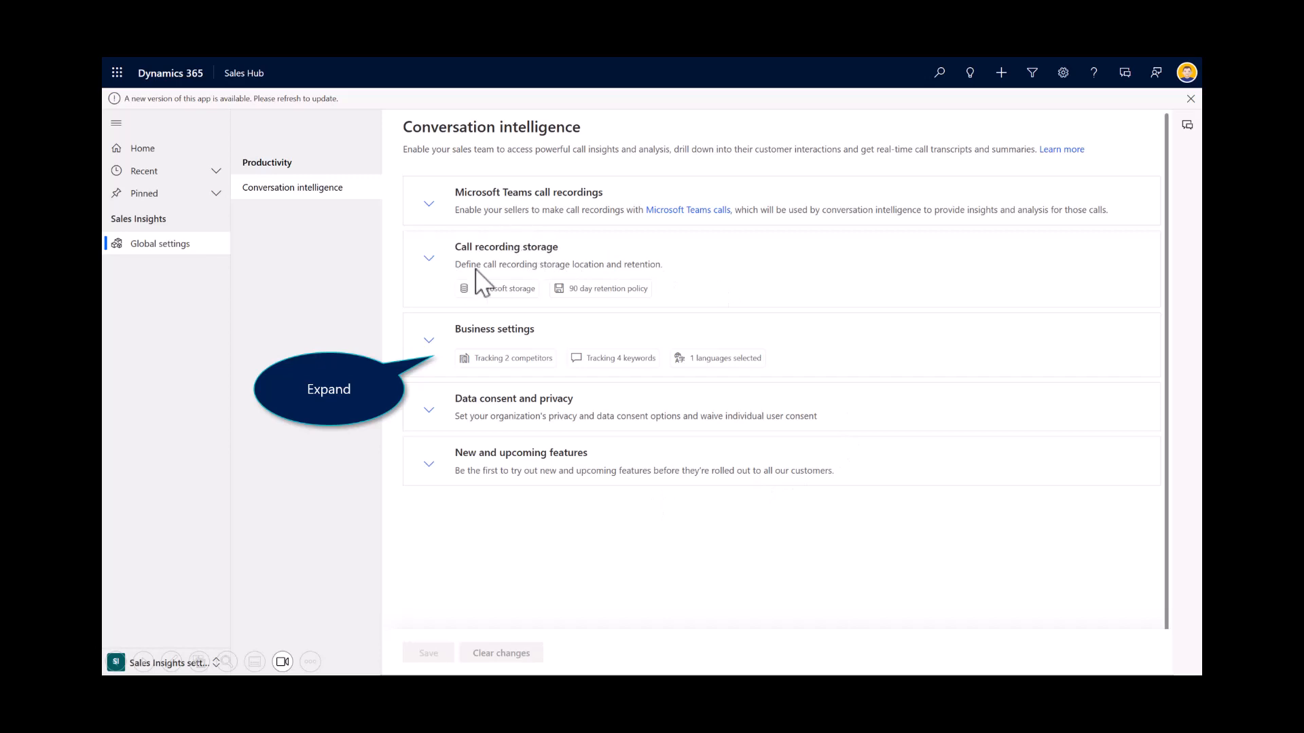
pyautogui.moveTo(489, 304)
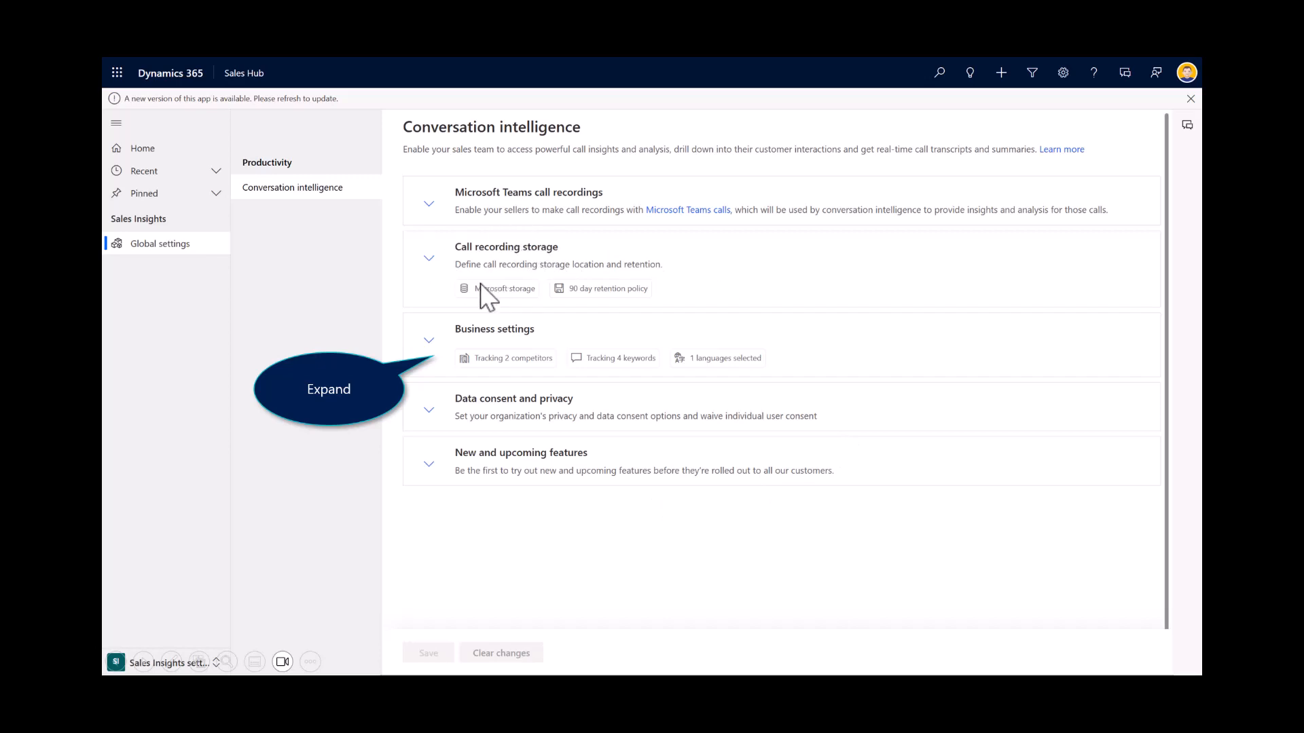
pyautogui.moveTo(443, 361)
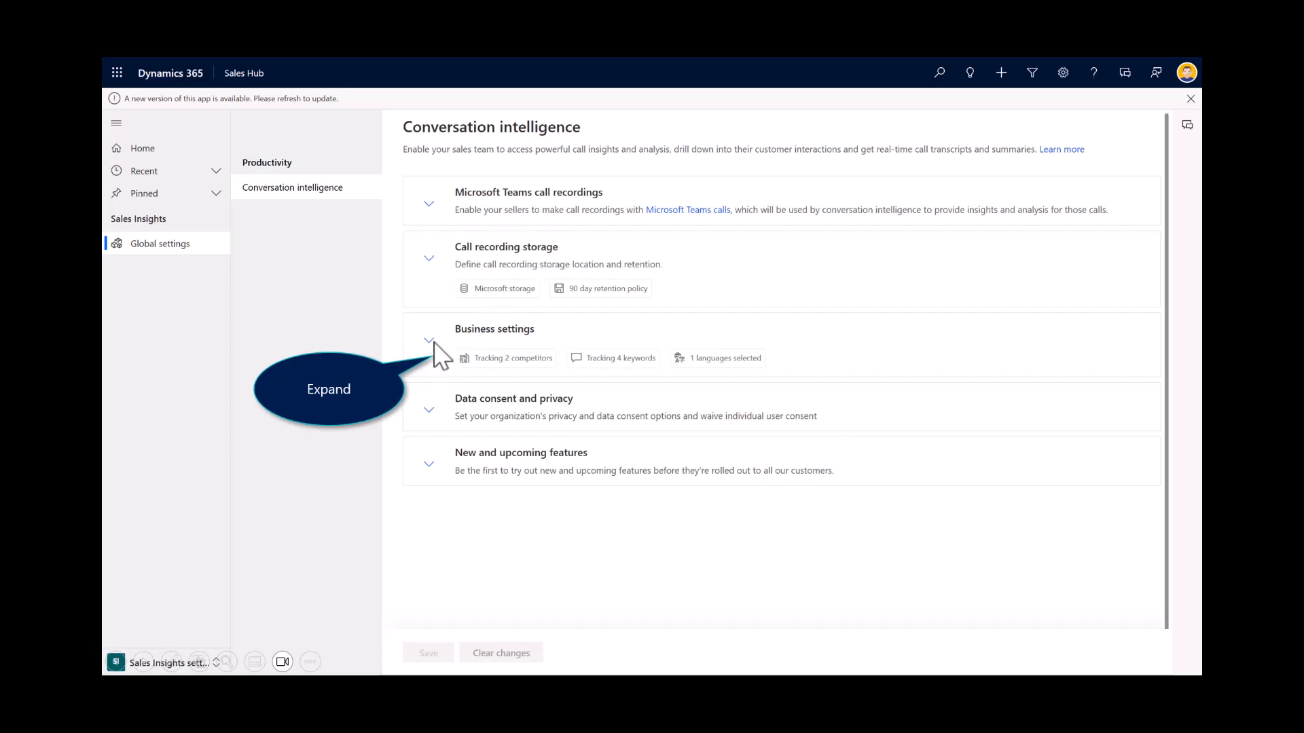
pyautogui.click(429, 340)
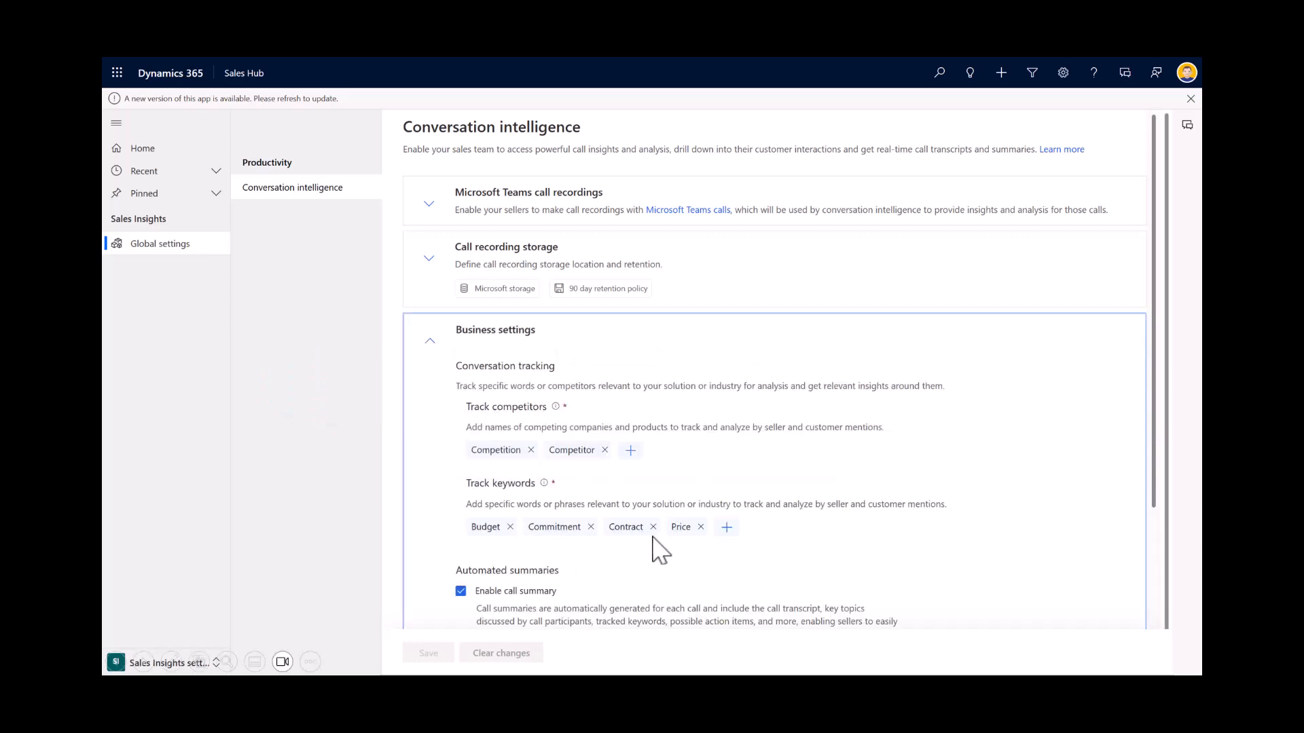
pyautogui.moveTo(644, 495)
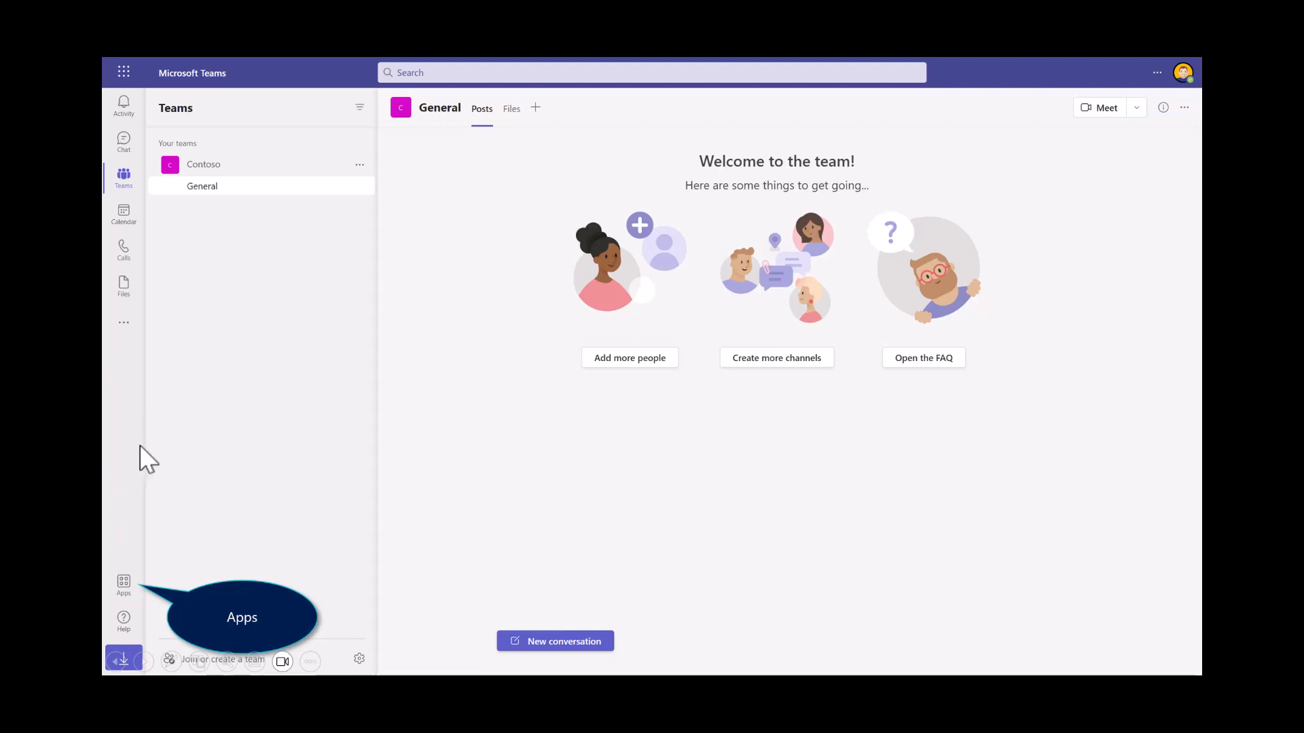
# Step: Find Viva Sales in Teams Apps and add it to the Contoso General channel
pyautogui.click(122, 581)
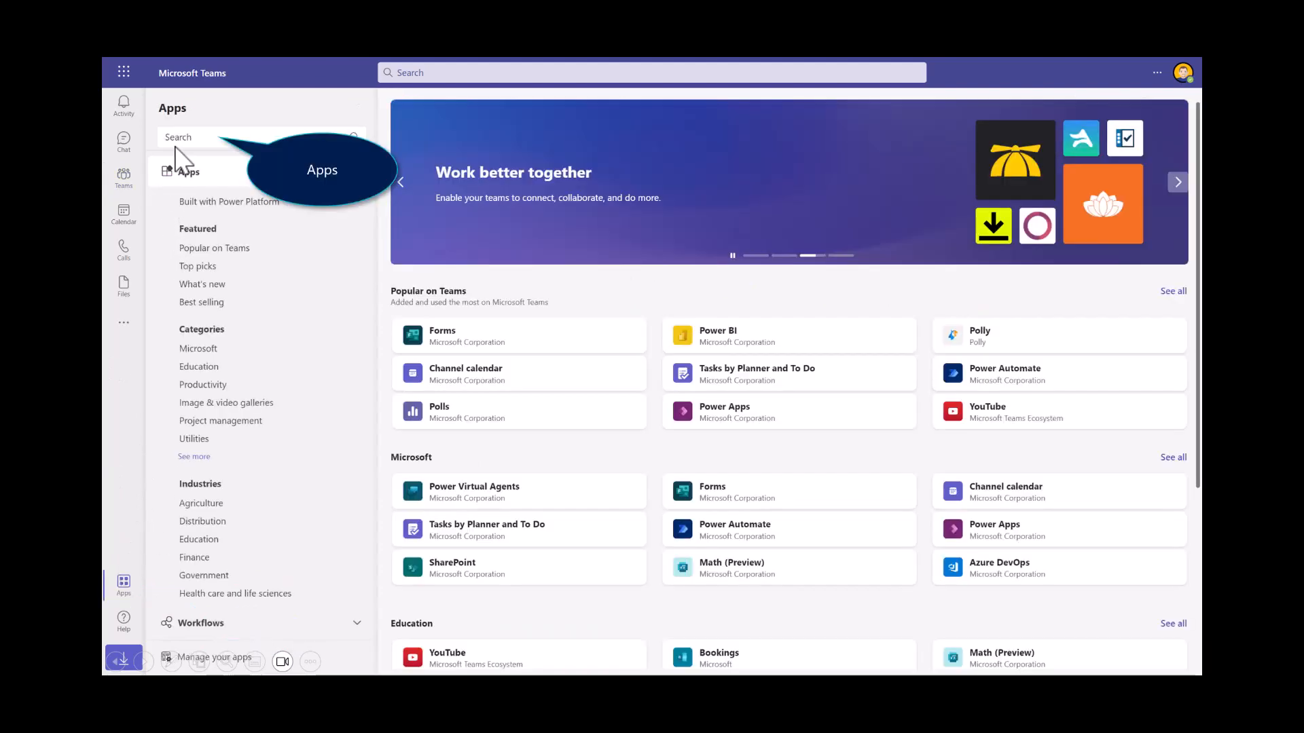
pyautogui.write('Viva')
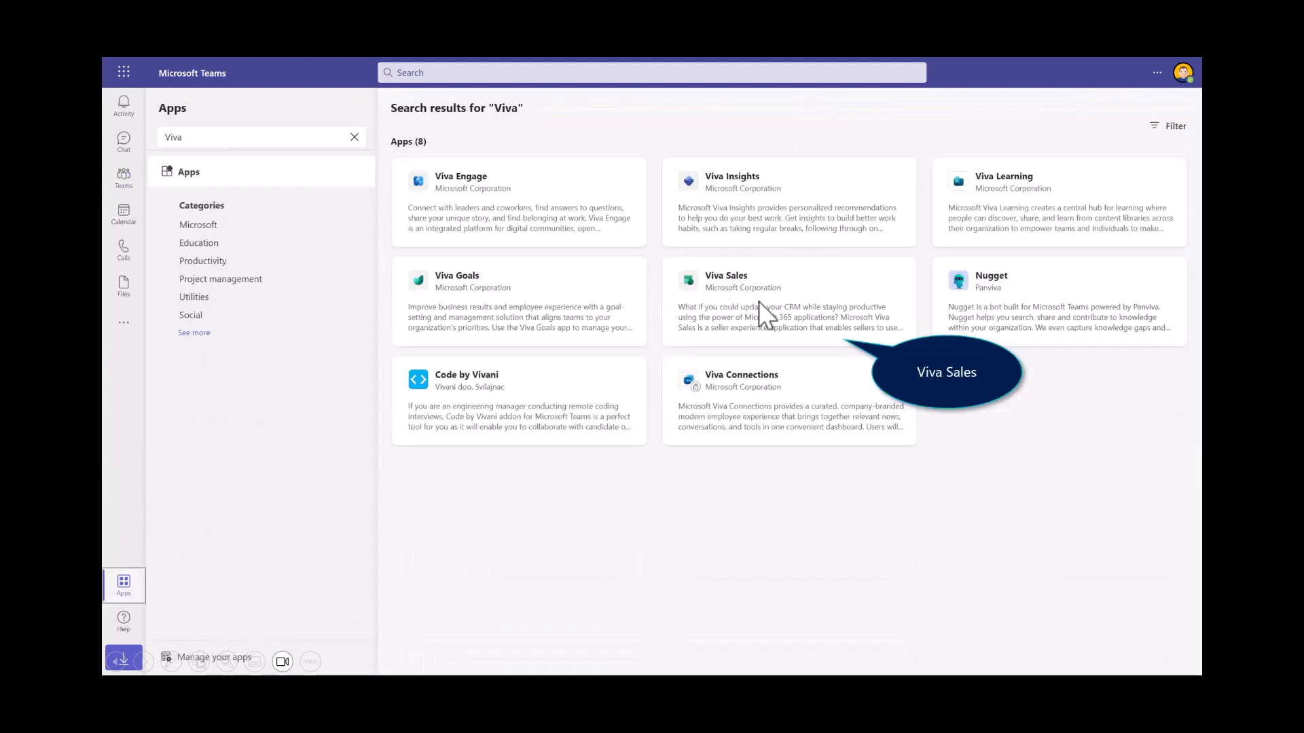
pyautogui.click(726, 280)
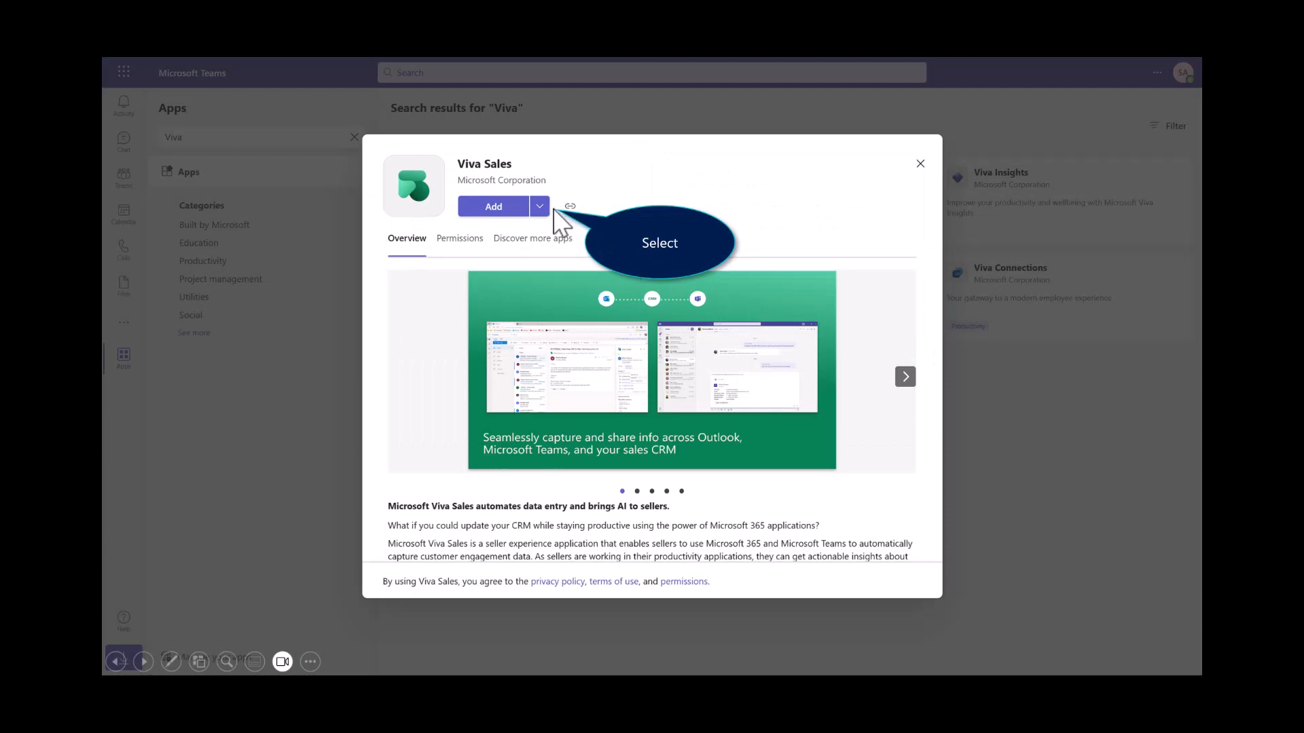
pyautogui.moveTo(565, 224)
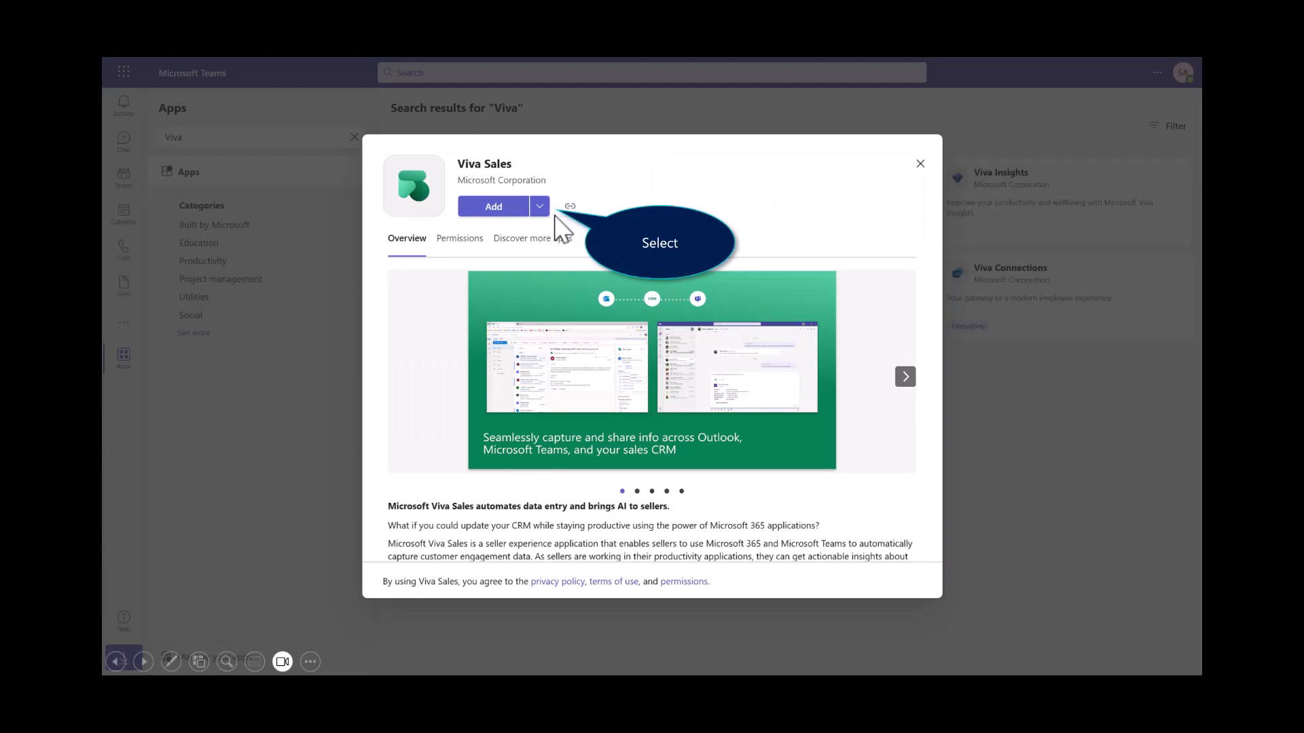
pyautogui.click(537, 207)
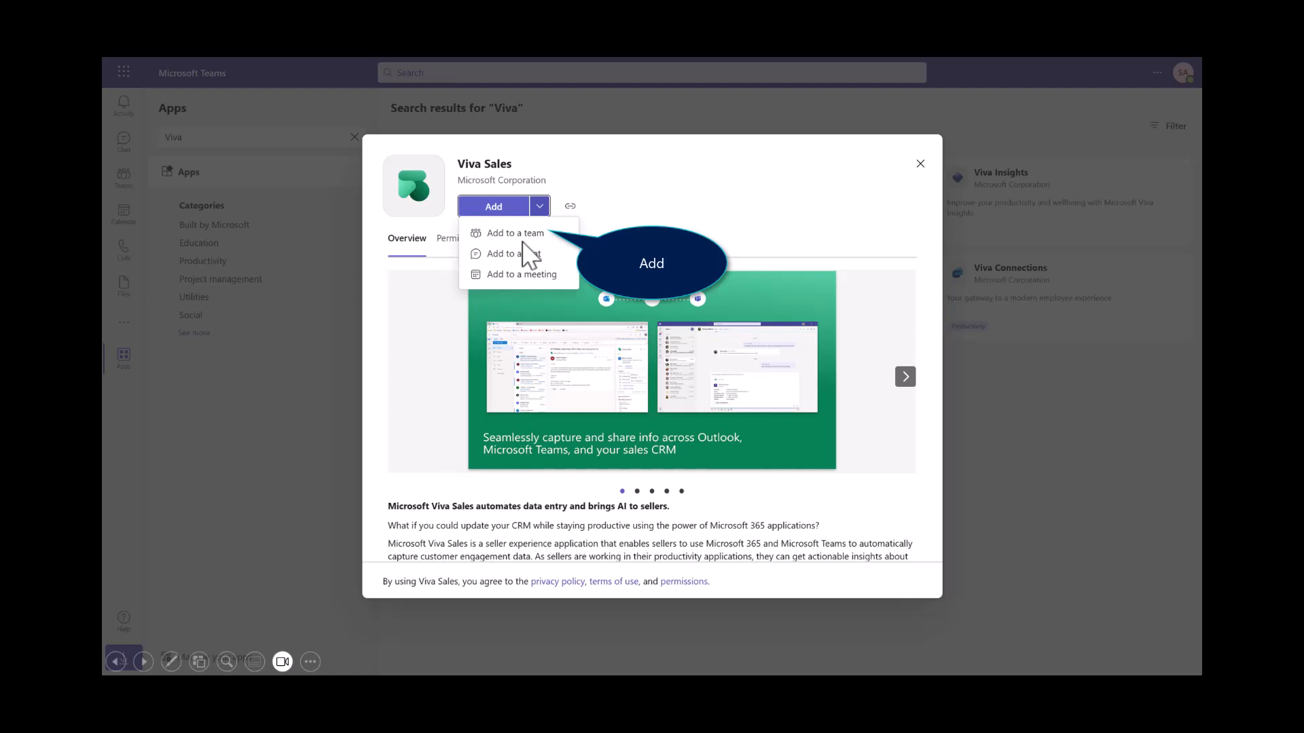
pyautogui.click(514, 234)
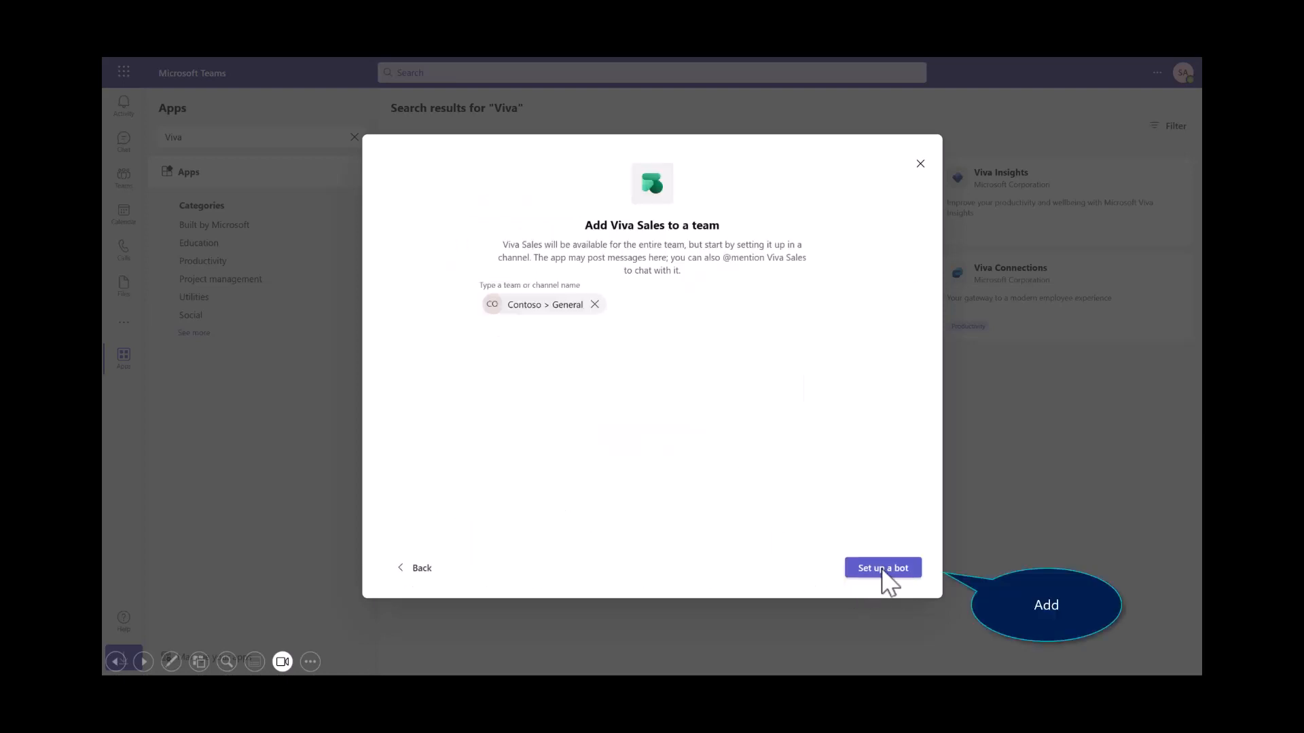
pyautogui.click(883, 567)
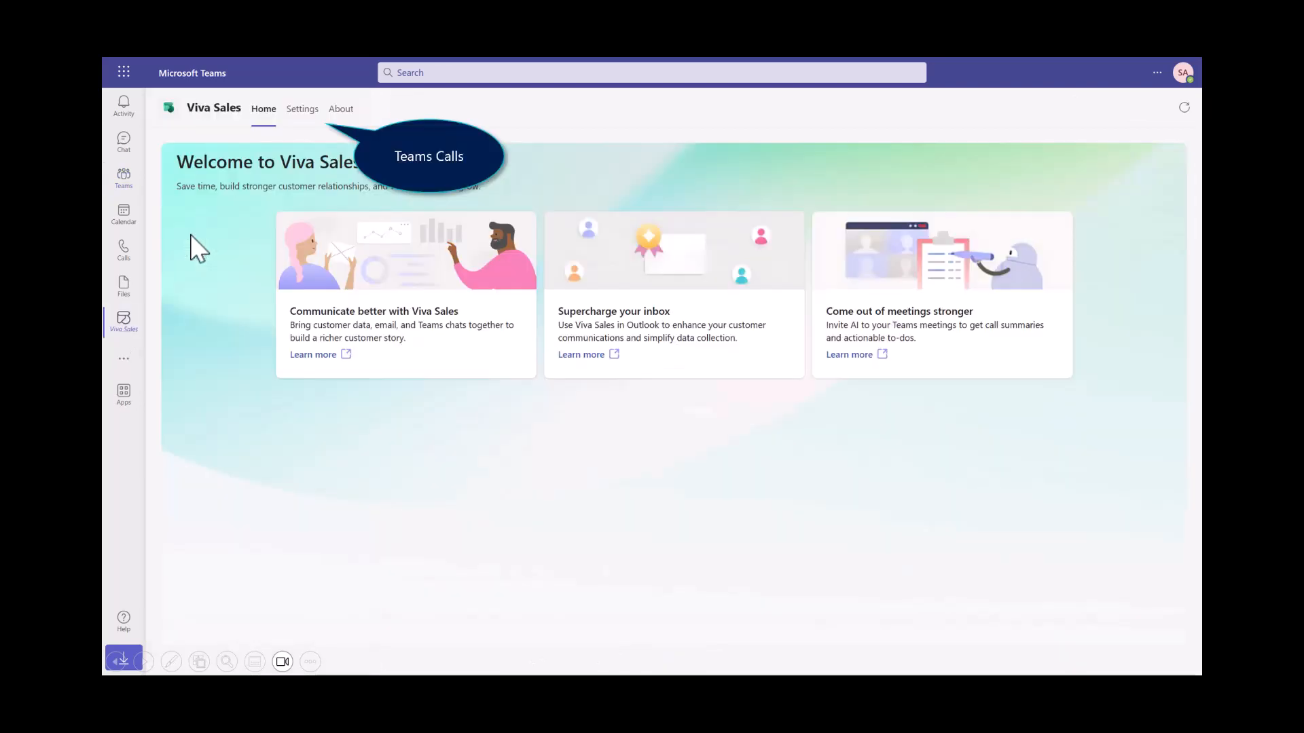
# Step: In Viva Sales Email settings, enable Suggested replies with the summarize sales meetings option
pyautogui.click(301, 108)
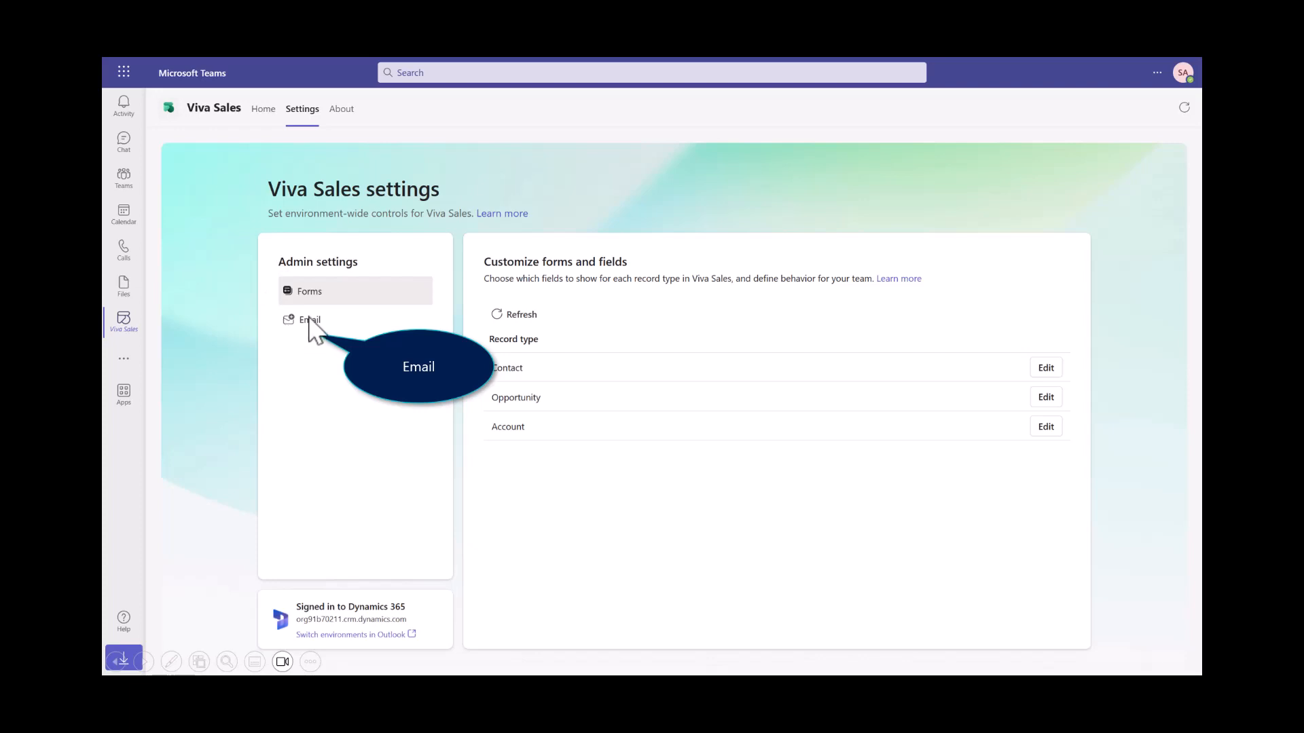
pyautogui.click(309, 320)
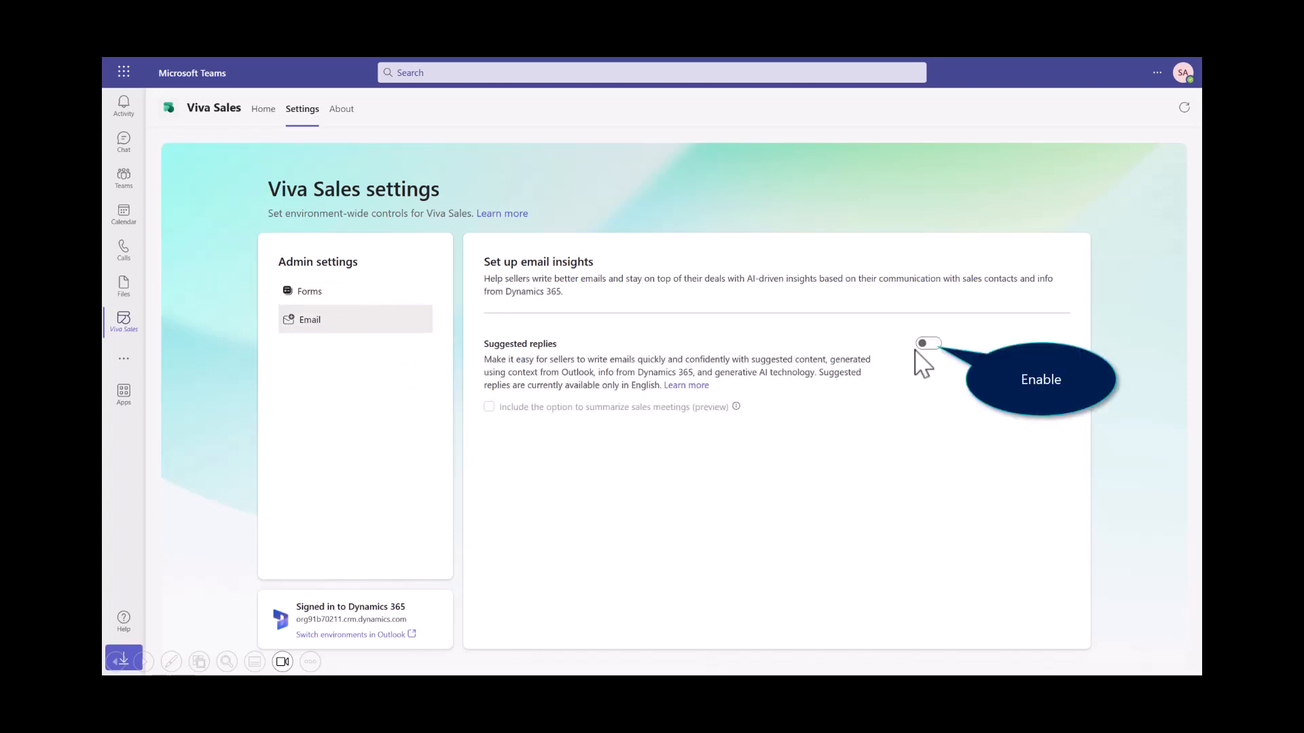
pyautogui.click(929, 342)
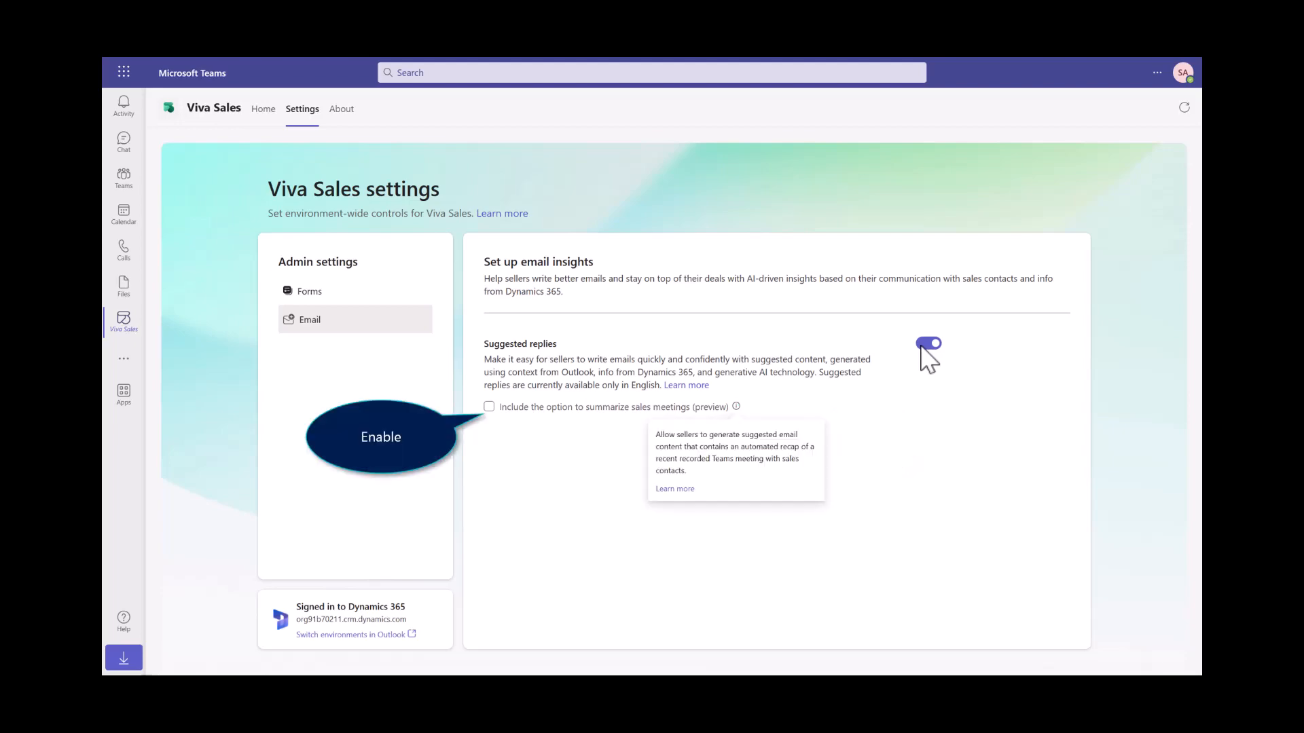
pyautogui.click(489, 407)
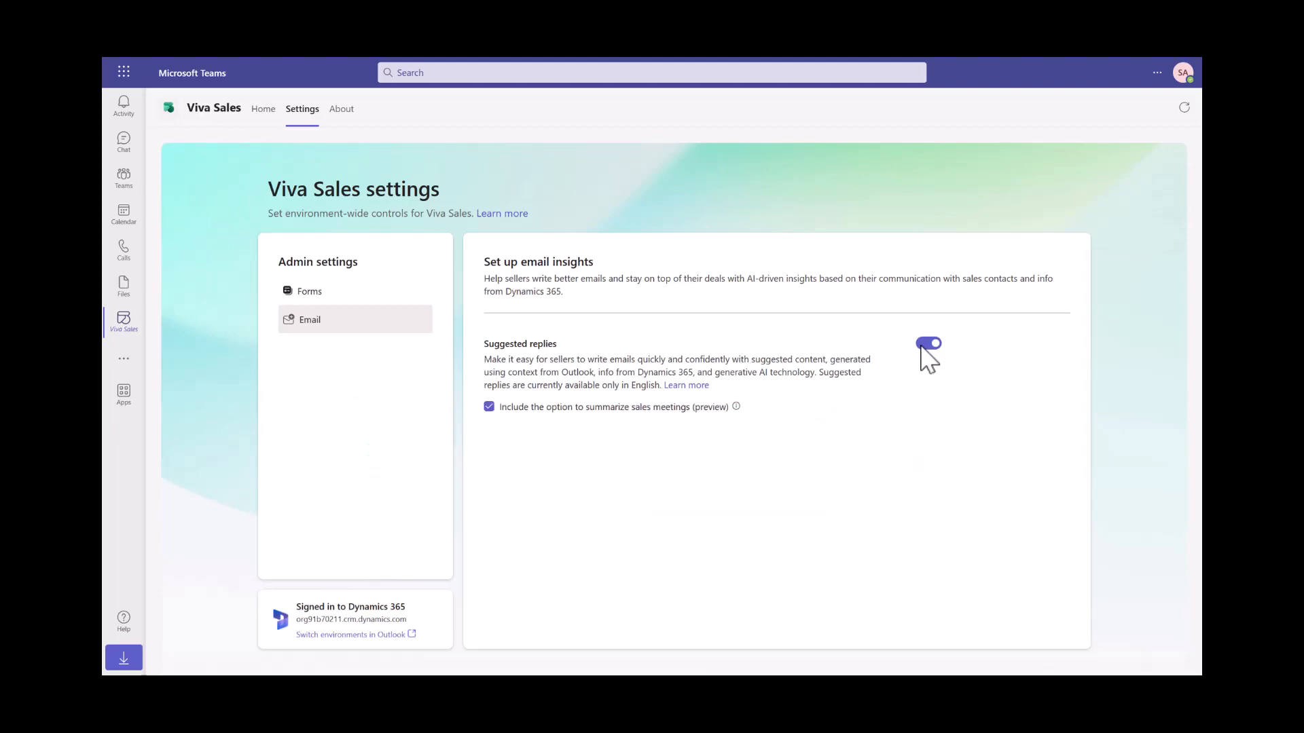